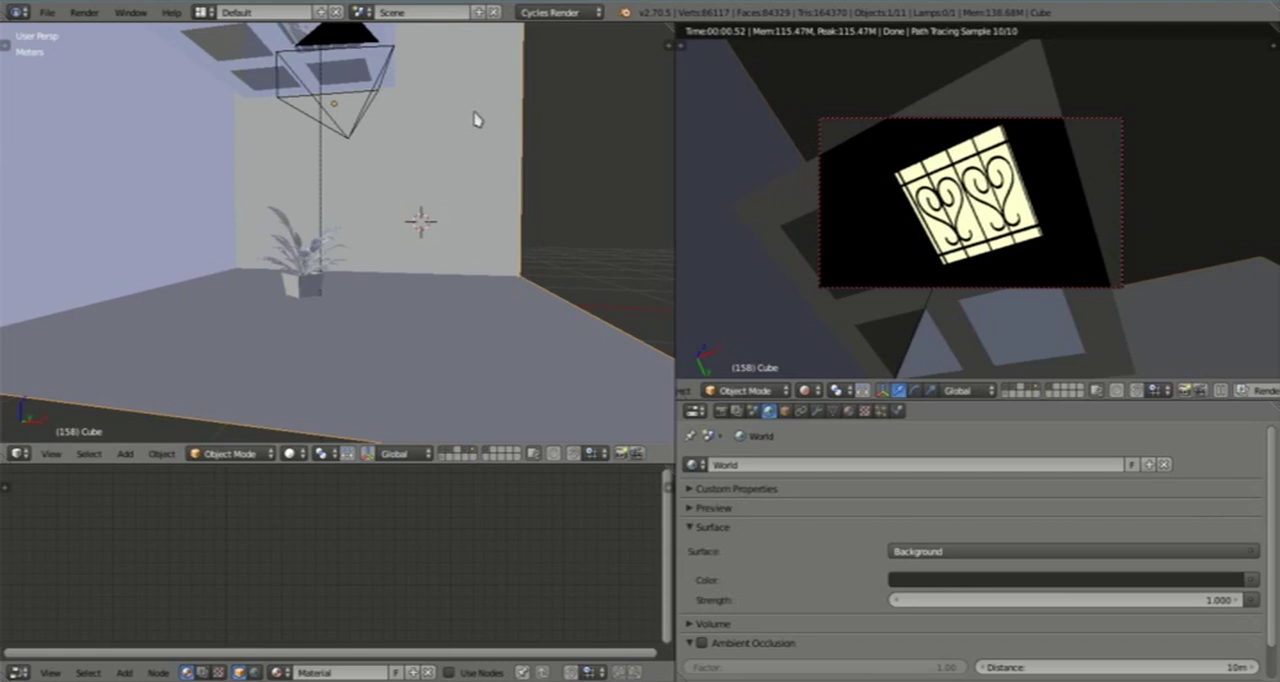
pyautogui.moveTo(383, 283)
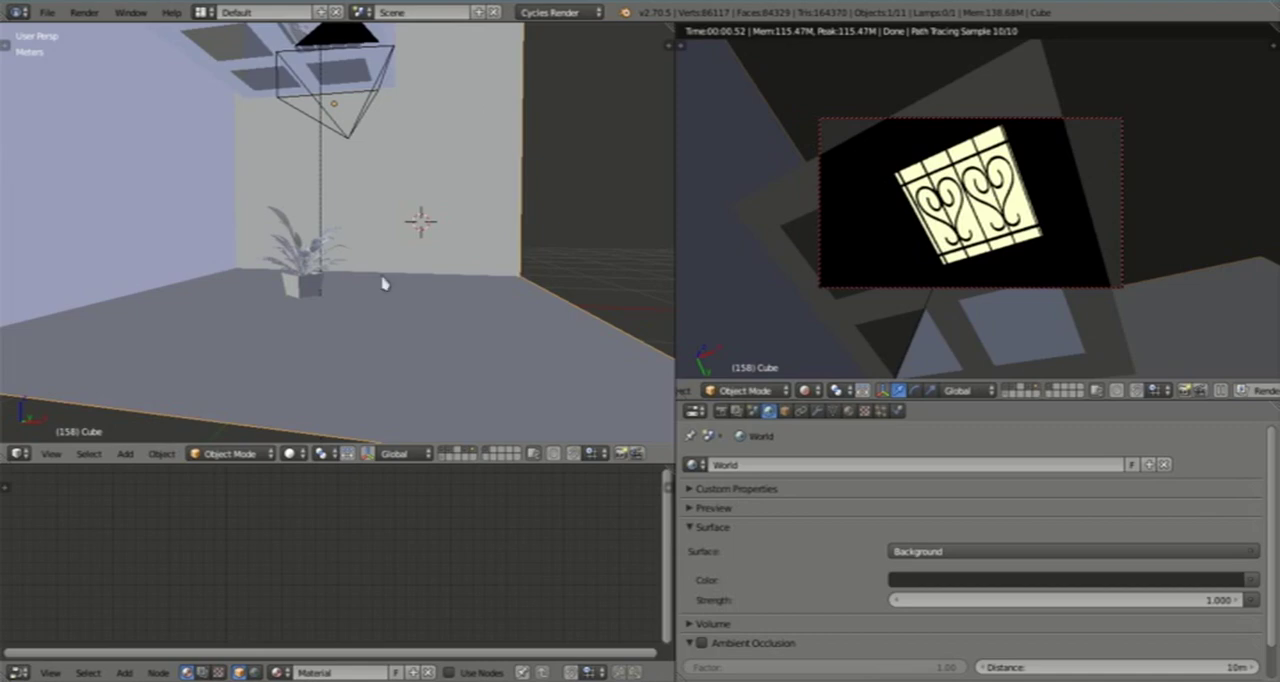
pyautogui.moveTo(620, 275)
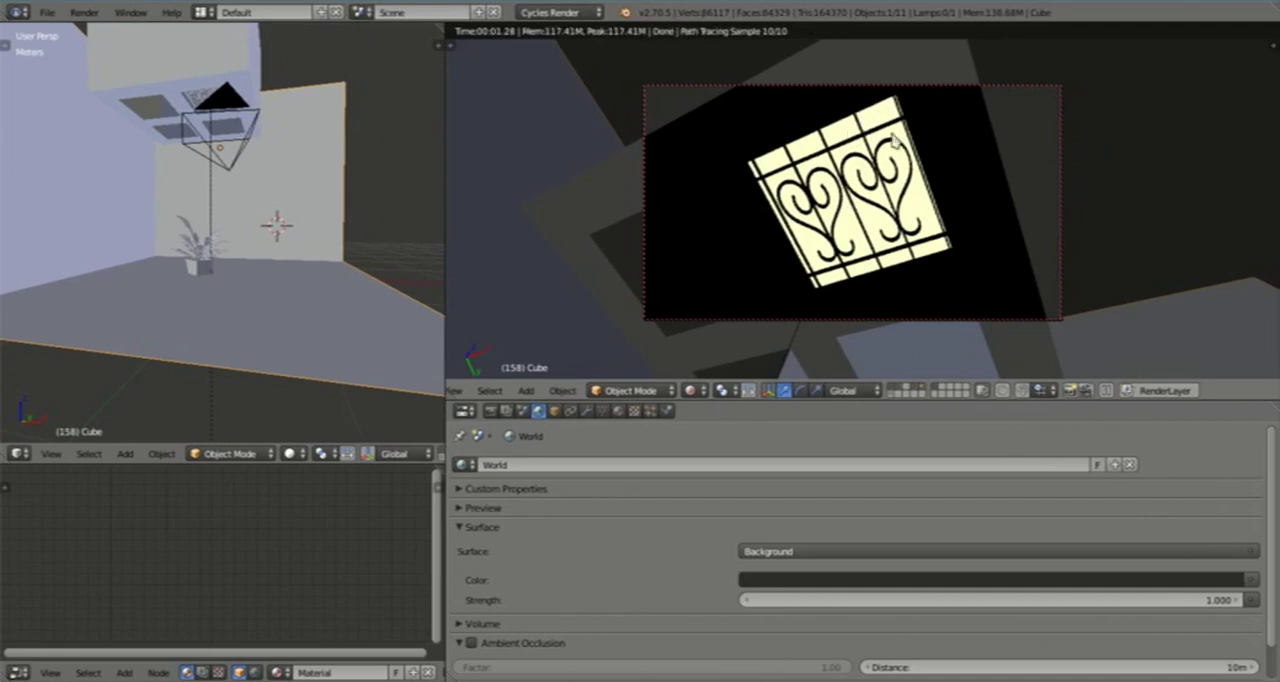
pyautogui.moveTo(868, 282)
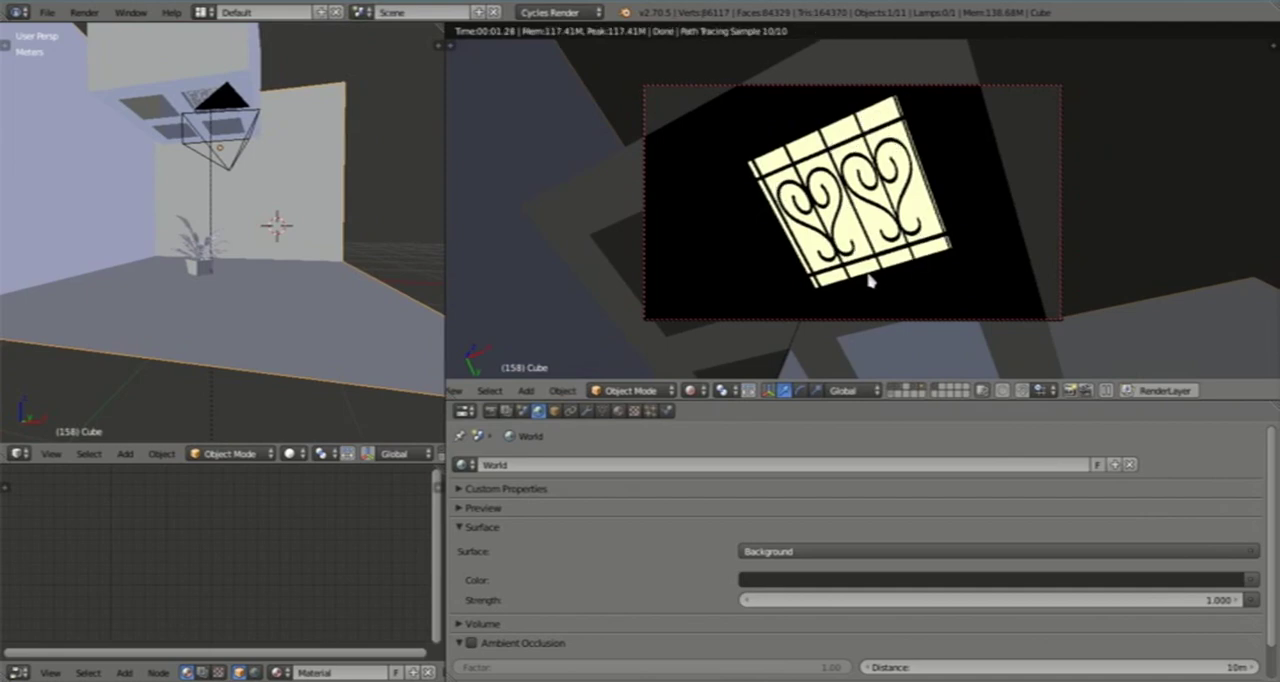
pyautogui.moveTo(780, 145)
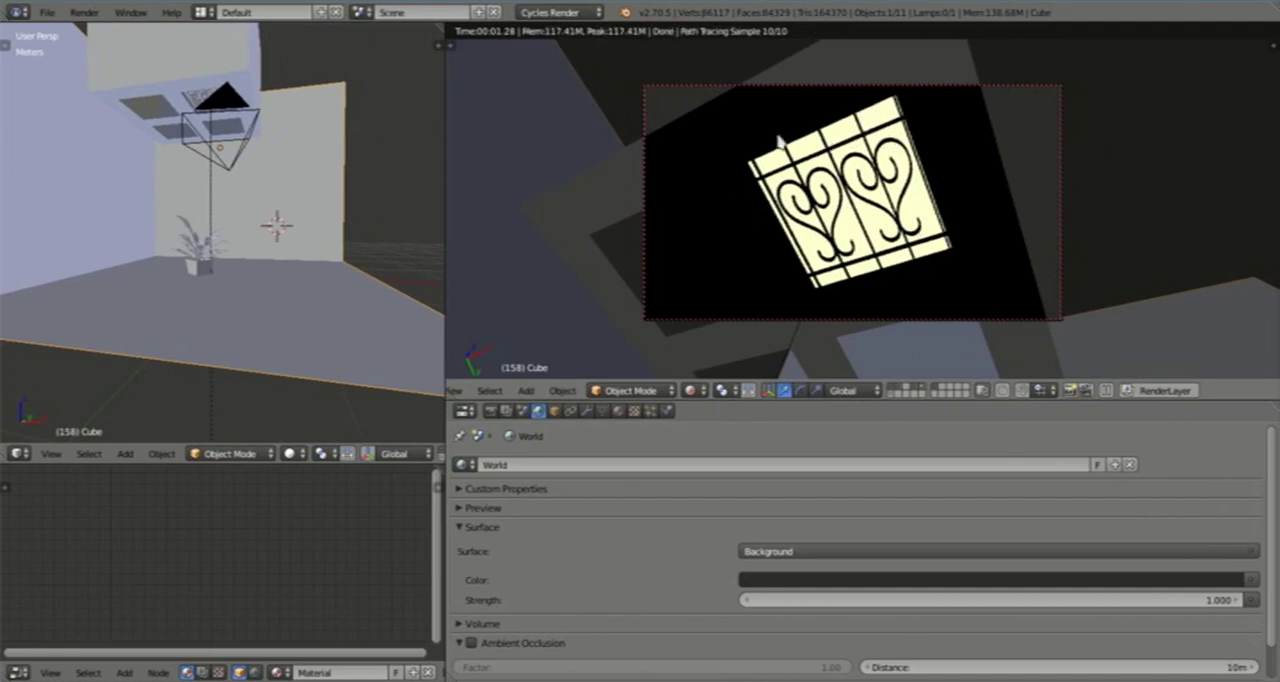
pyautogui.moveTo(862, 212)
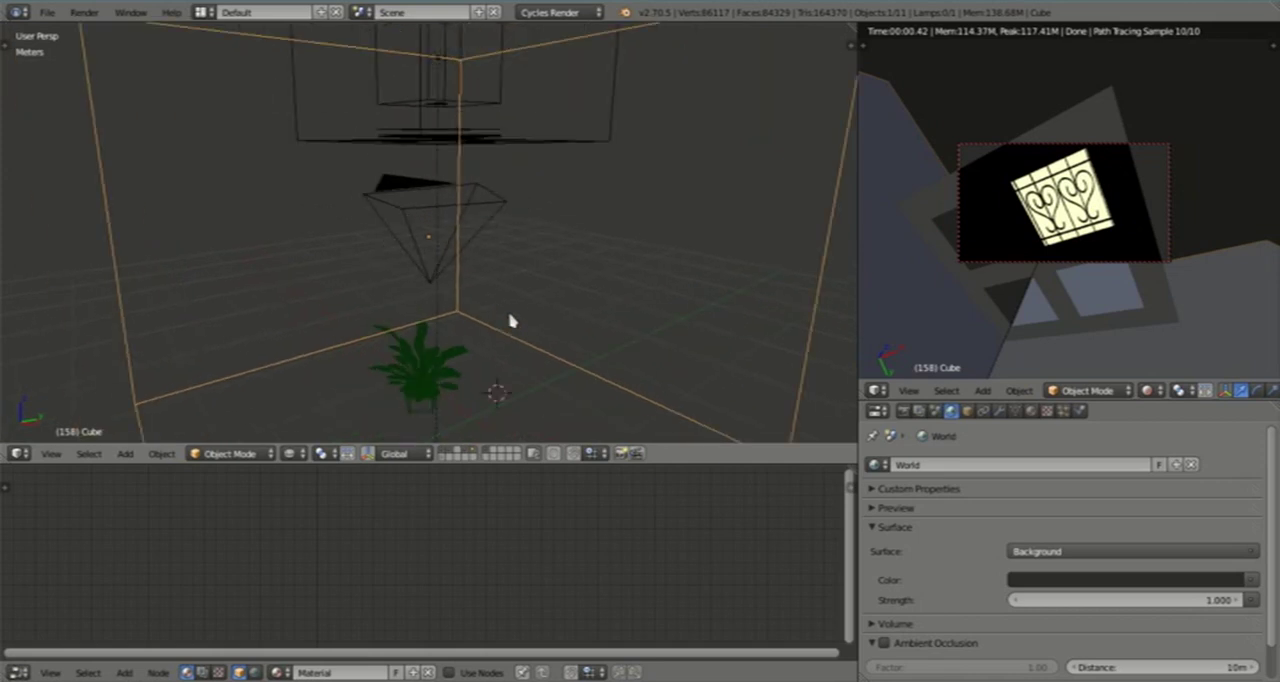
pyautogui.moveTo(410, 207)
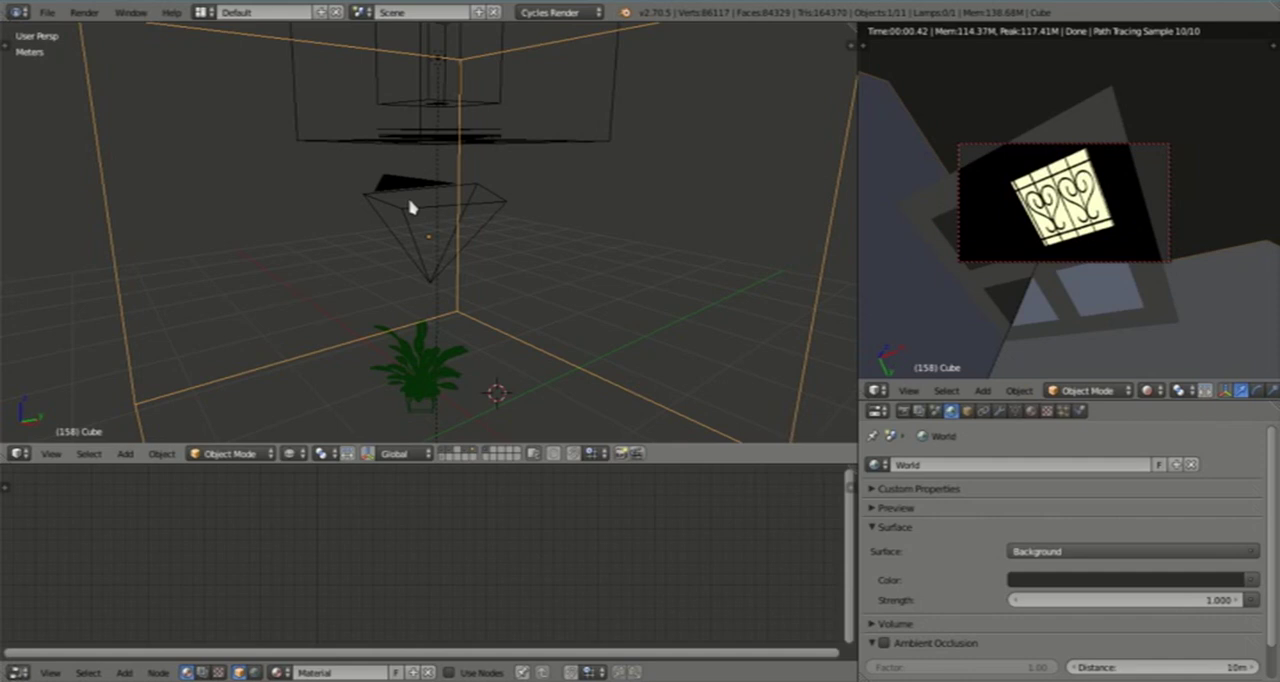
pyautogui.moveTo(444, 208)
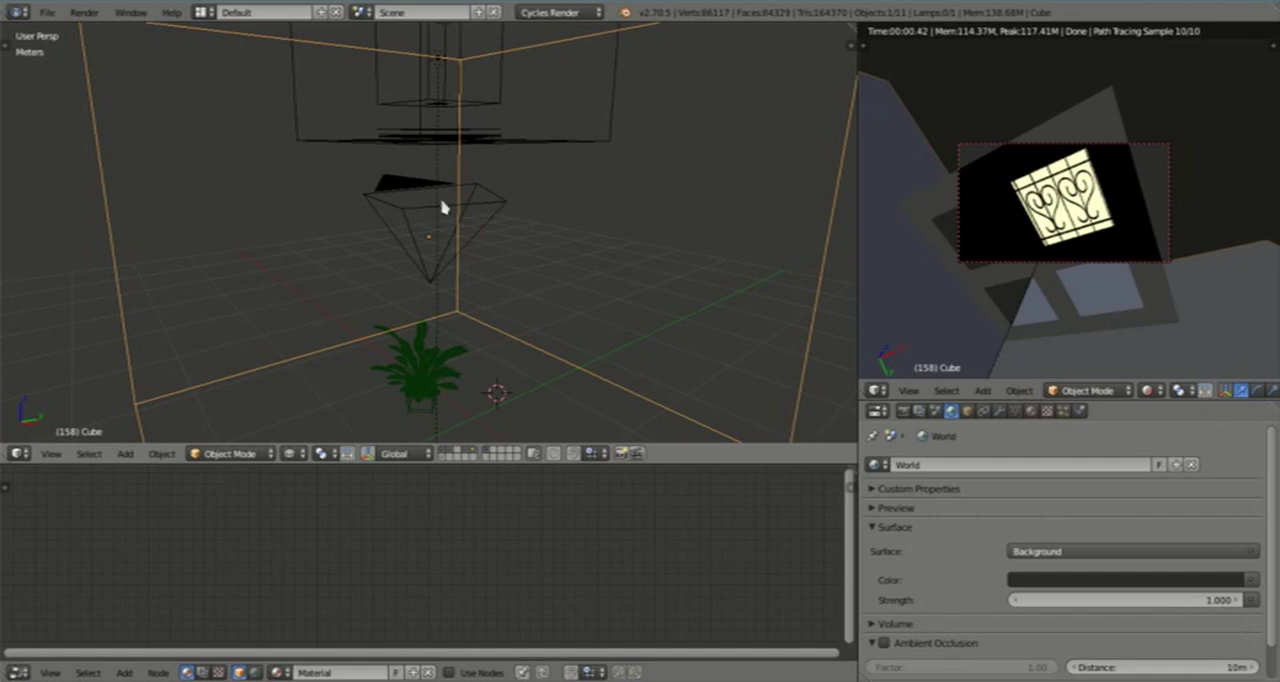
pyautogui.moveTo(425, 187)
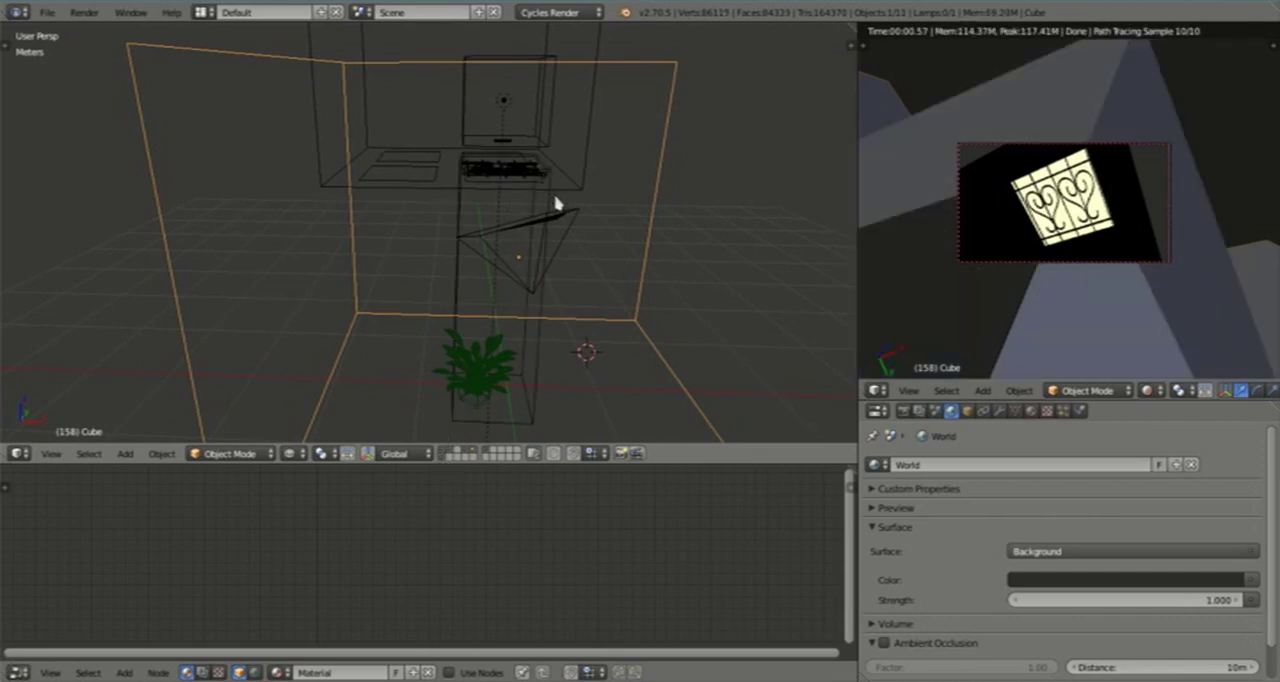
pyautogui.moveTo(530, 200)
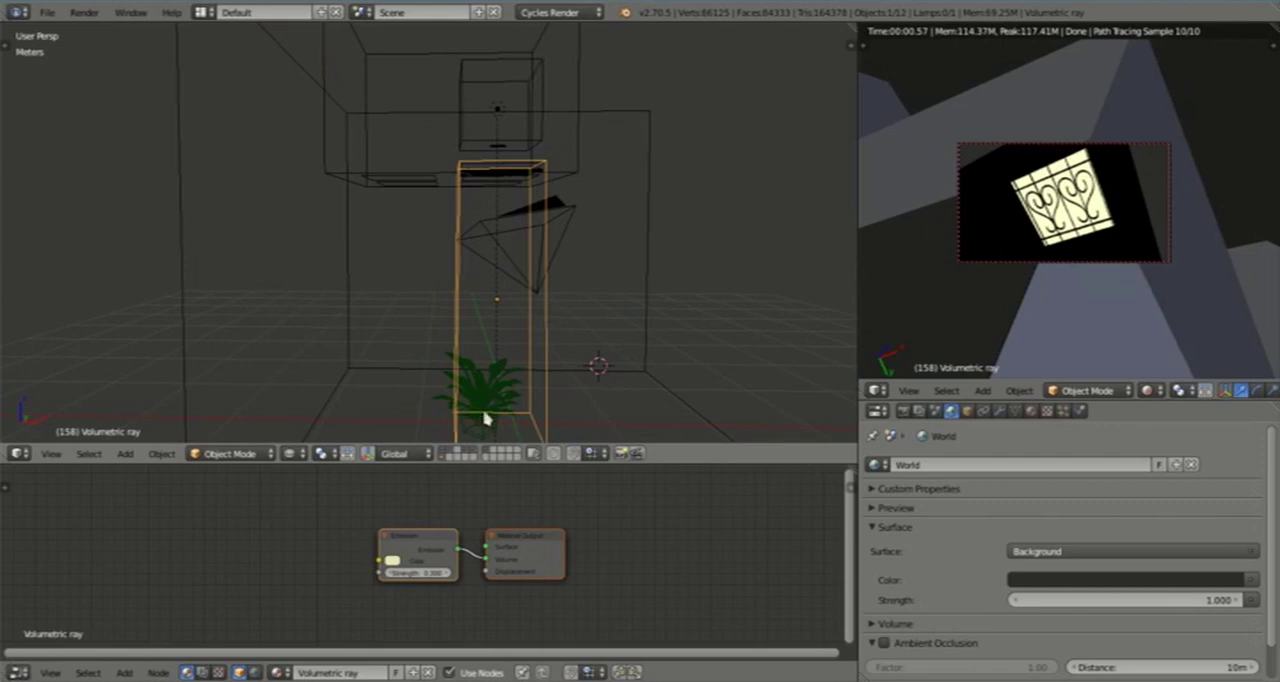
pyautogui.moveTo(565, 175)
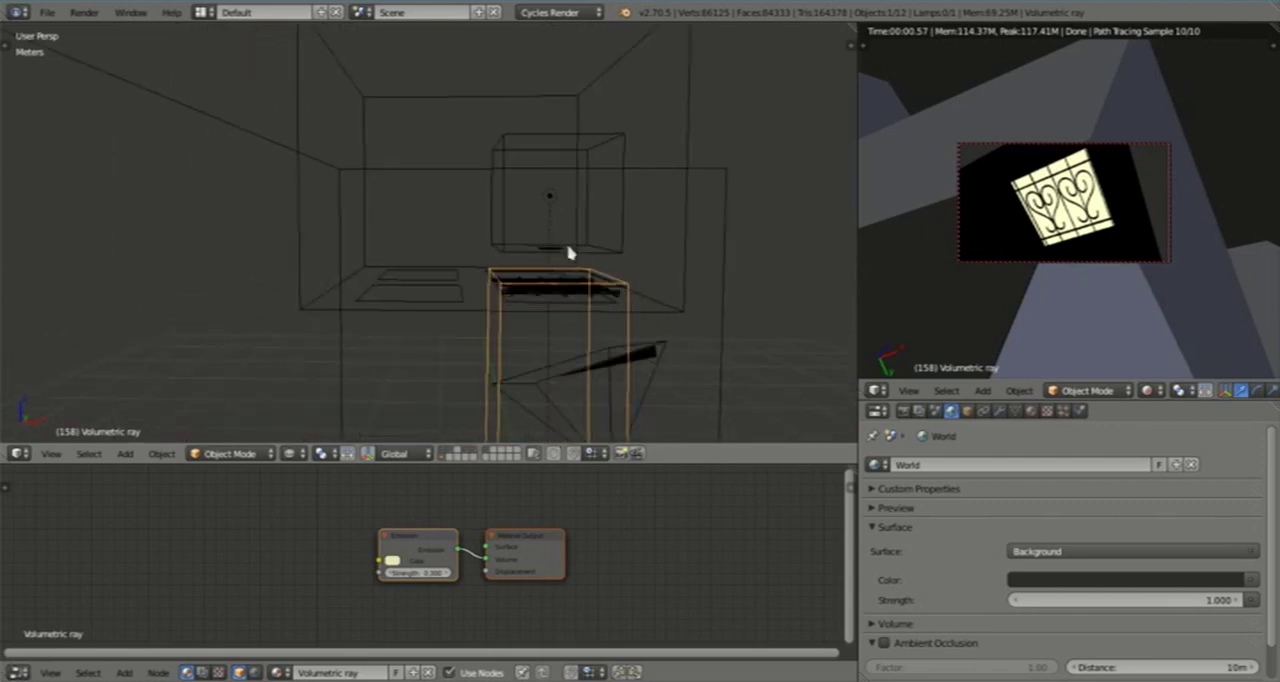
pyautogui.click(612, 152)
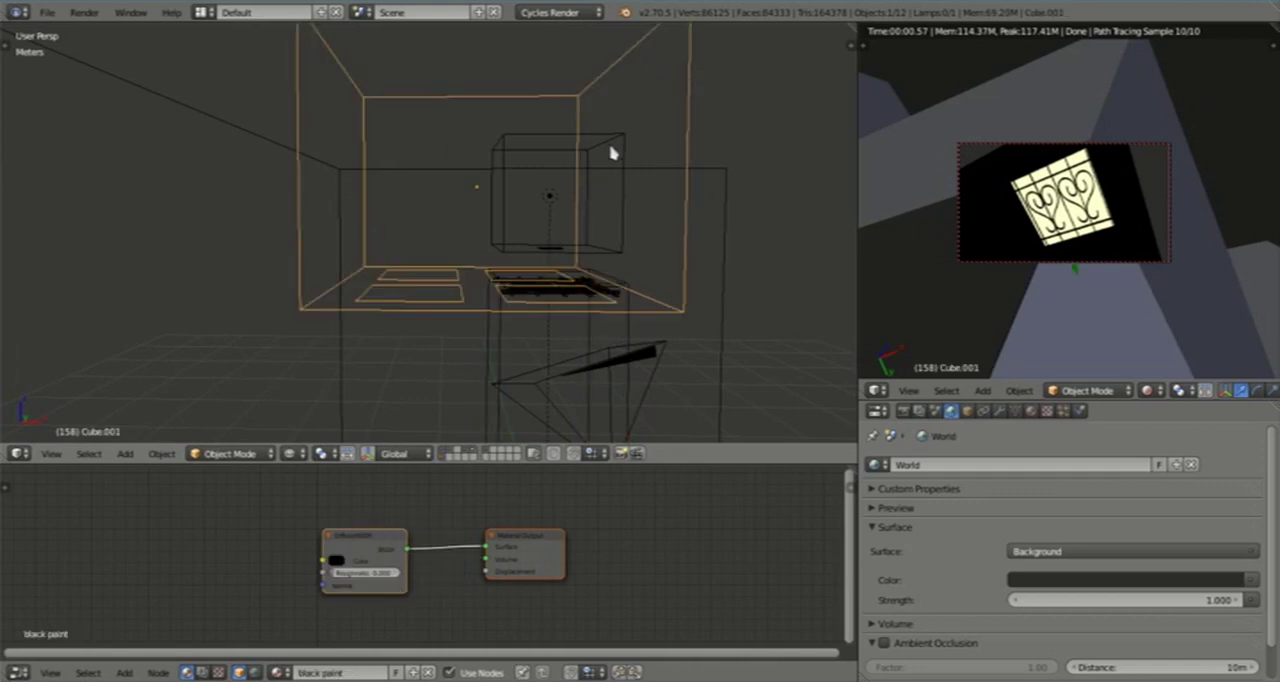
pyautogui.click(547, 195)
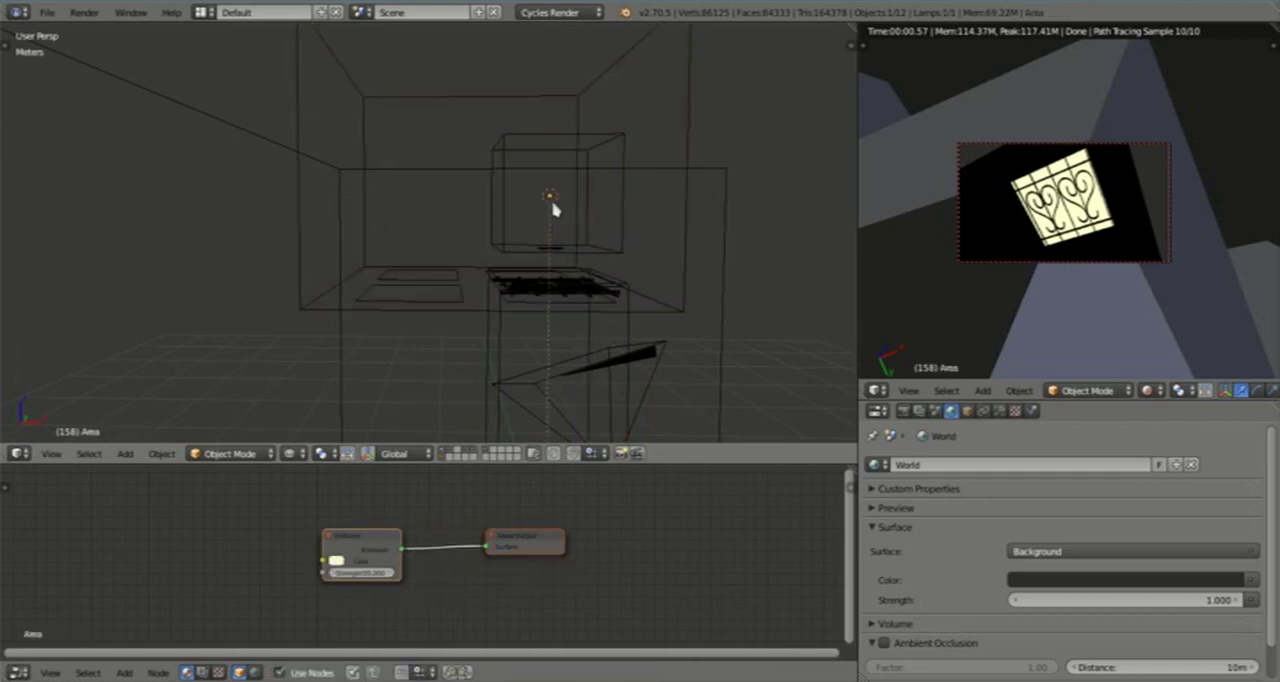
pyautogui.moveTo(982, 438)
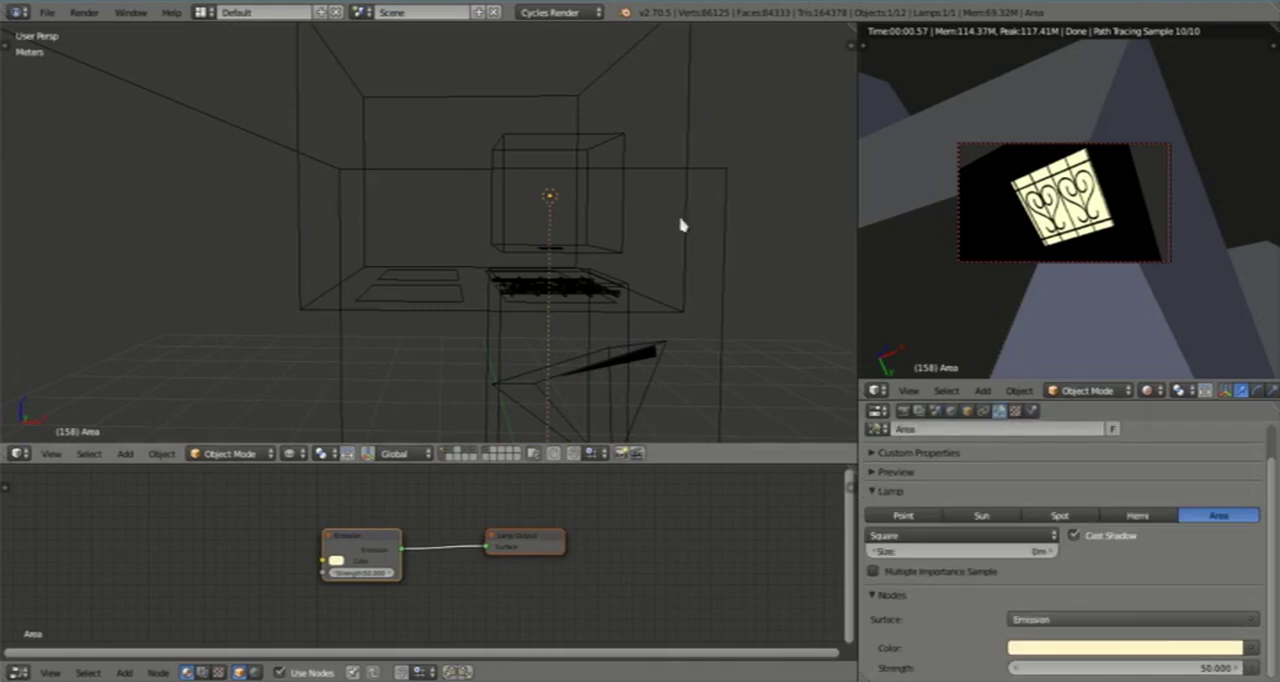
pyautogui.moveTo(680, 225); pyautogui.dragTo(570, 312)
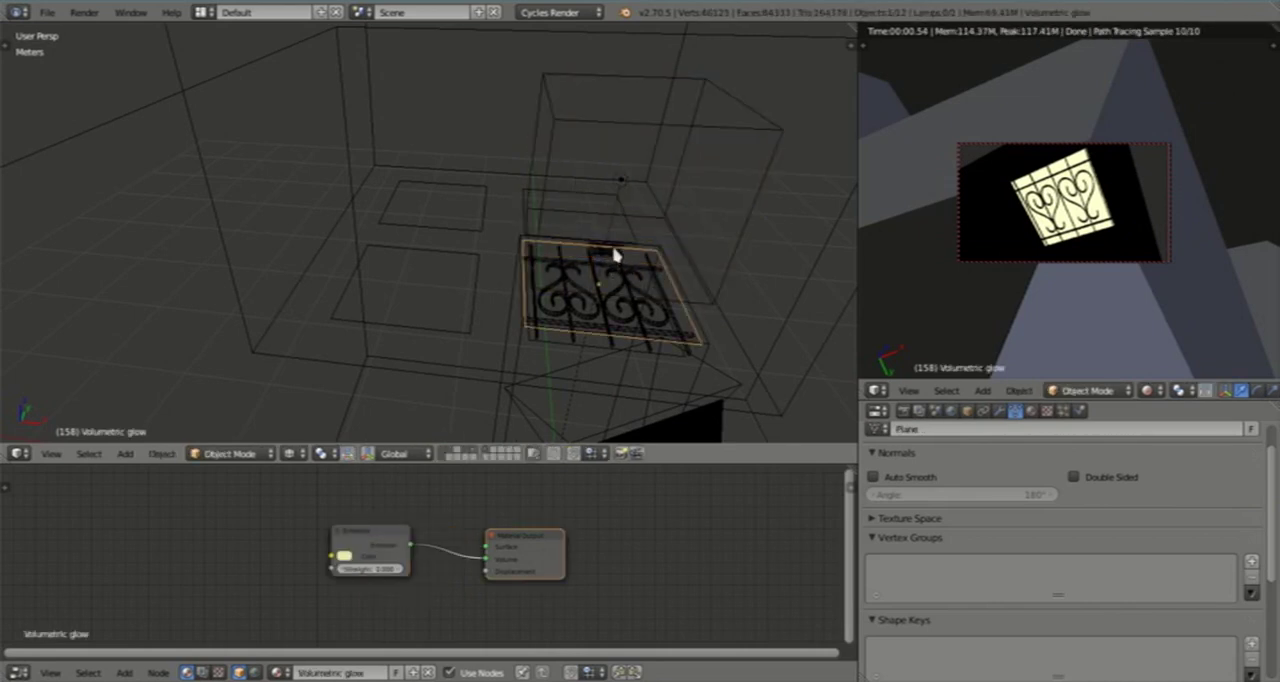
pyautogui.click(600, 250)
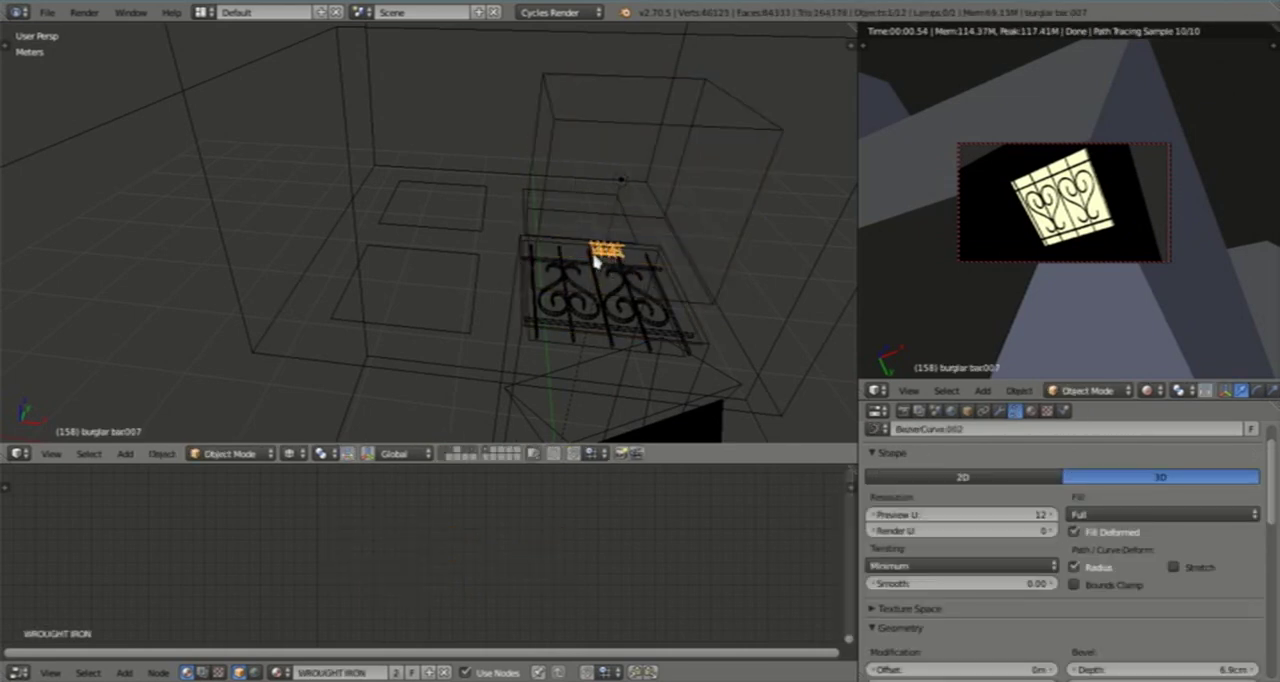
pyautogui.moveTo(678, 307)
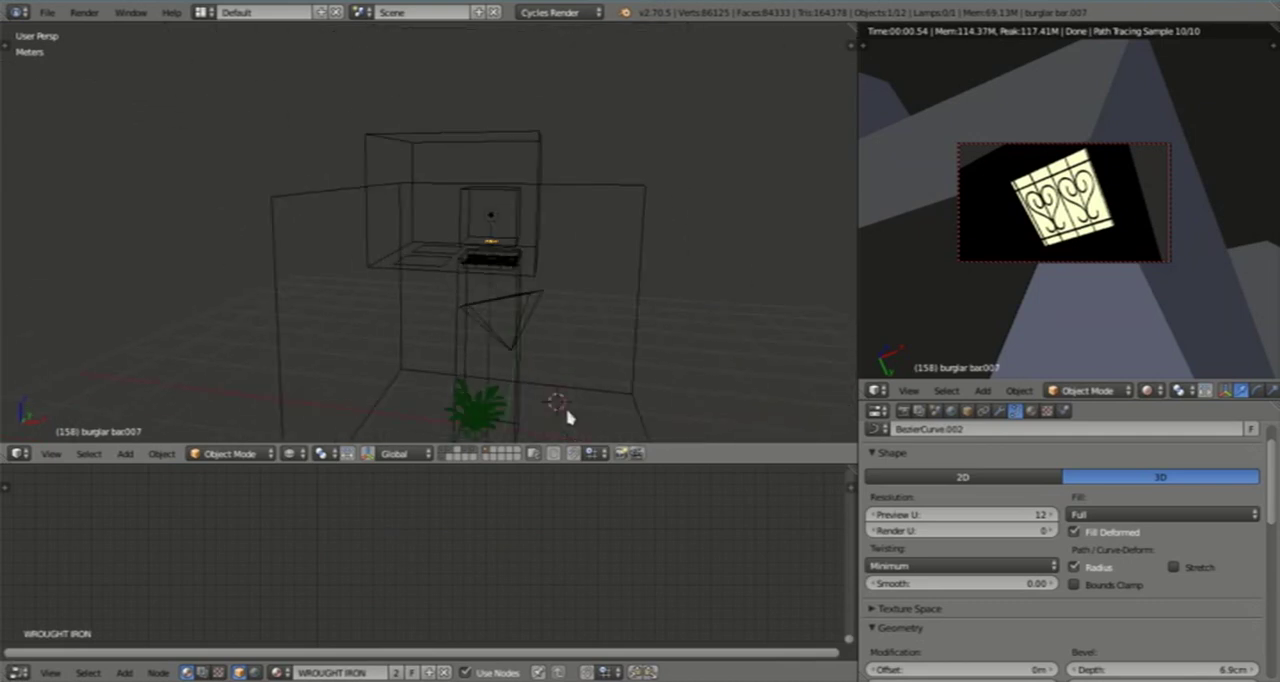
pyautogui.moveTo(500, 375)
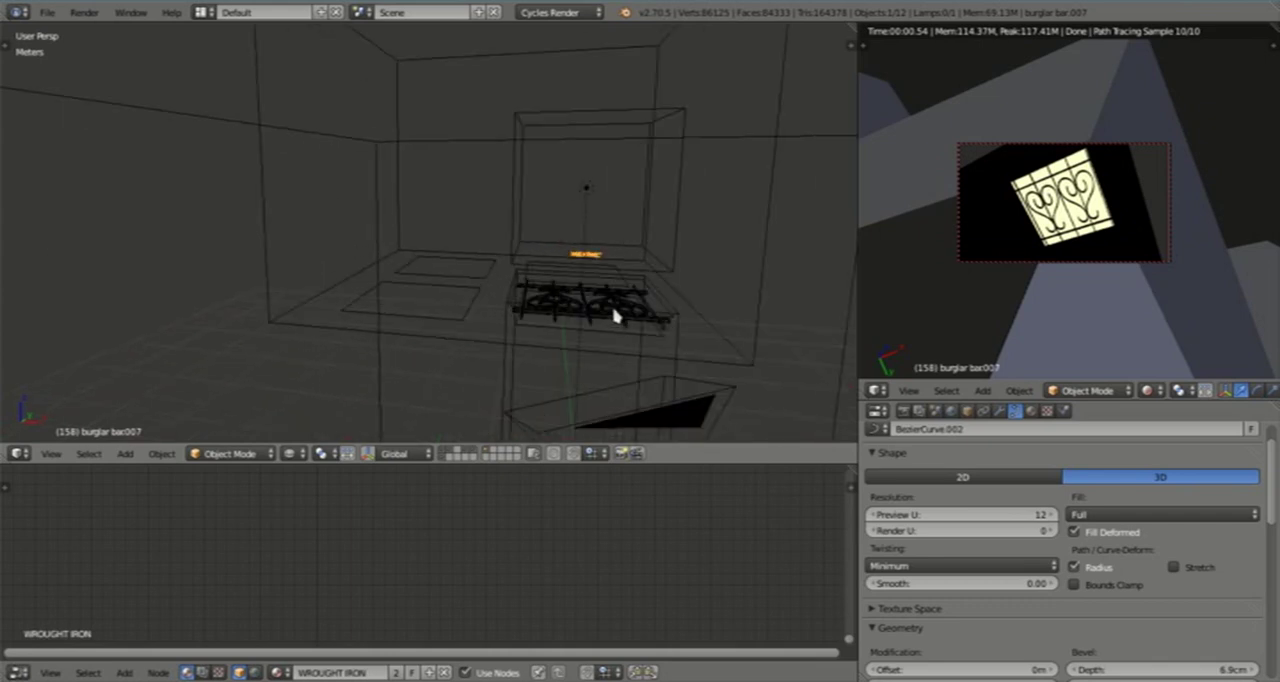
pyautogui.click(590, 310)
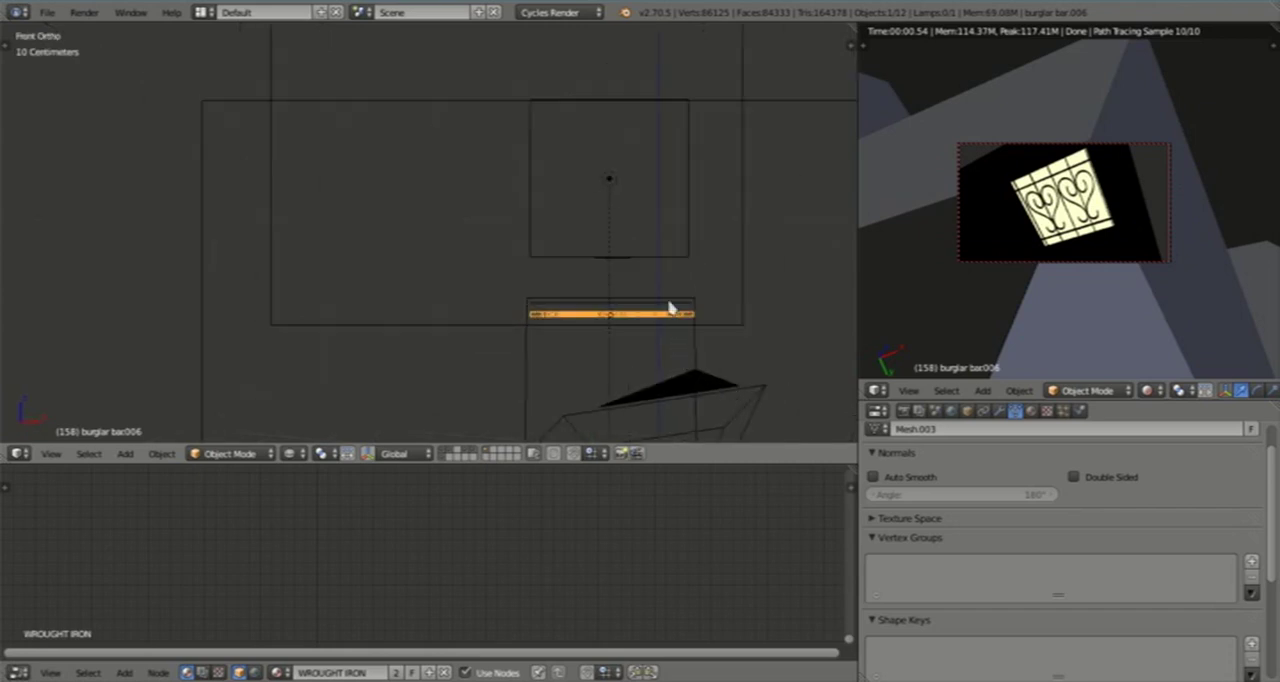
# Step: Add a Solidify modifier to the Volumetric glow plane with Thickness 0
pyautogui.click(610, 311)
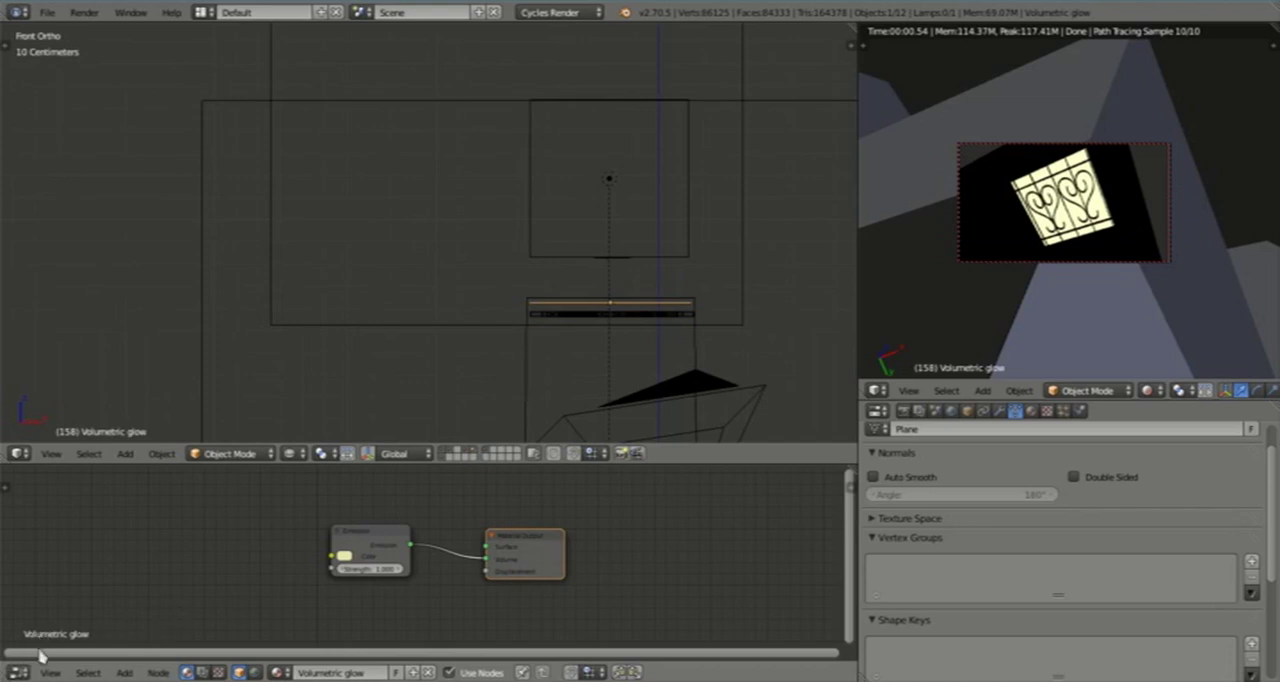
pyautogui.moveTo(690, 375)
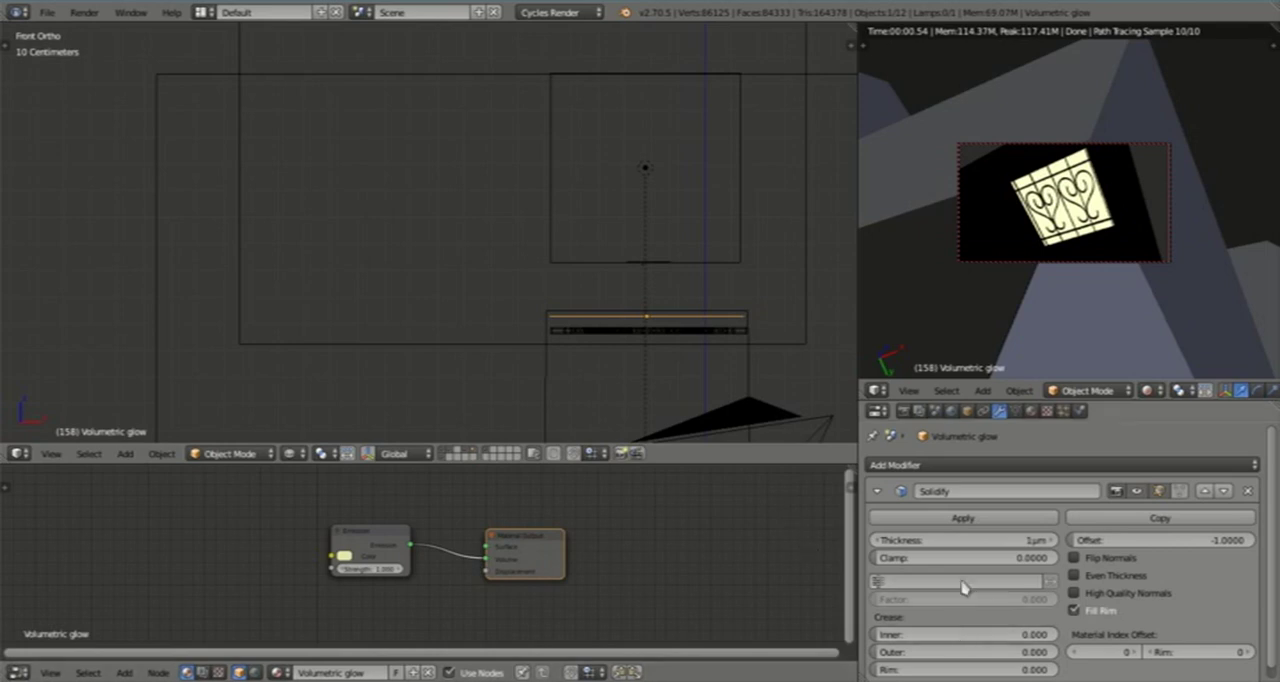
pyautogui.click(962, 540)
pyautogui.write('0')
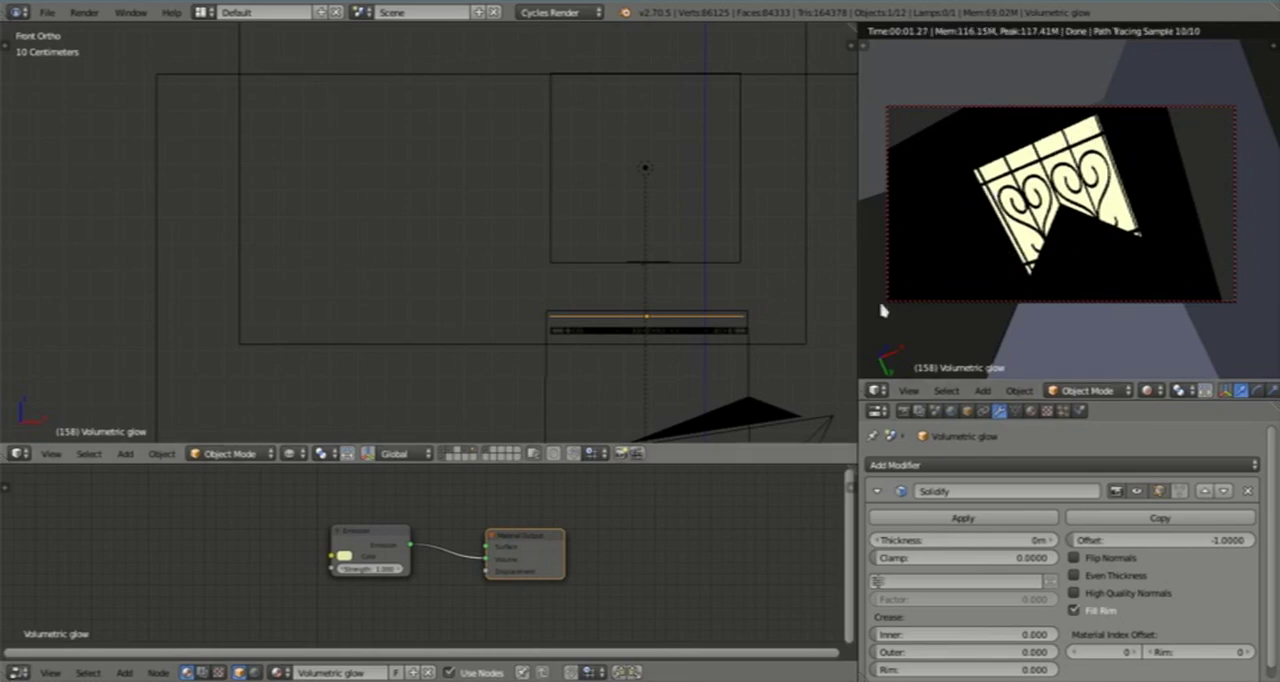
pyautogui.moveTo(1068, 226)
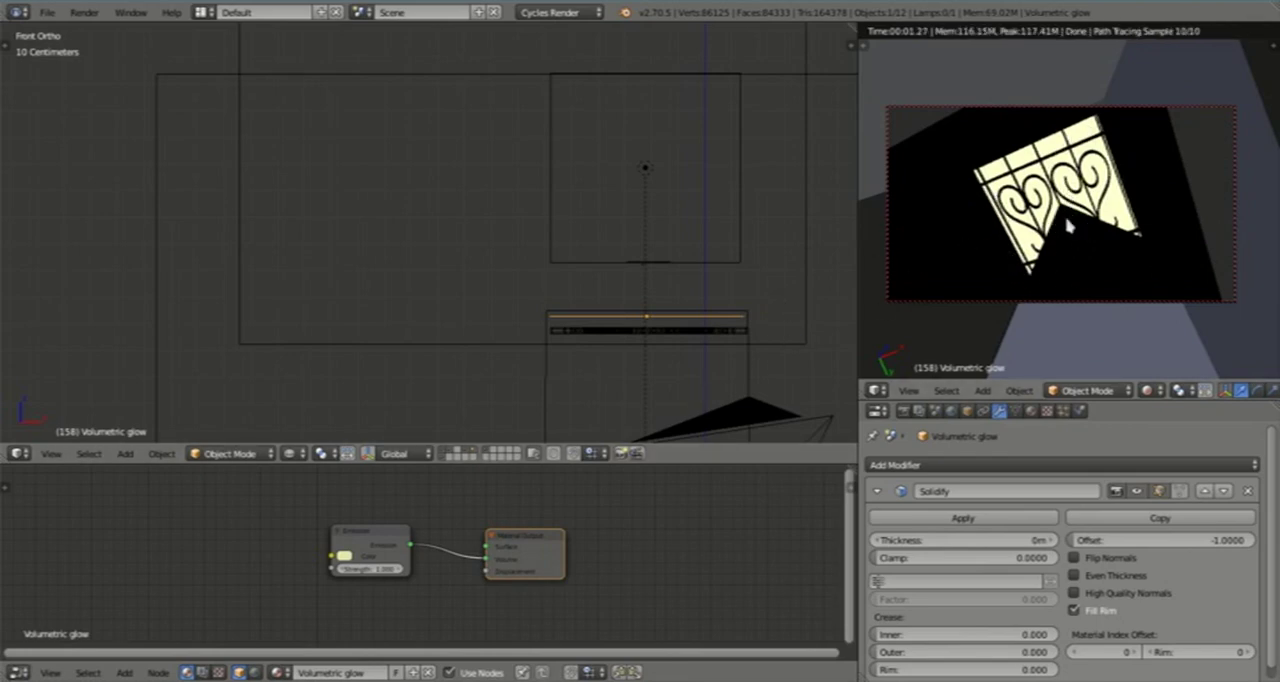
pyautogui.moveTo(958, 237)
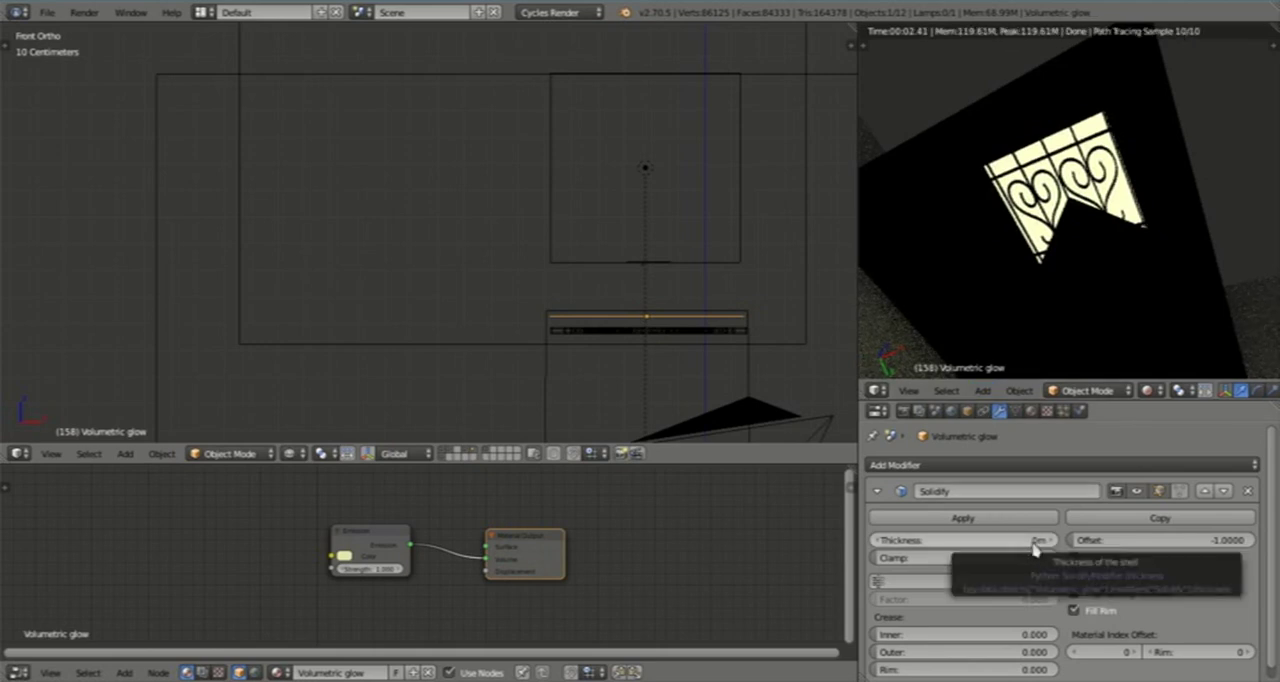
pyautogui.moveTo(918, 416)
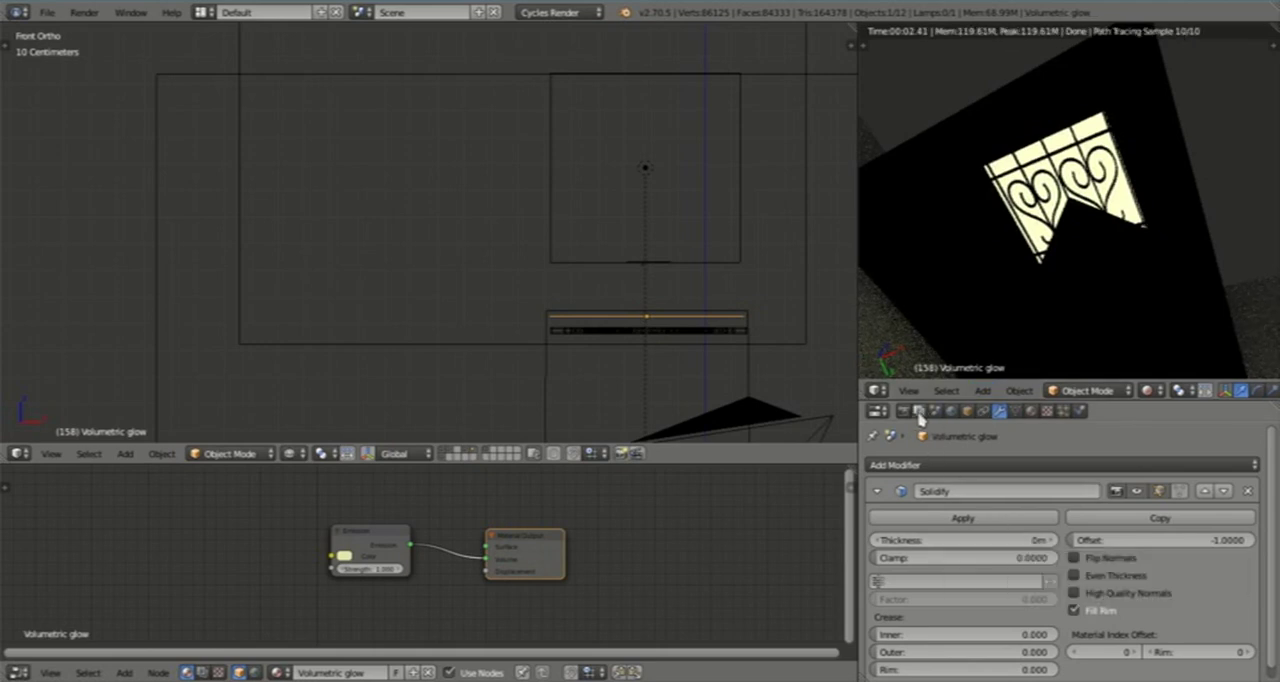
# Step: Set the Volumetric glow Solidify thickness to 1 µm, then select the burglar bar object
pyautogui.click(905, 411)
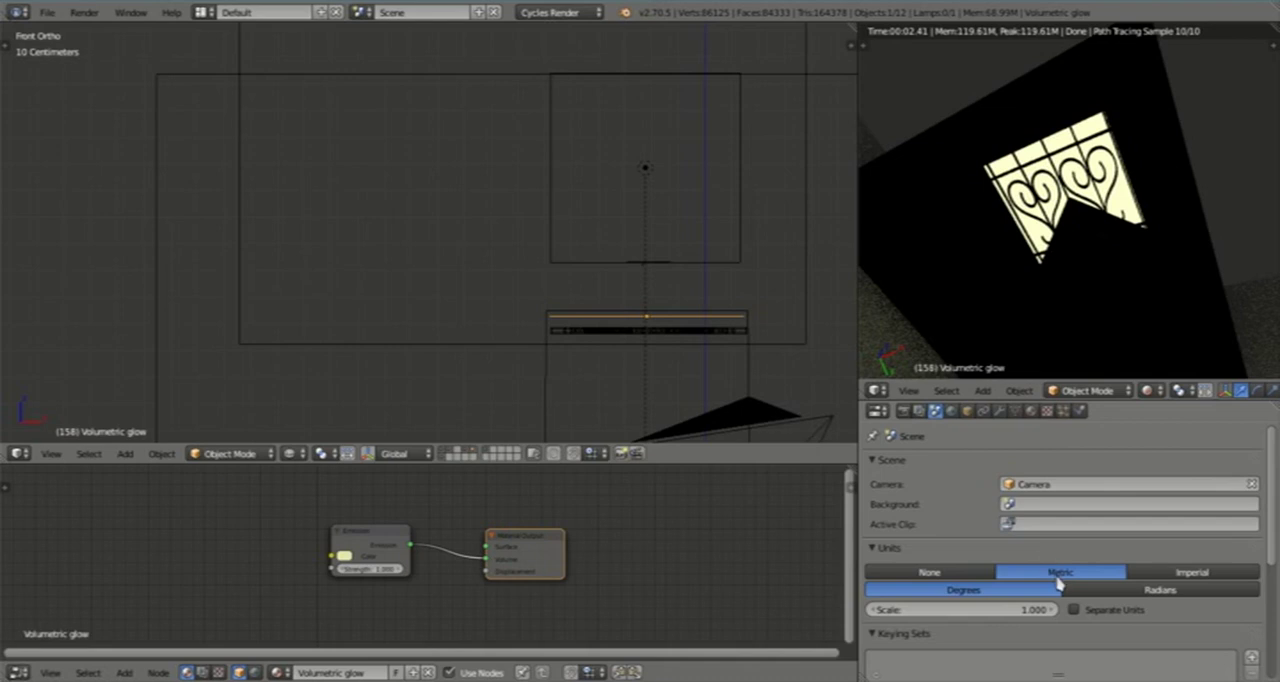
pyautogui.moveTo(1000, 423)
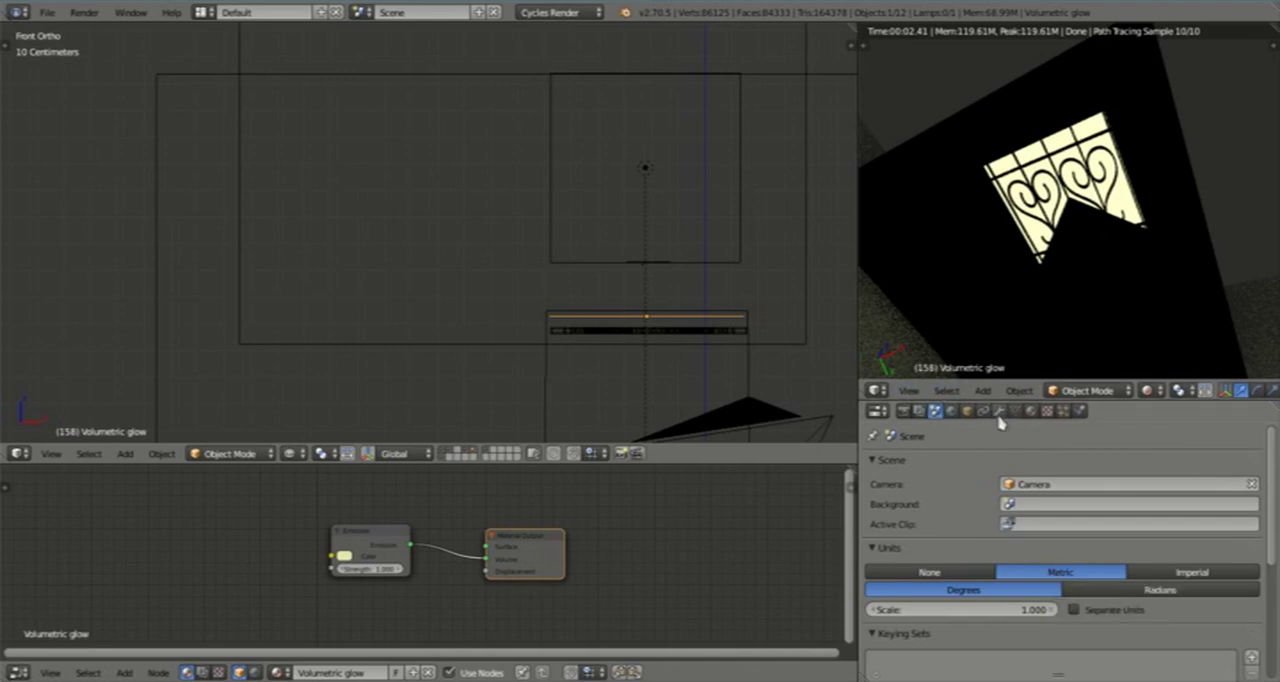
pyautogui.click(999, 411)
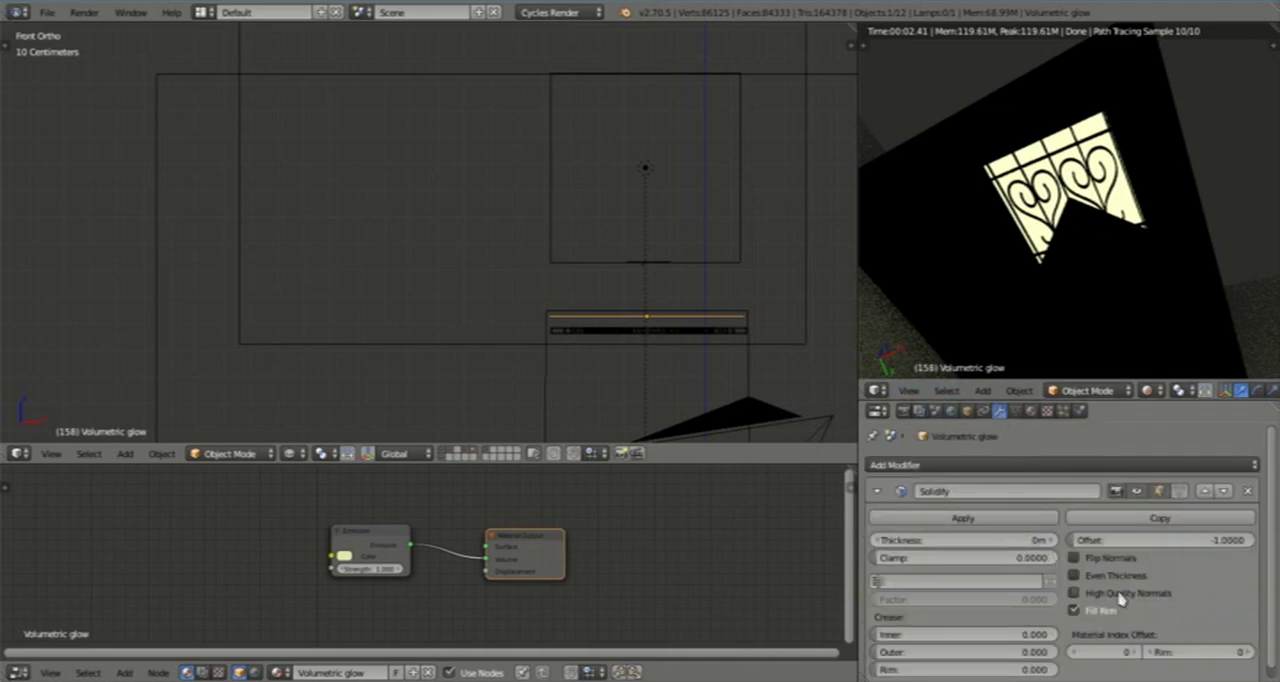
pyautogui.moveTo(1010, 540)
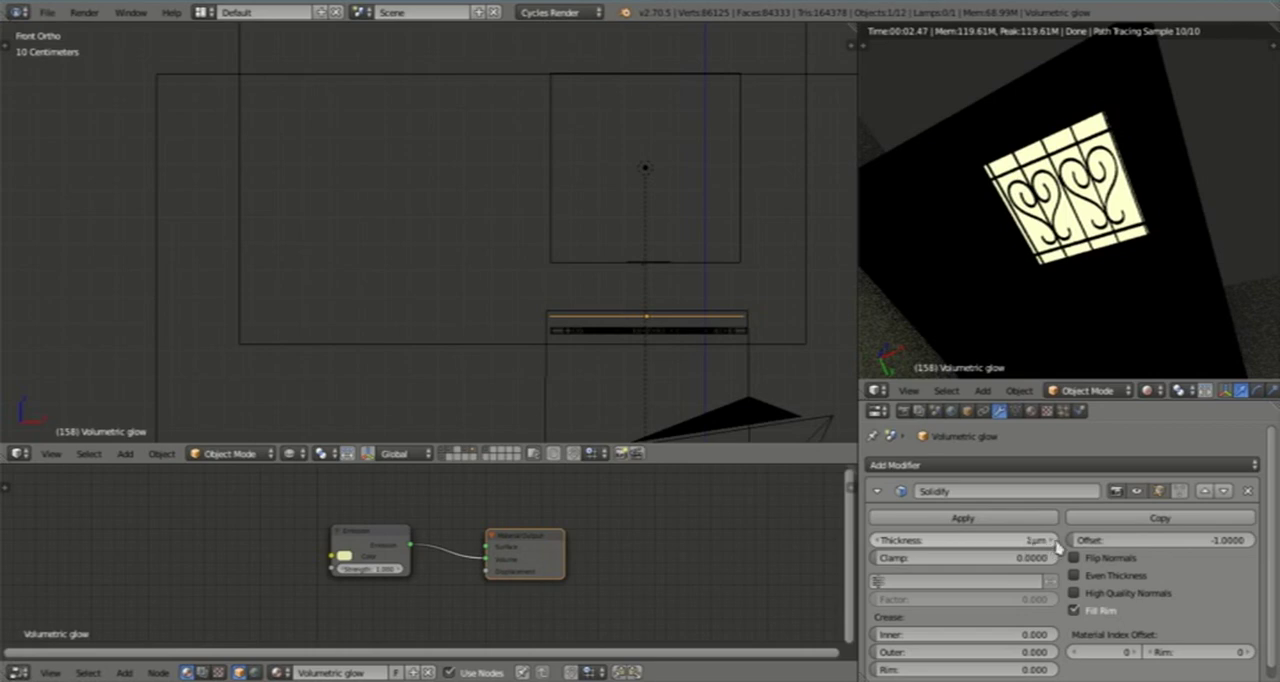
pyautogui.click(962, 540)
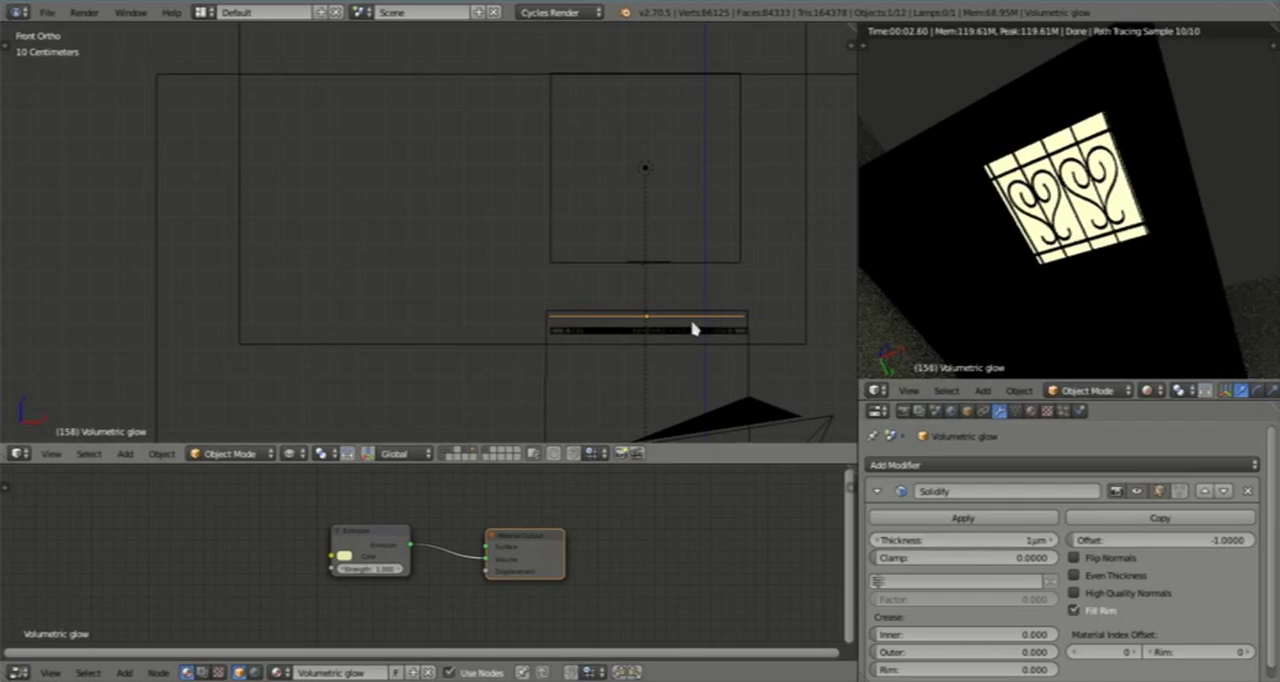
pyautogui.moveTo(778, 364)
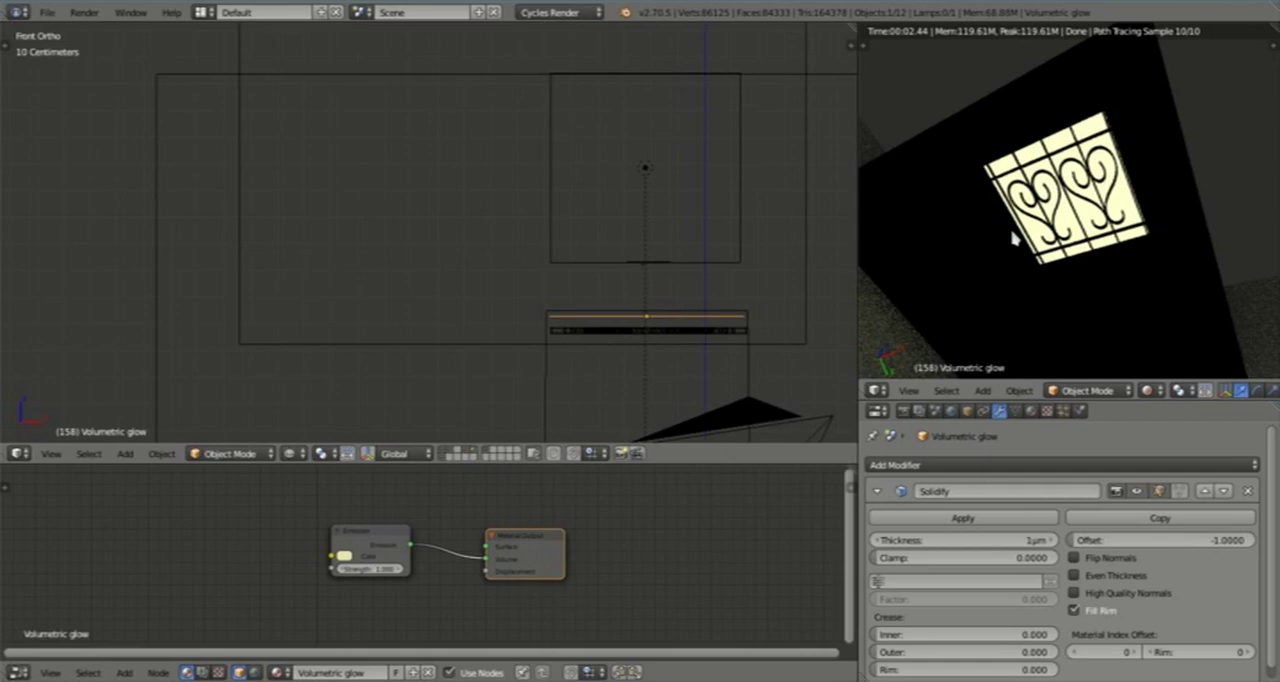
pyautogui.click(645, 330)
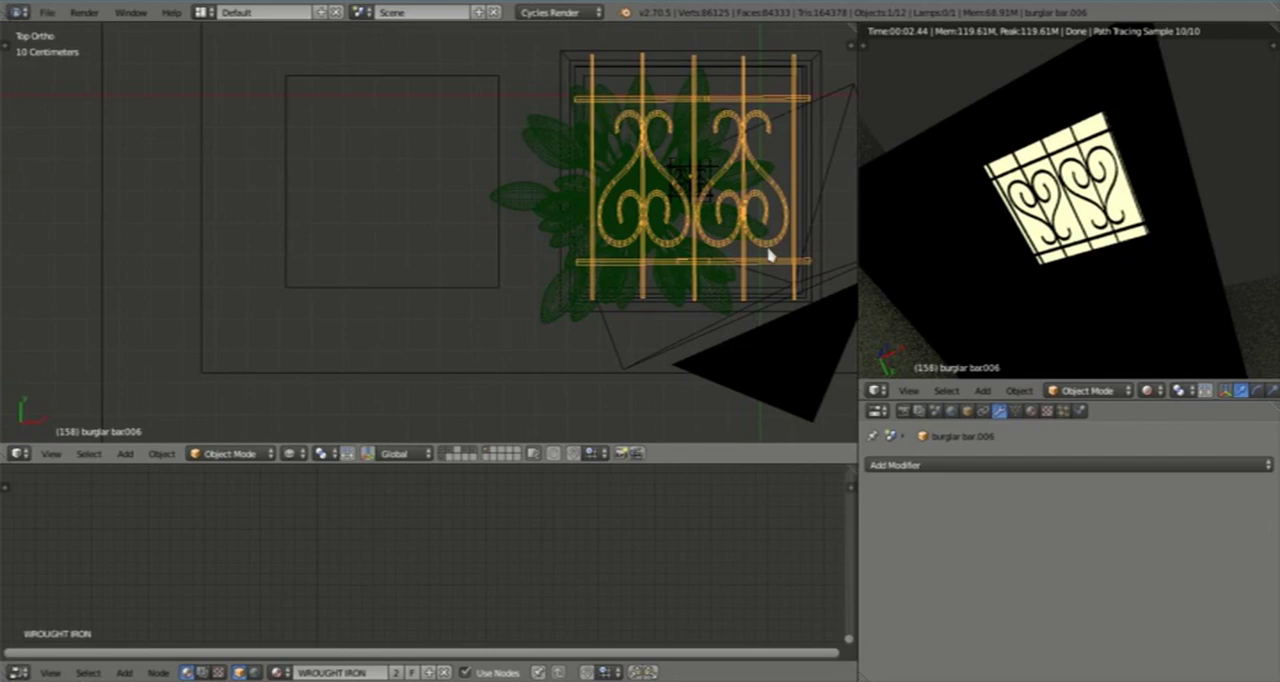
pyautogui.moveTo(450, 465)
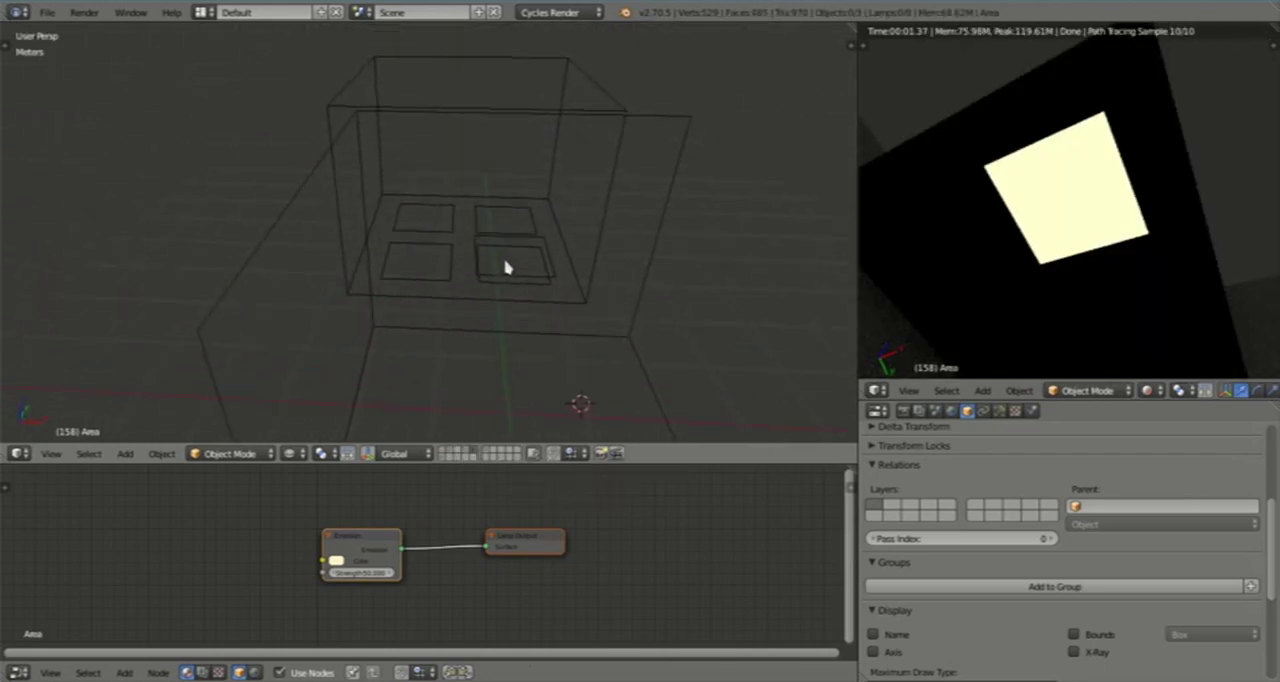
pyautogui.moveTo(505, 267); pyautogui.dragTo(570, 377)
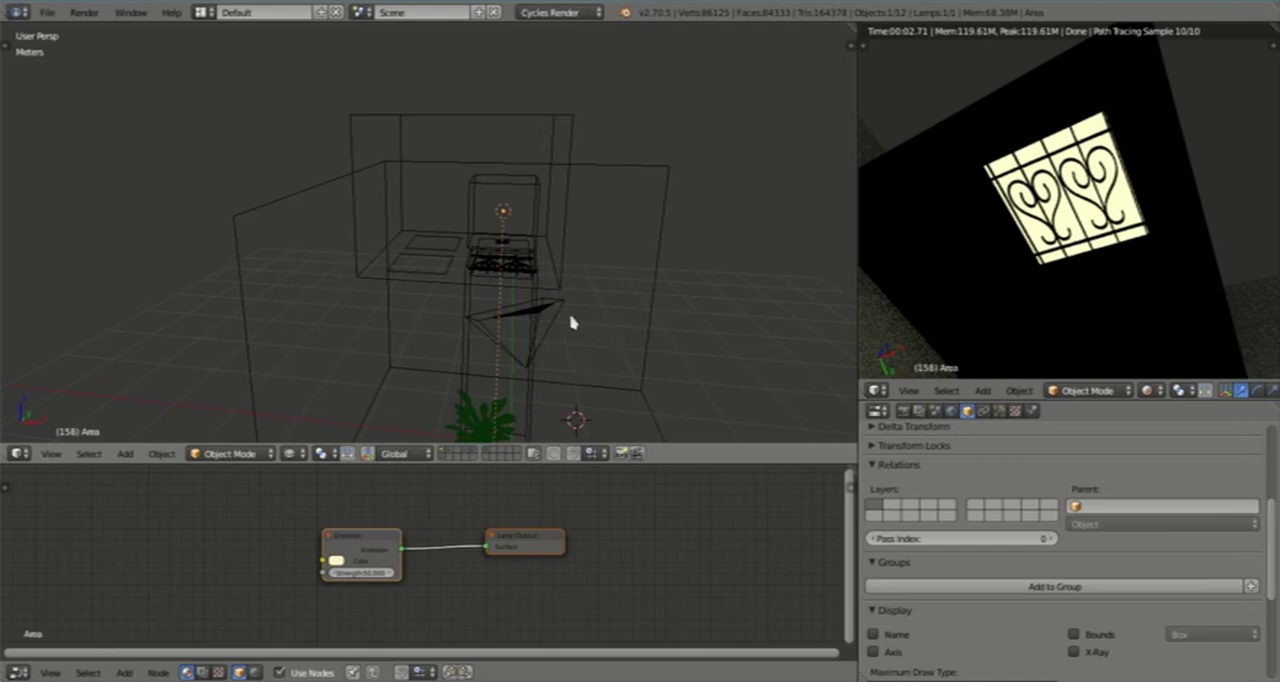
pyautogui.click(520, 330)
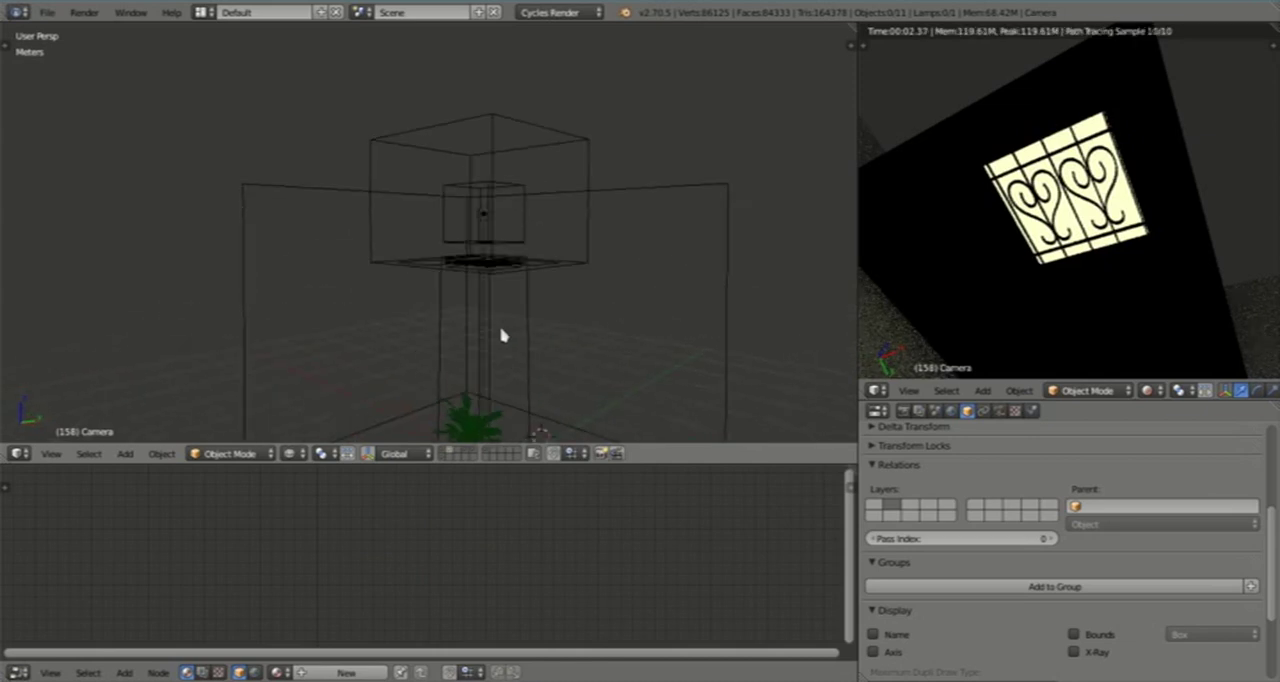
# Step: Move the Volumetric glow plane along Z below the bars to test, then back above them
pyautogui.moveTo(505, 335); pyautogui.dragTo(595, 315)
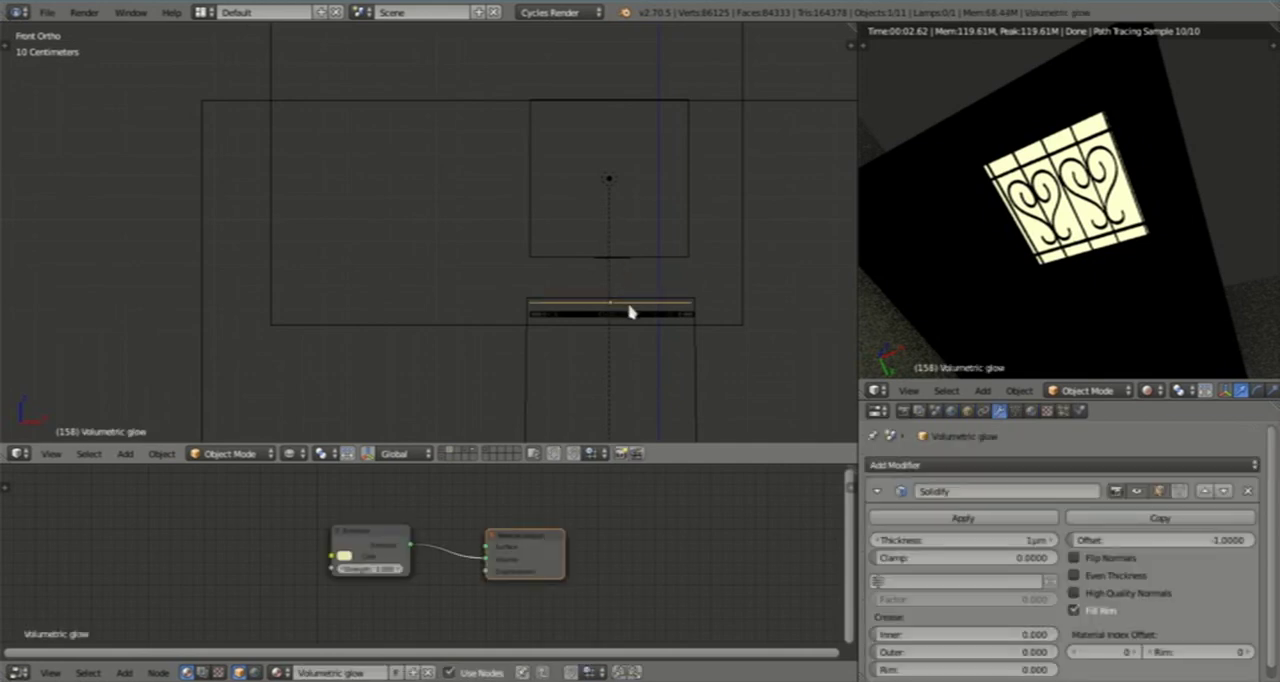
pyautogui.moveTo(575, 326)
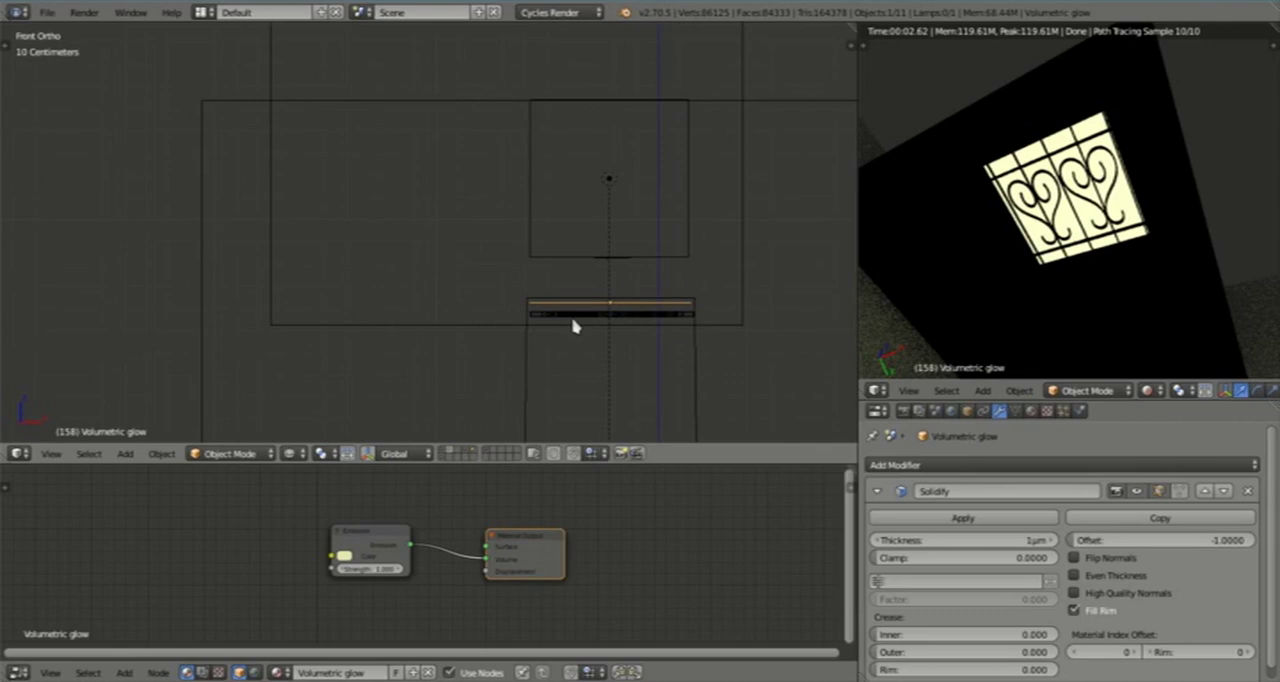
pyautogui.click(610, 302)
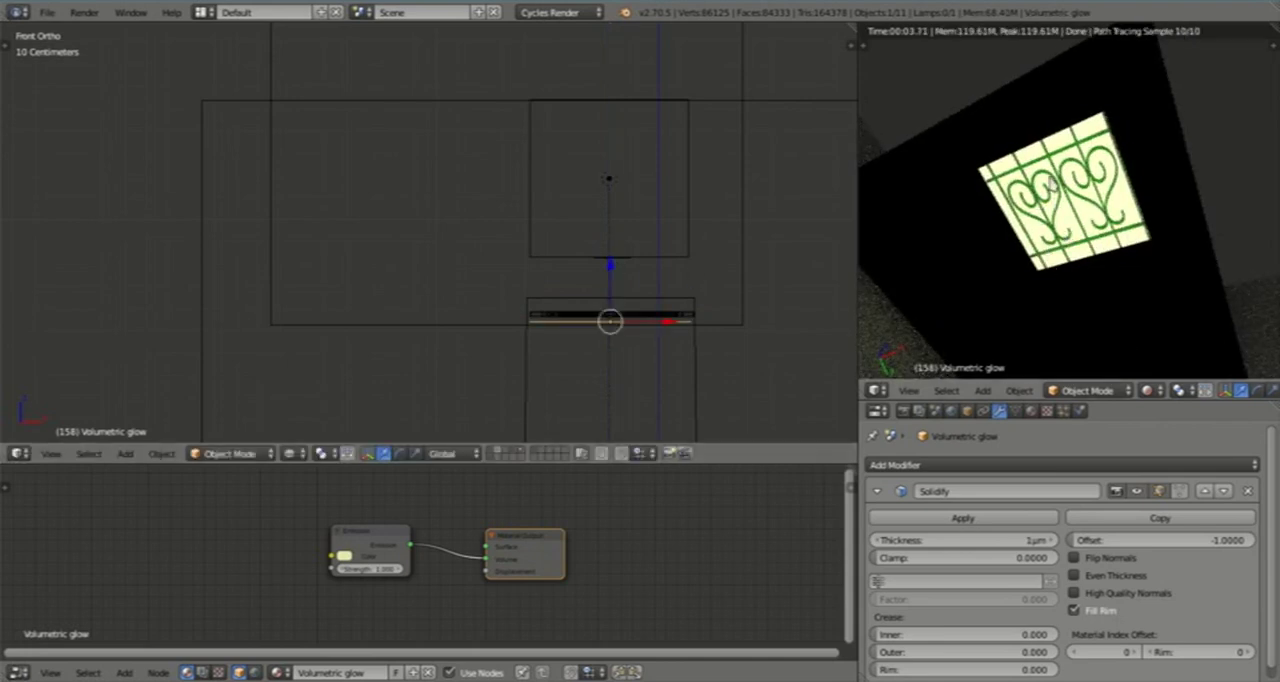
pyautogui.moveTo(675, 347)
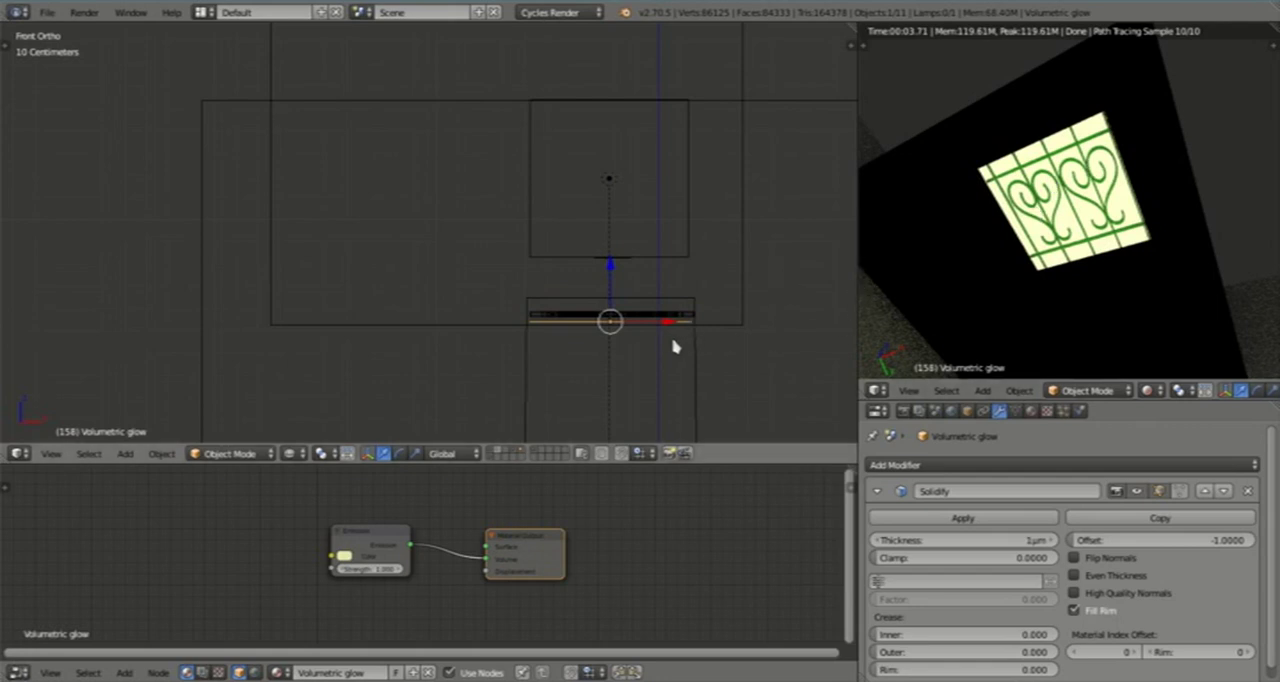
pyautogui.moveTo(1098, 250)
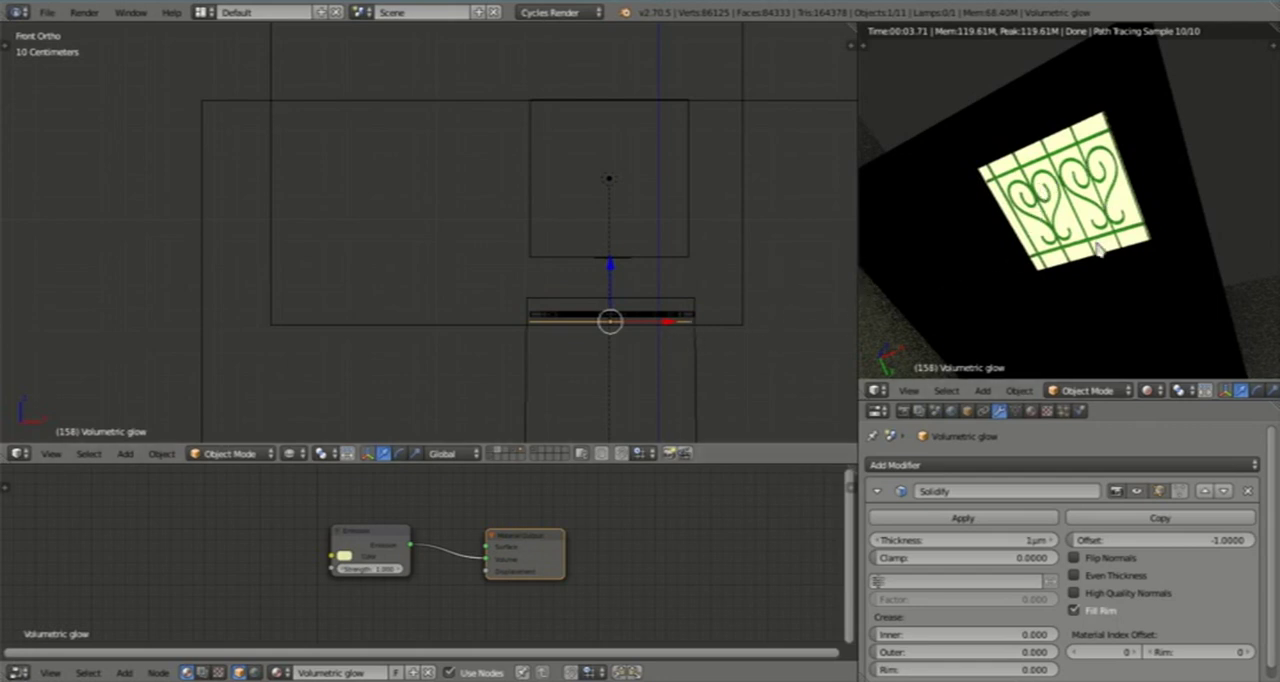
pyautogui.moveTo(687, 333)
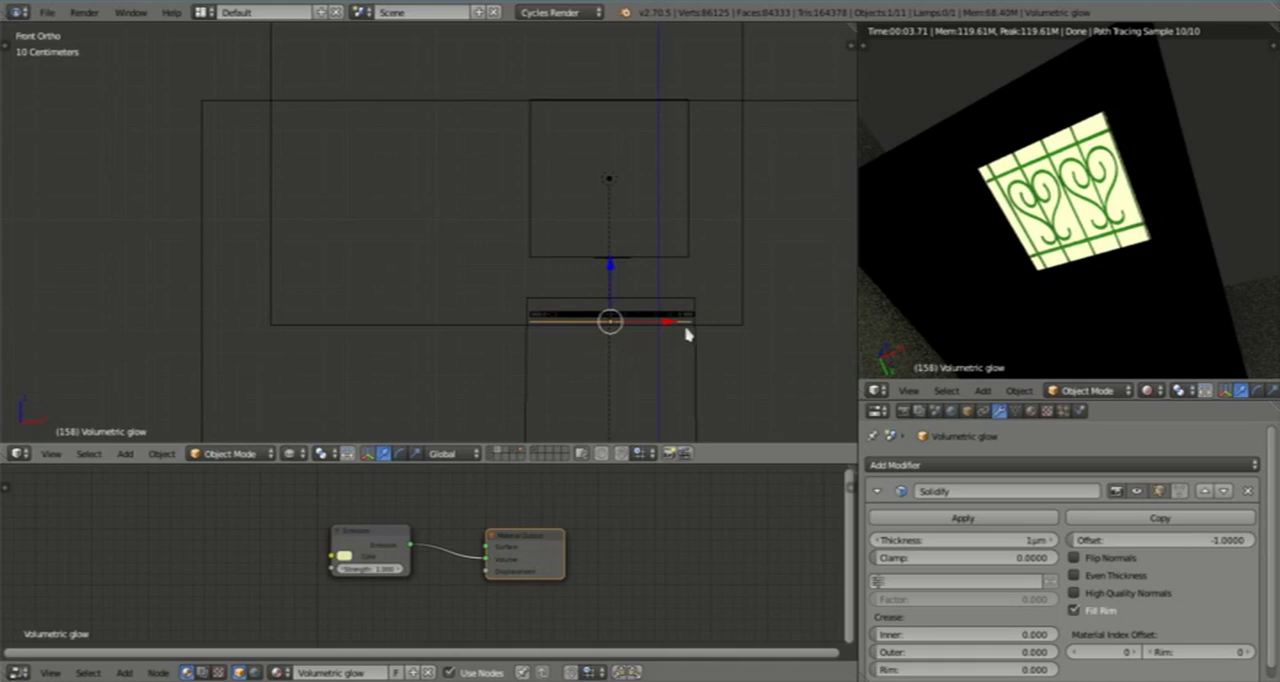
pyautogui.moveTo(586, 333)
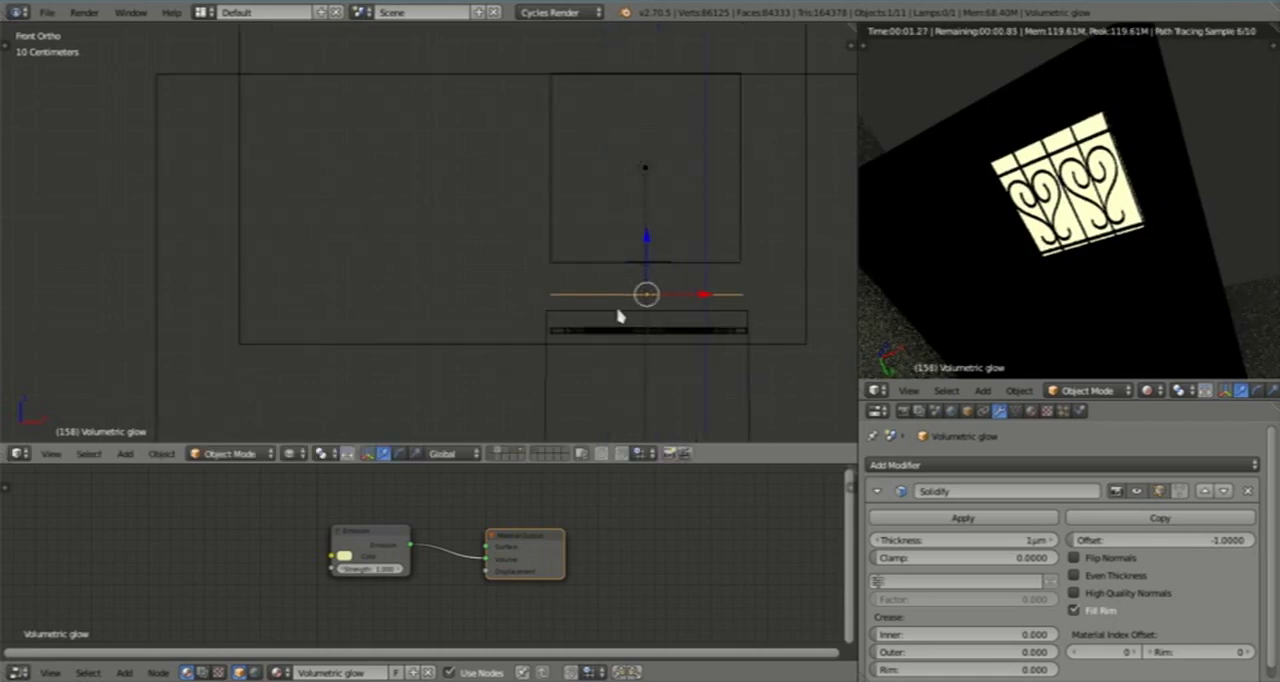
pyautogui.click(645, 330)
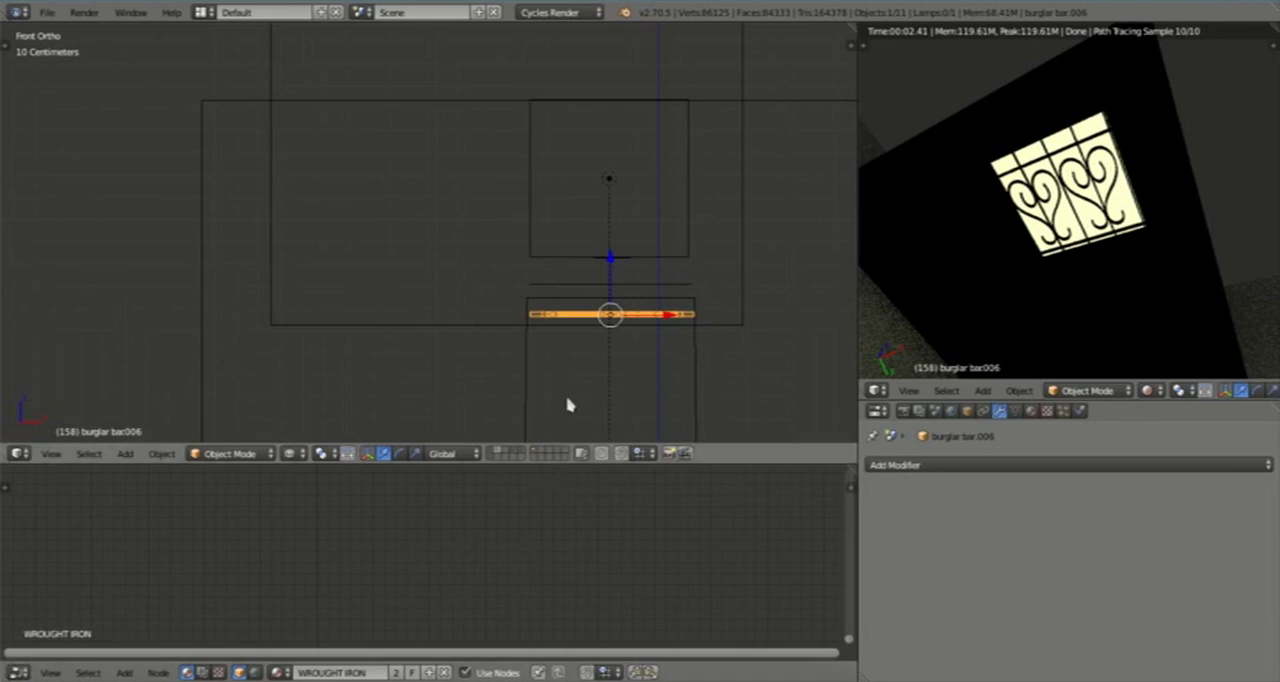
pyautogui.moveTo(603, 383)
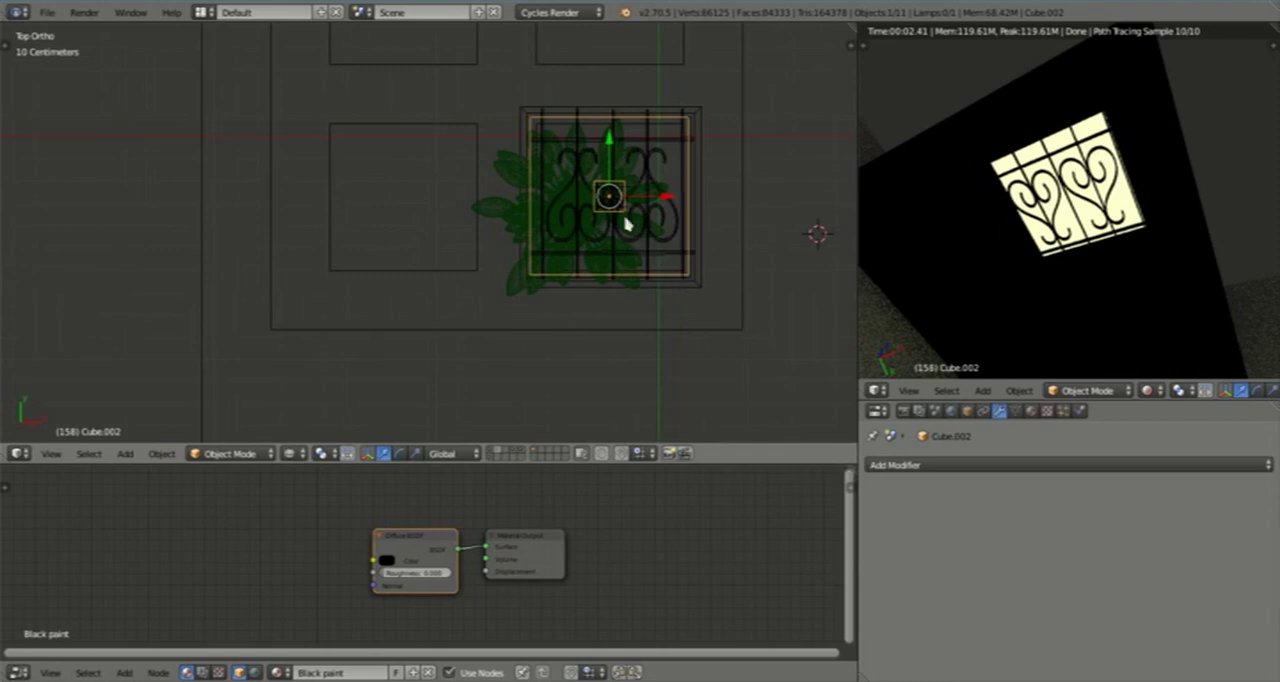
pyautogui.moveTo(510, 315)
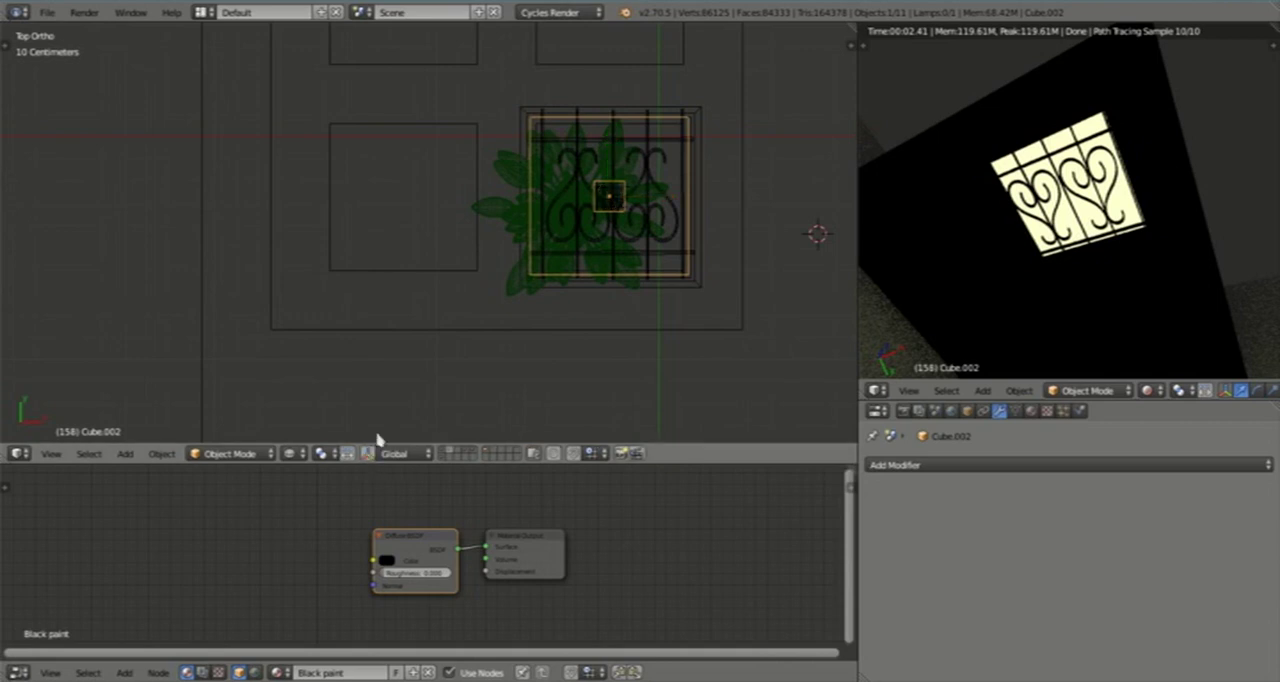
pyautogui.moveTo(610, 210)
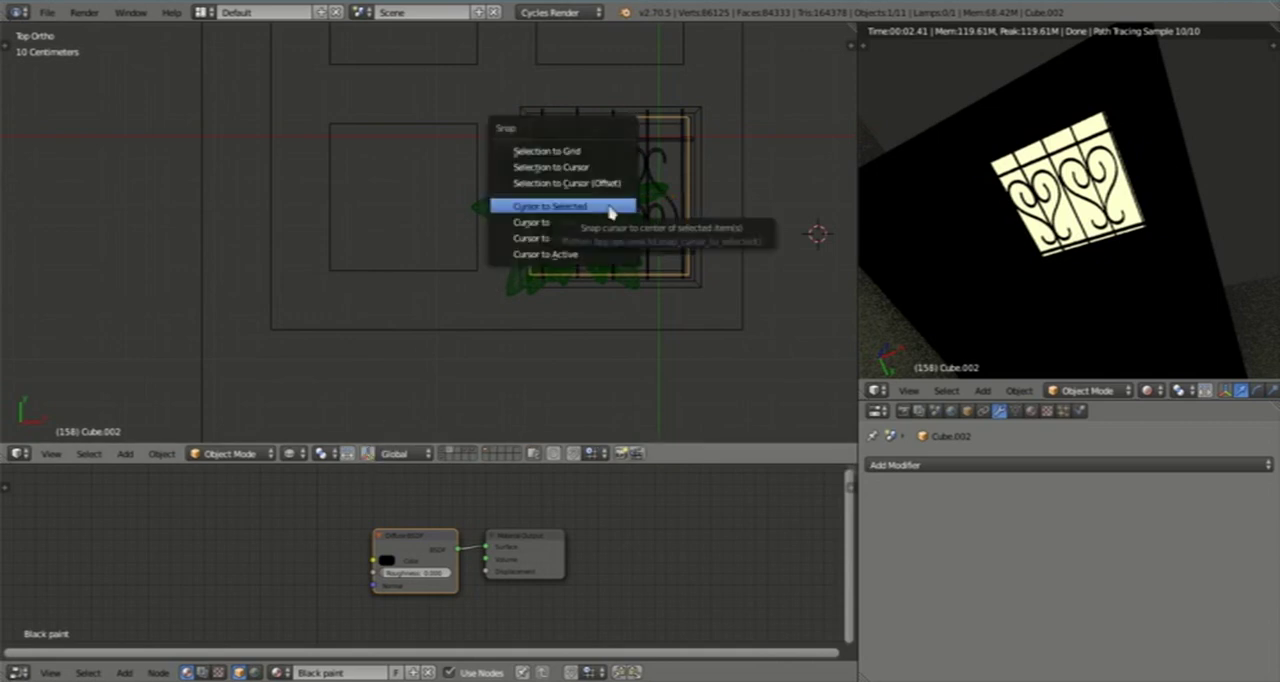
# Step: Snap the 3D cursor to Cube.002's centre and clear the selection
pyautogui.click(548, 205)
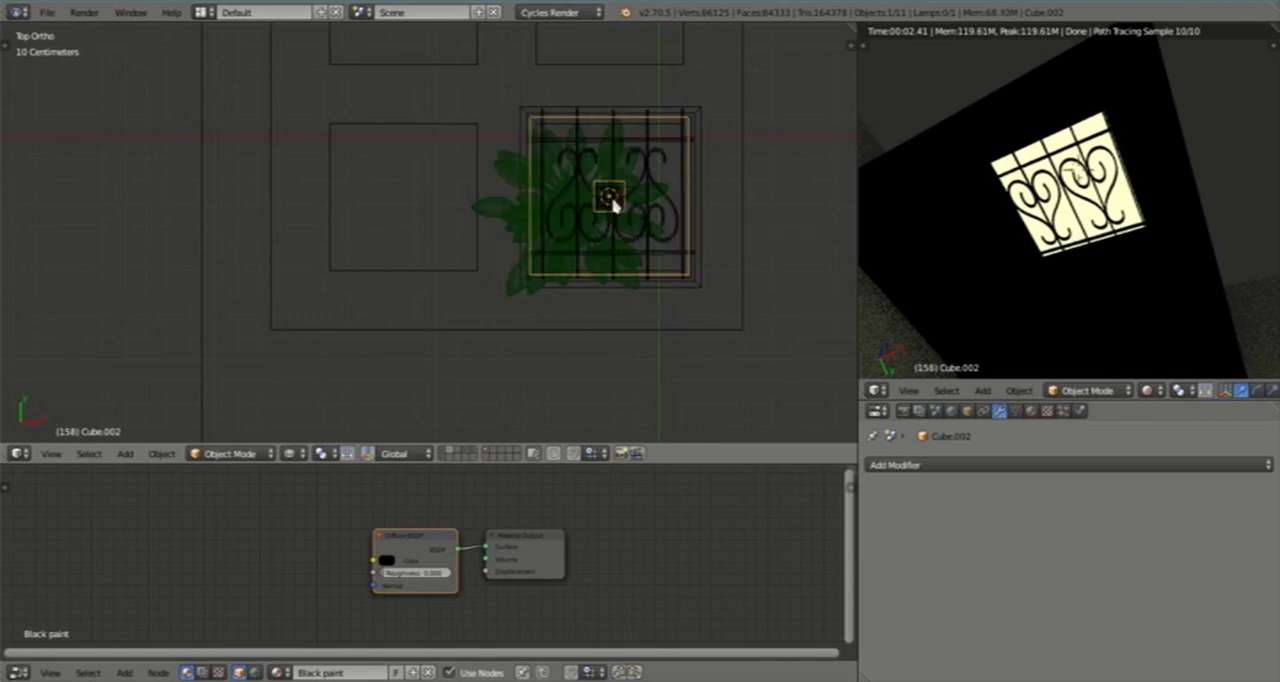
pyautogui.moveTo(610, 205)
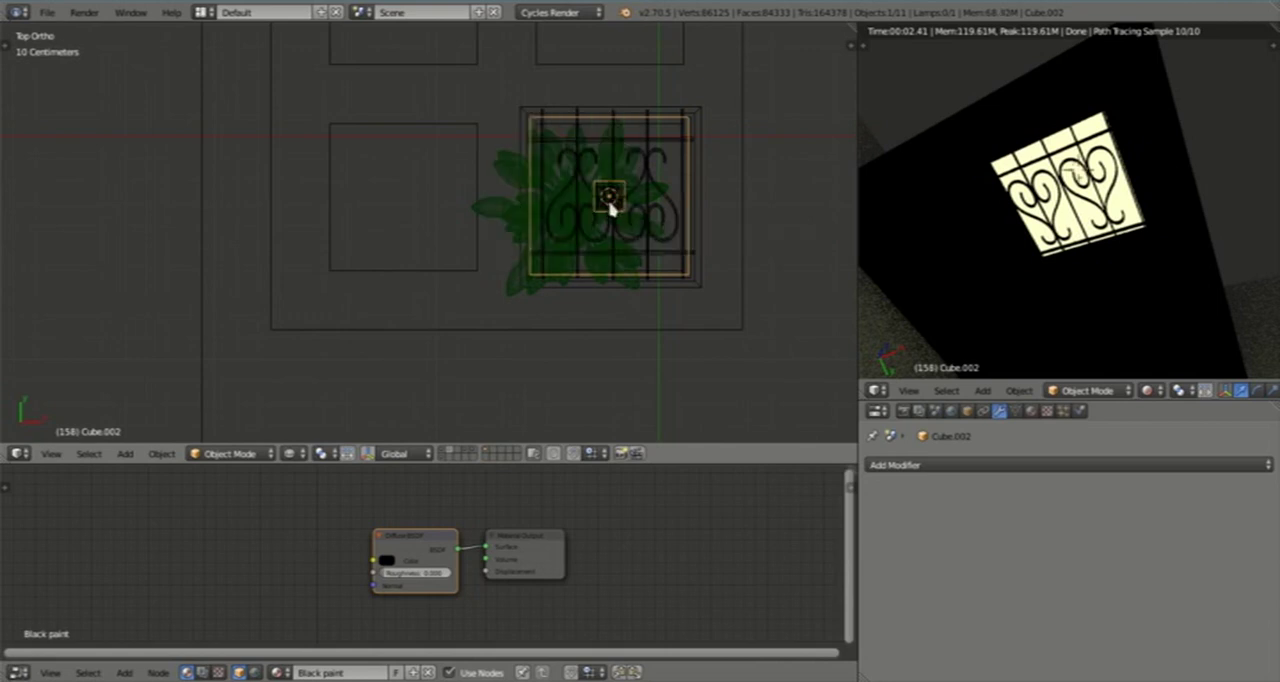
pyautogui.click(608, 195)
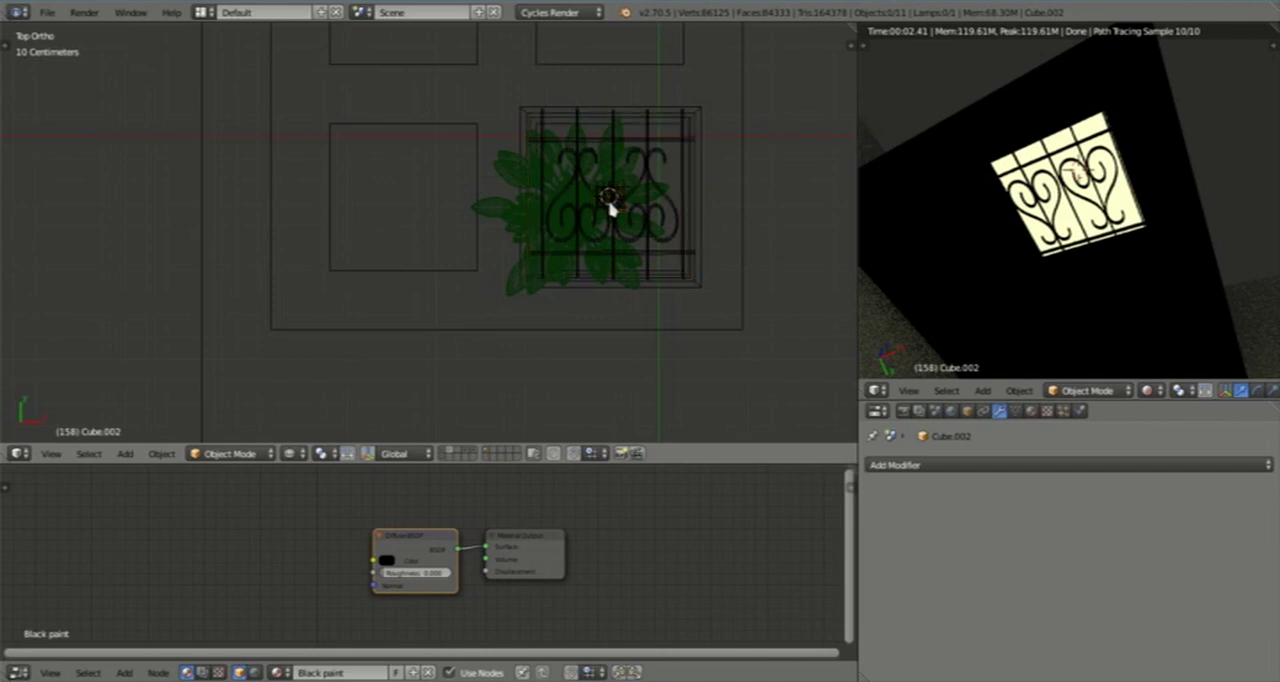
# Step: Add a plane mesh at the cursor and enter Edit Mode on it
pyautogui.click(125, 453)
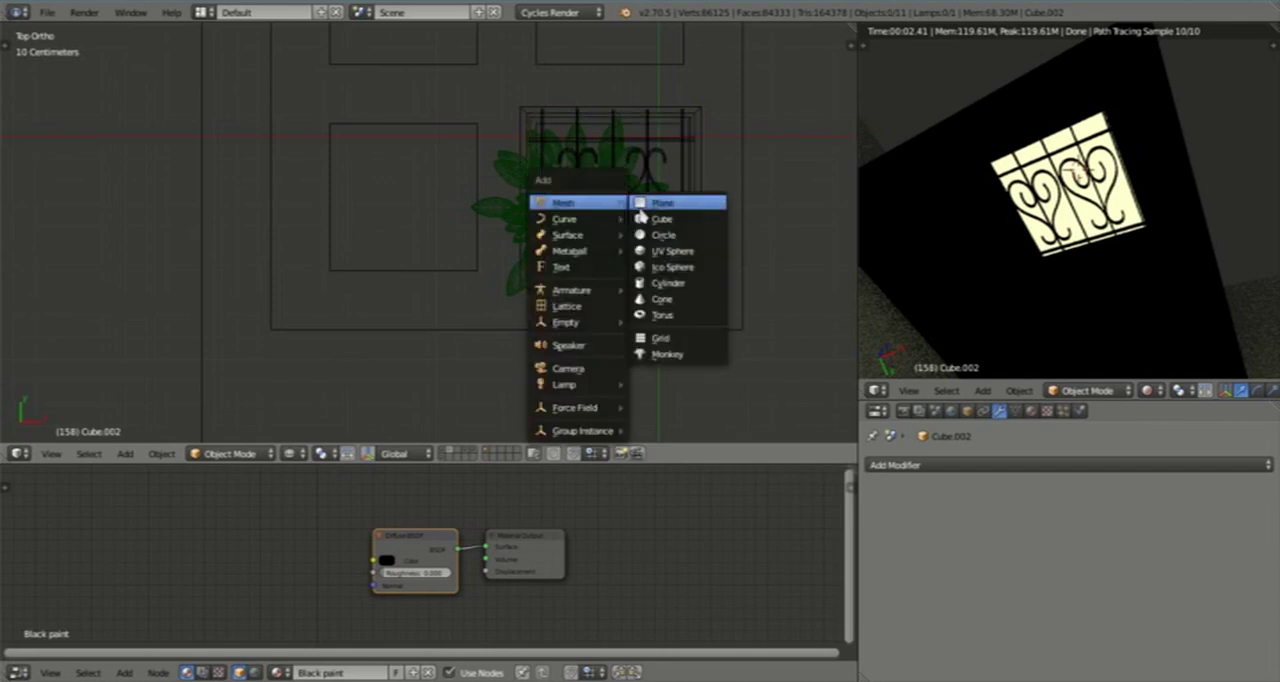
pyautogui.moveTo(662, 202)
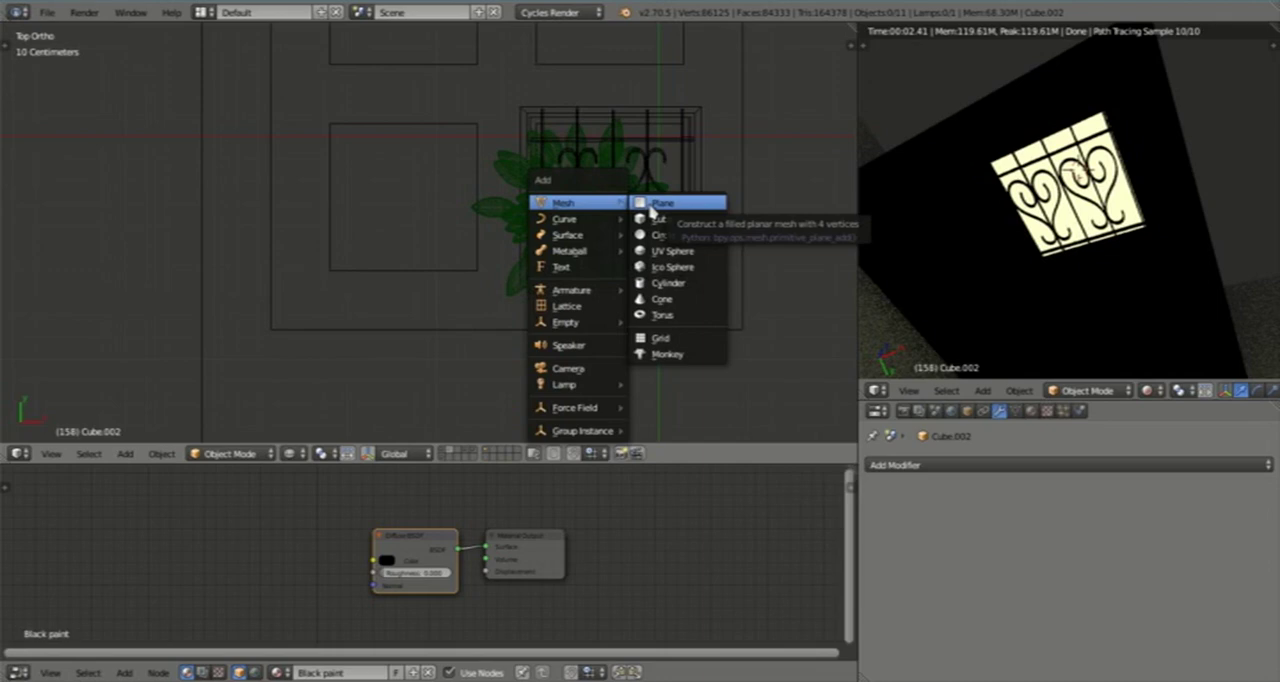
pyautogui.click(662, 202)
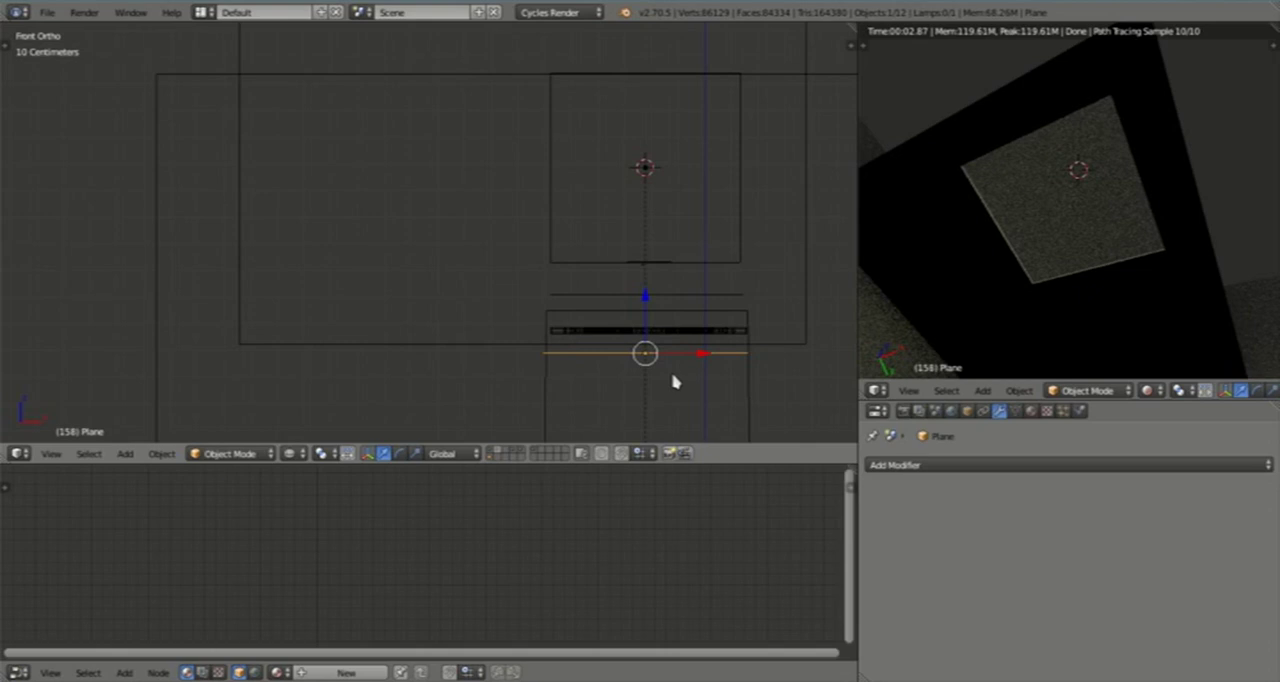
pyautogui.press('Tab')
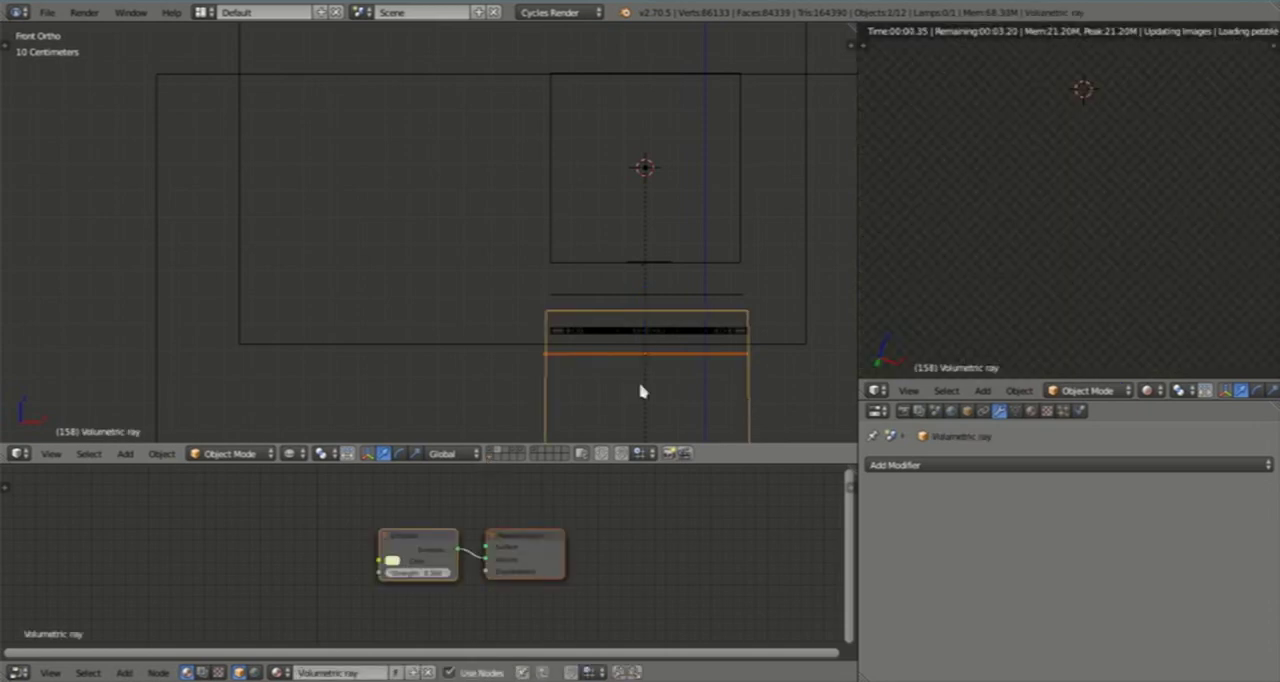
# Step: Select the new plane and move it to another layer to hide the light-ray volume
pyautogui.click(645, 352)
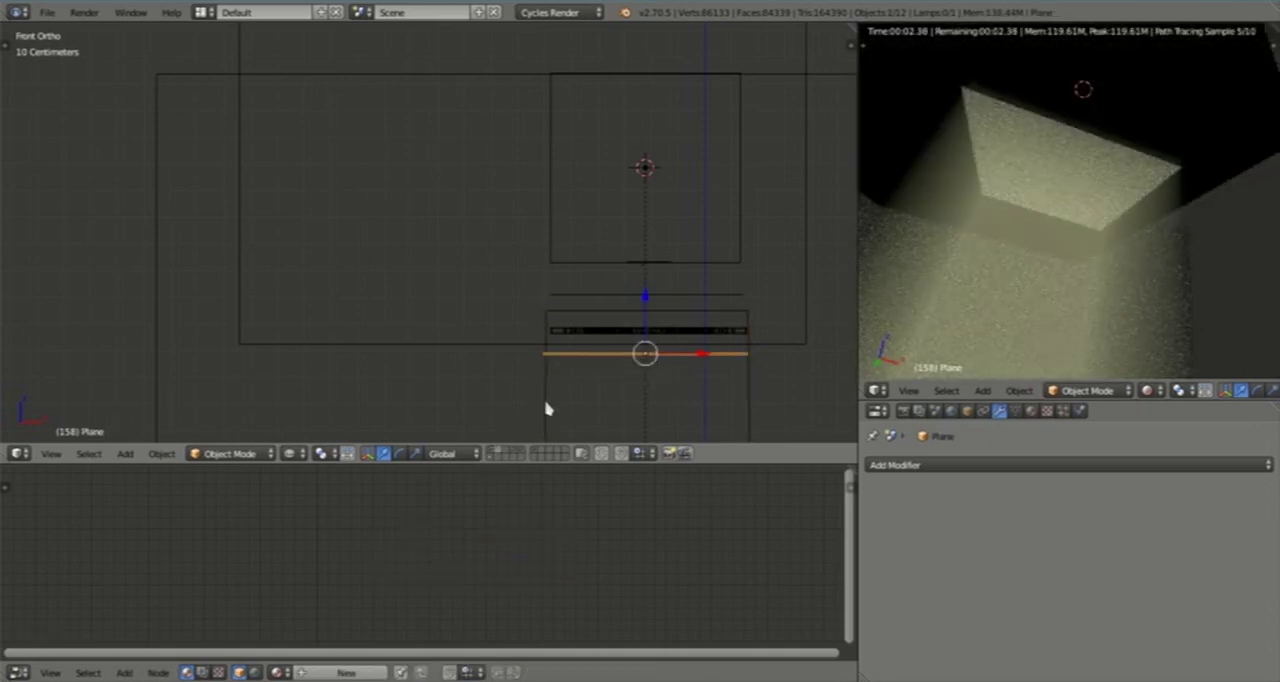
pyautogui.moveTo(585, 404)
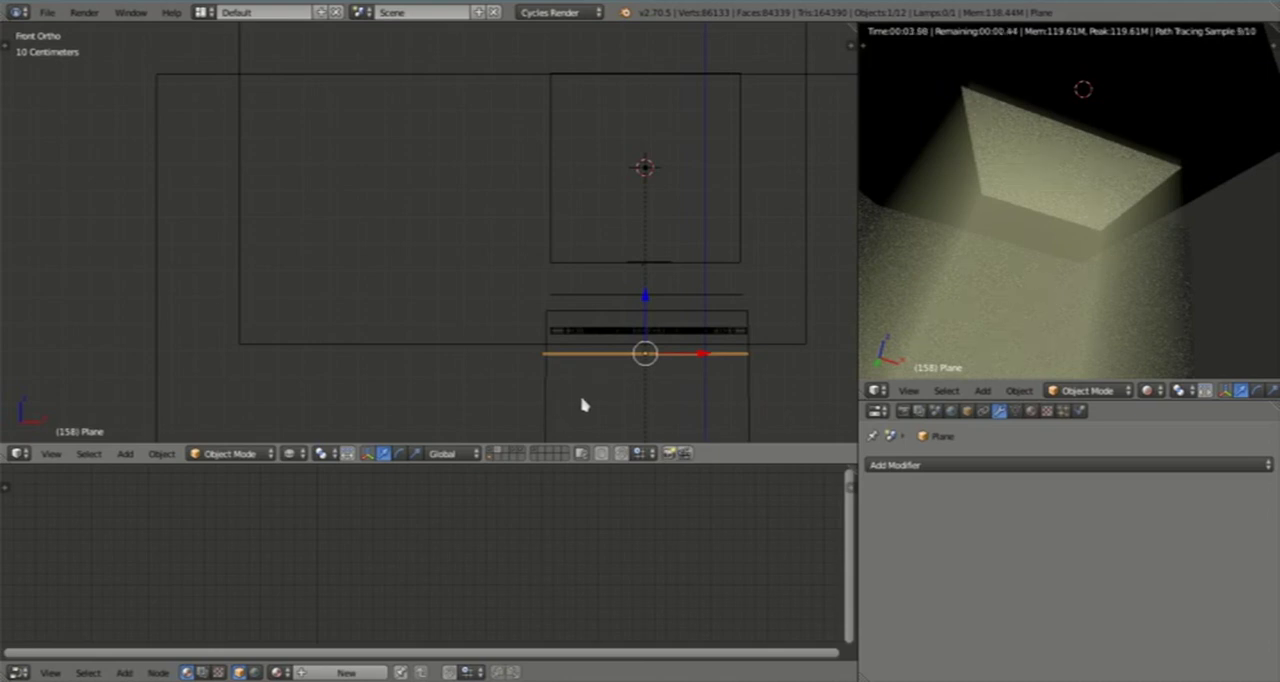
pyautogui.press('m')
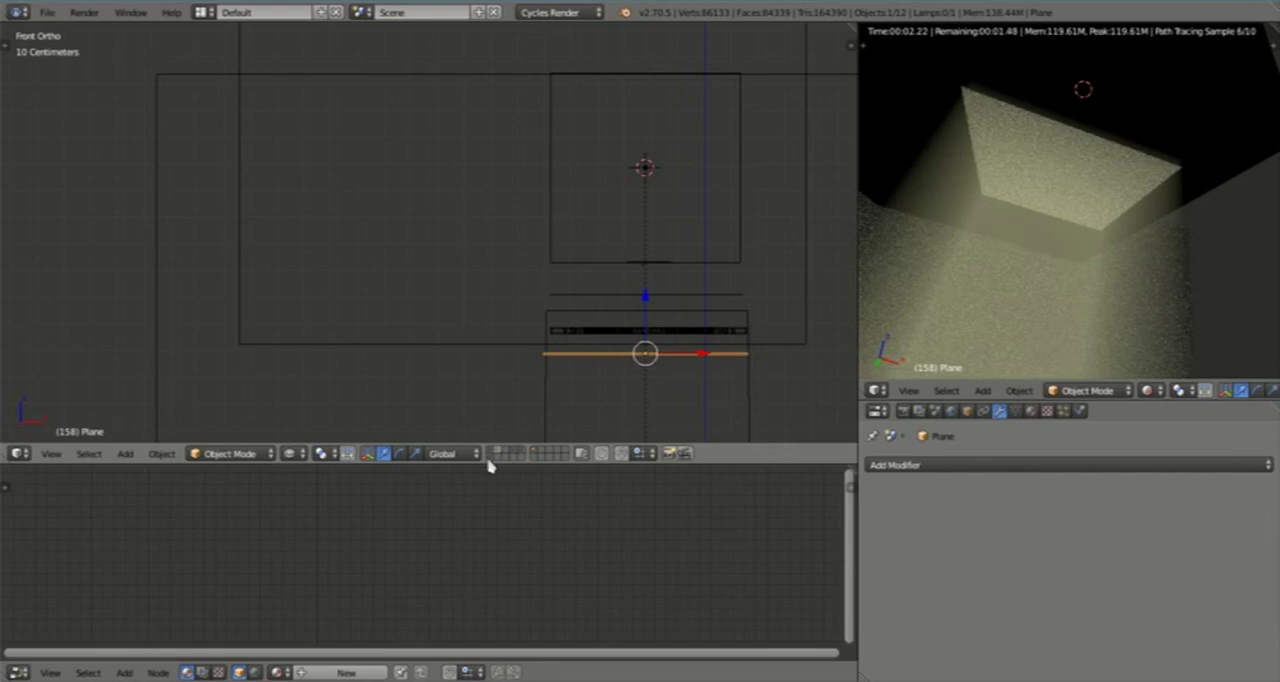
pyautogui.moveTo(490, 465)
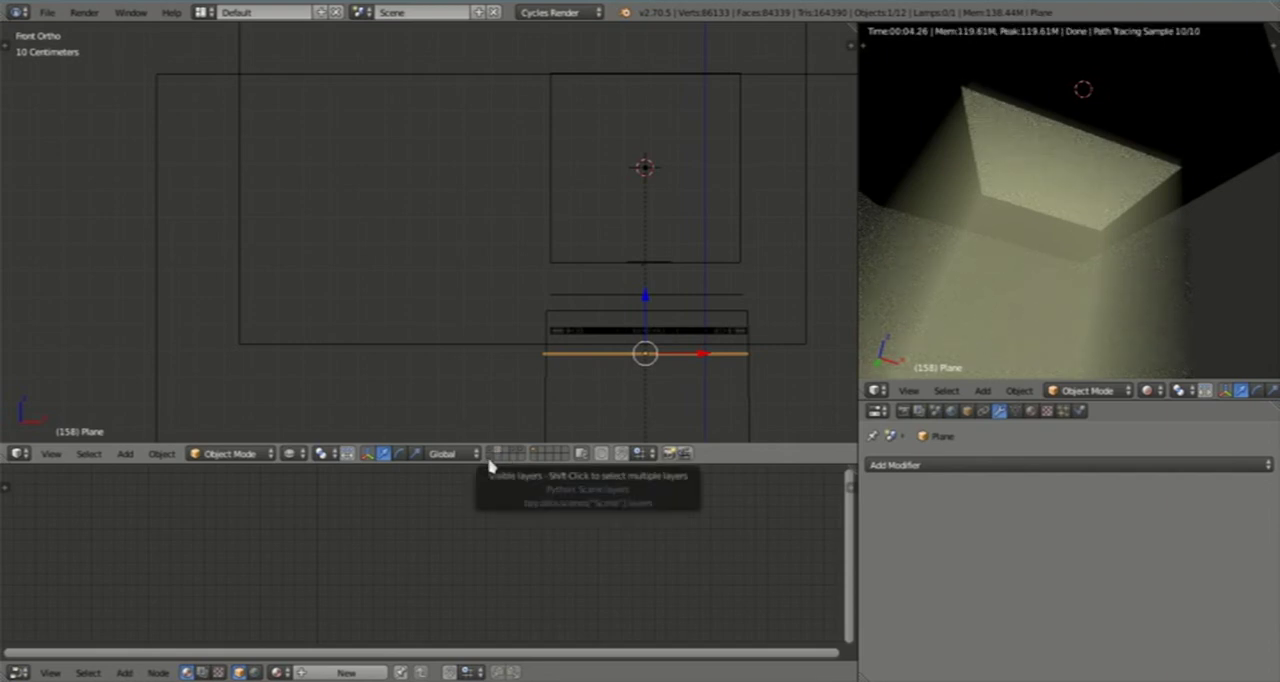
pyautogui.moveTo(510, 448)
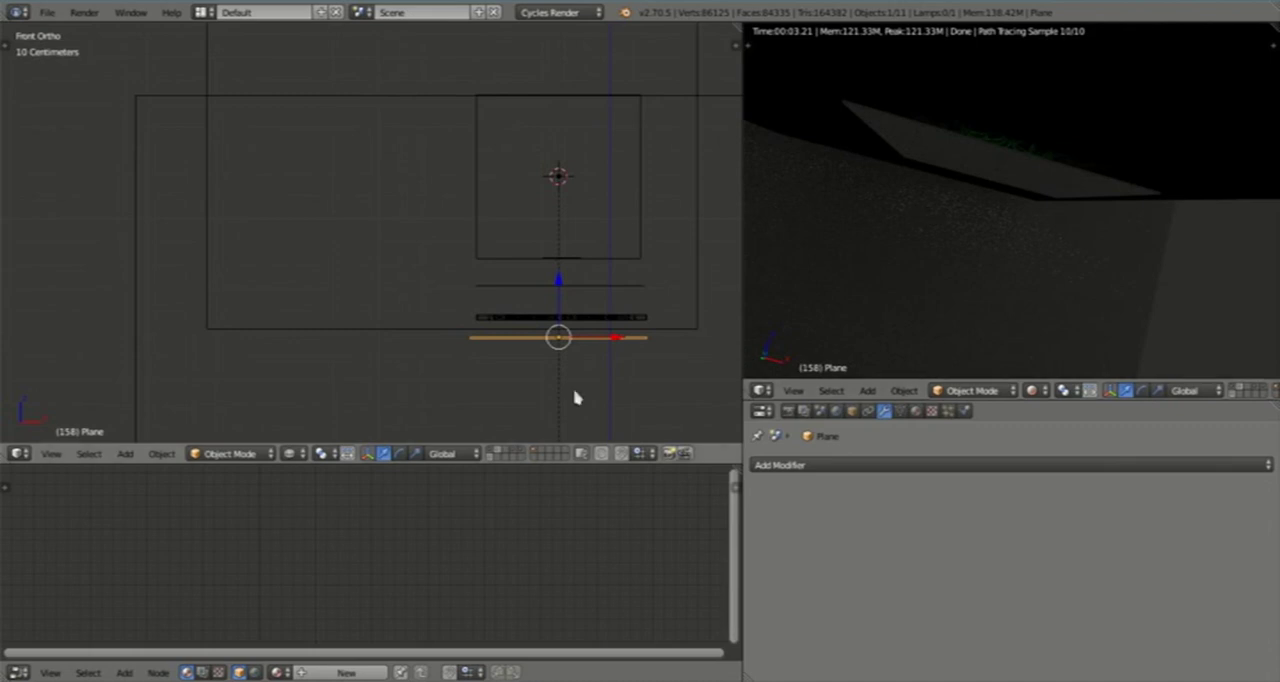
pyautogui.moveTo(815, 422)
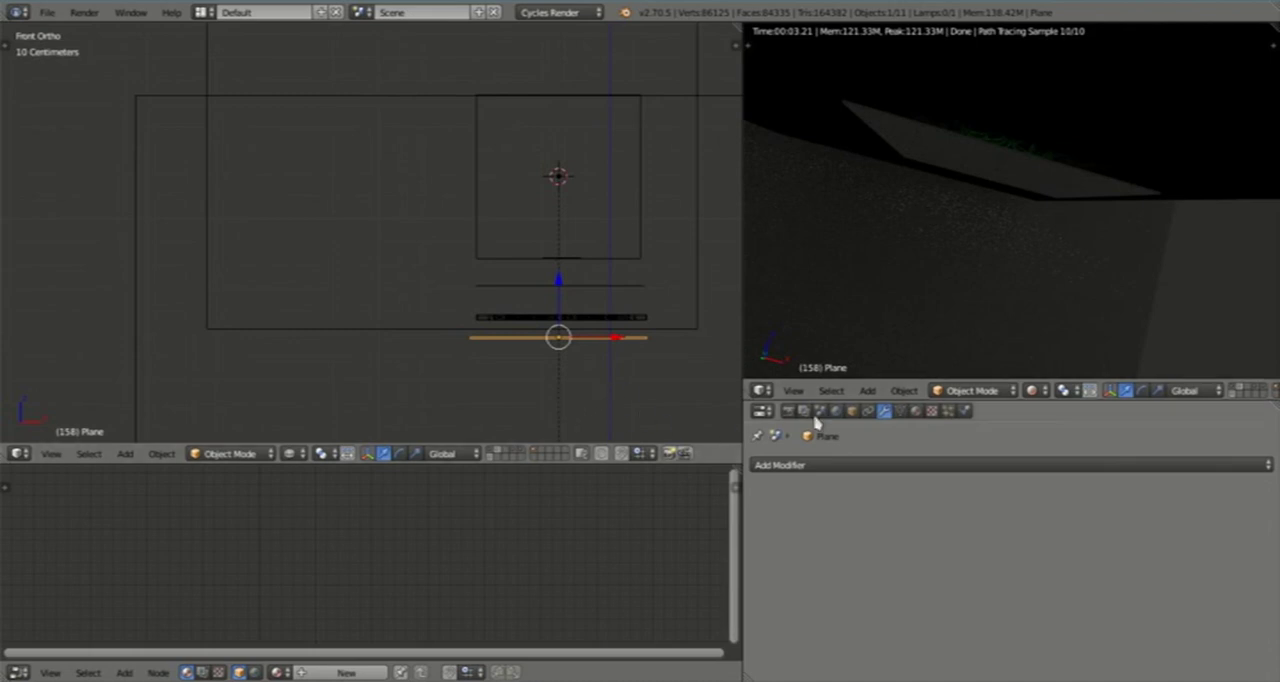
# Step: Create a new material, Material.001, for the plane
pyautogui.click(915, 411)
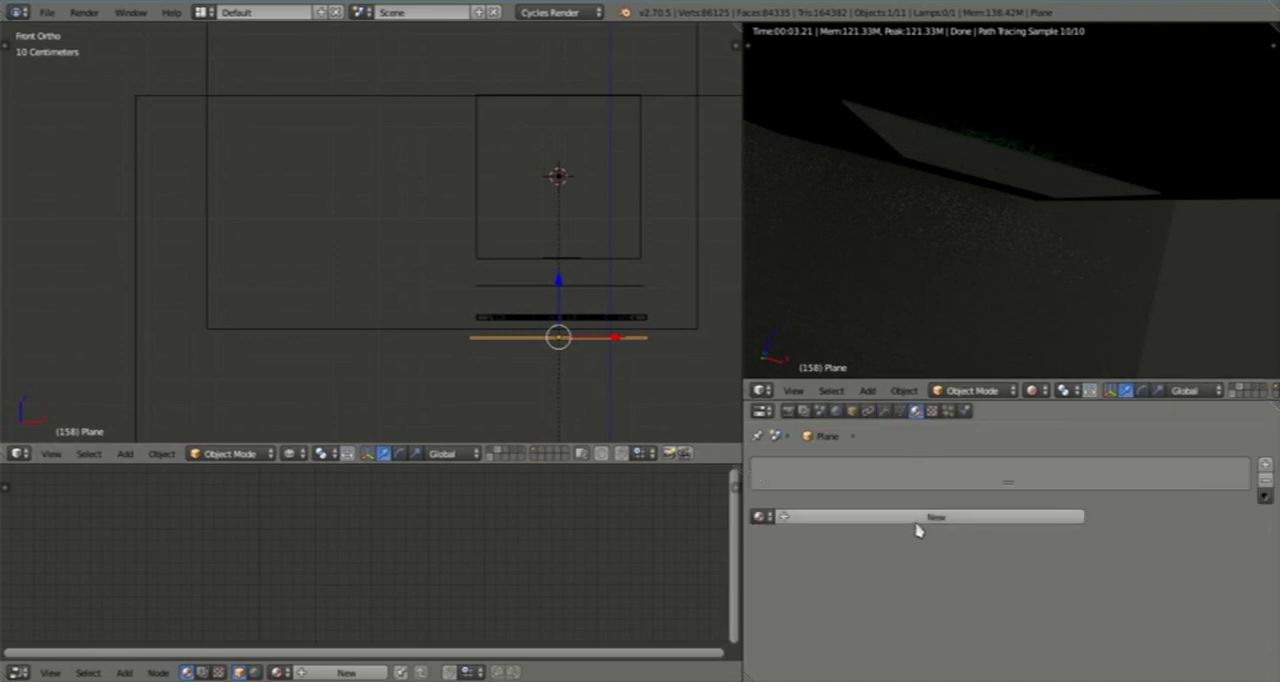
pyautogui.click(935, 516)
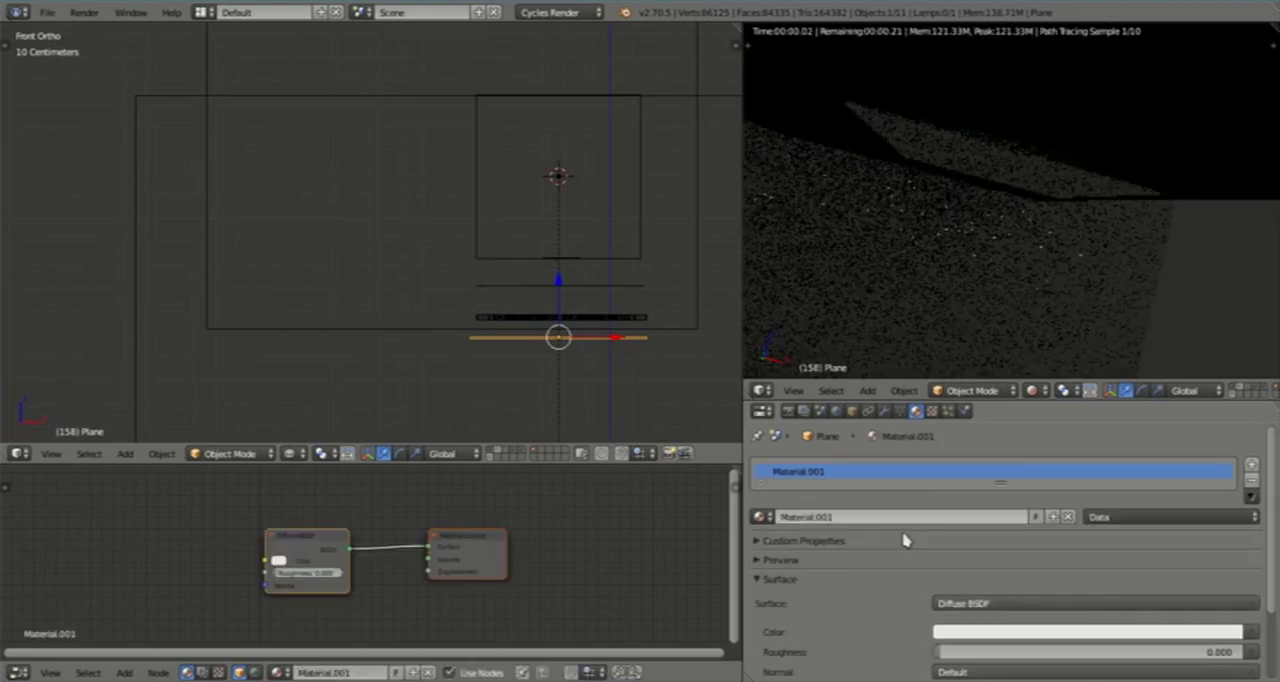
pyautogui.moveTo(307, 555); pyautogui.dragTo(267, 552)
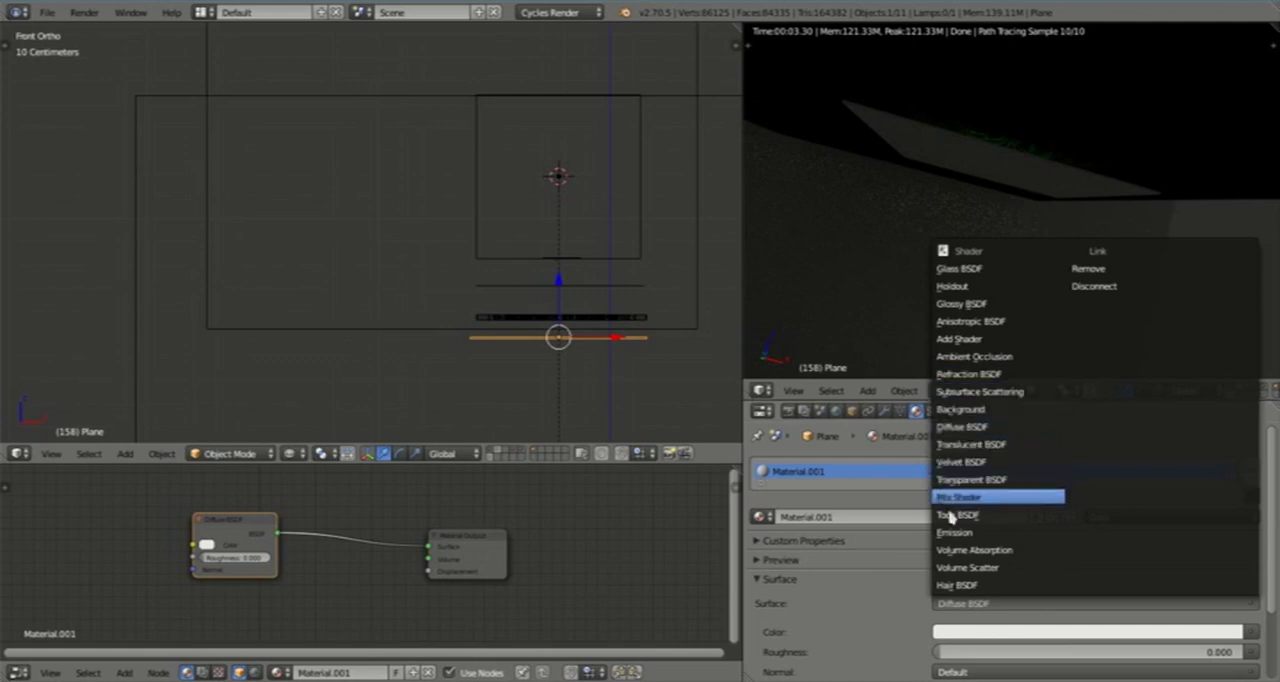
# Step: Set the surface shader to Emission, then Transparent BSDF, and tidy the node layout
pyautogui.click(954, 532)
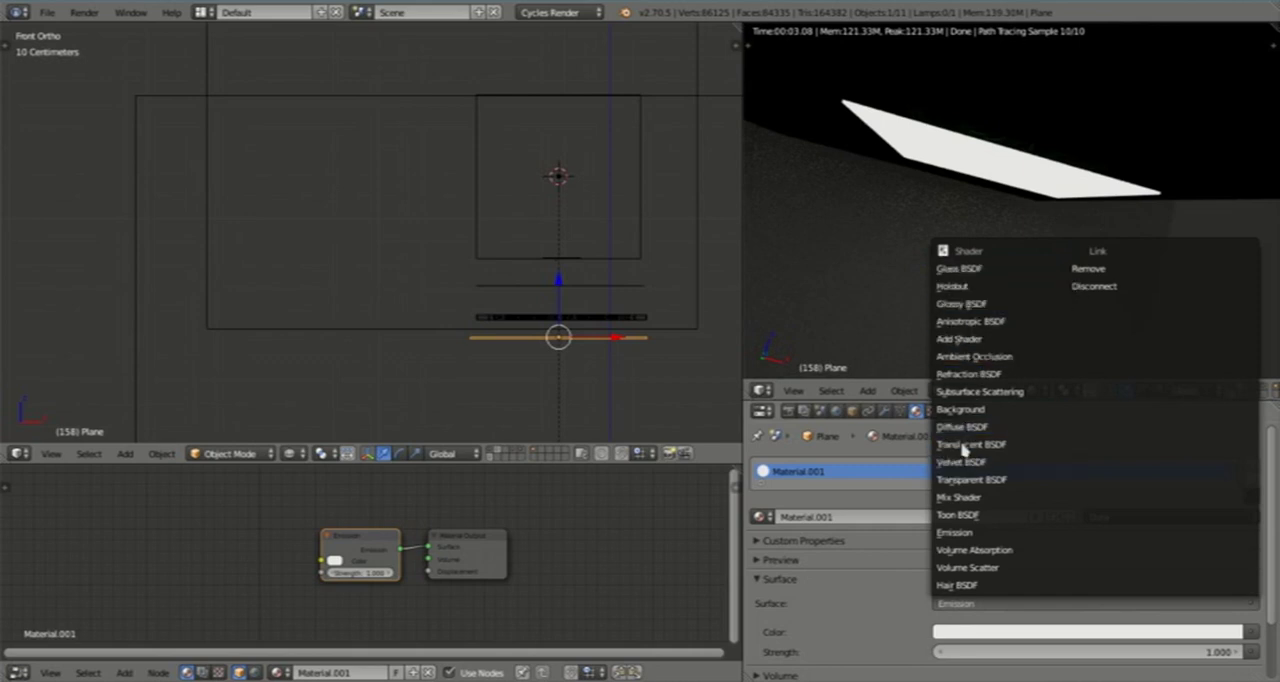
pyautogui.click(969, 480)
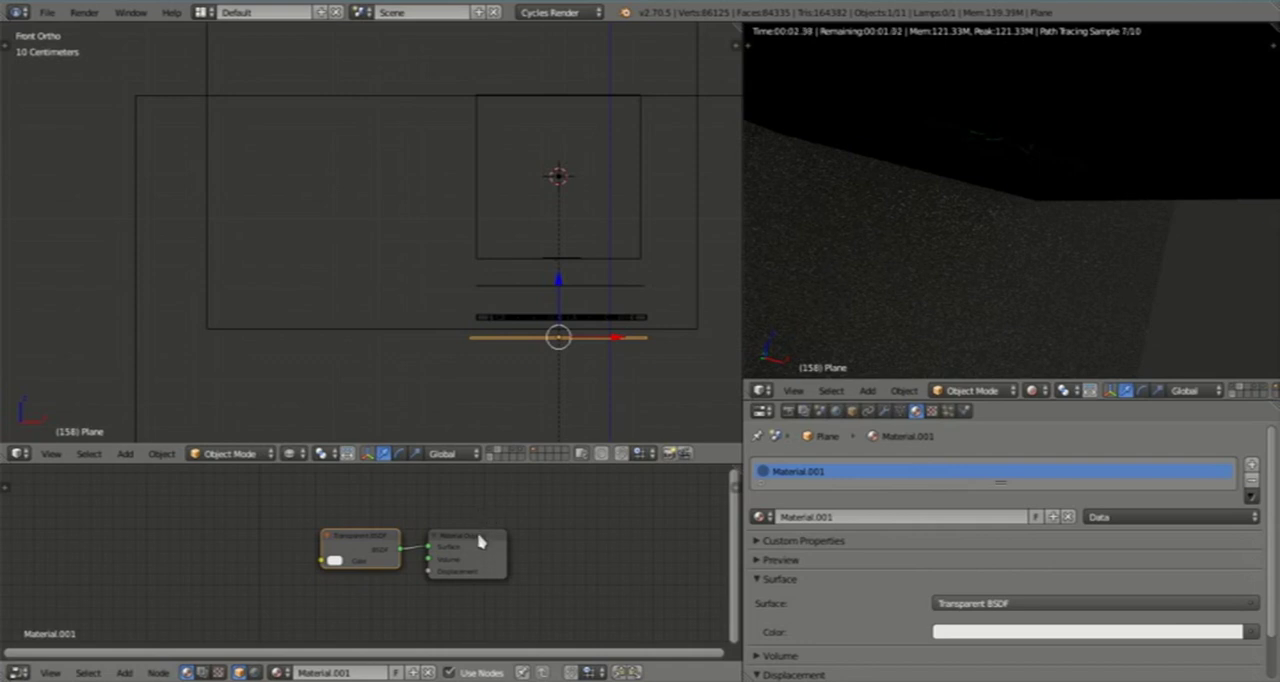
pyautogui.moveTo(465, 545); pyautogui.dragTo(598, 525)
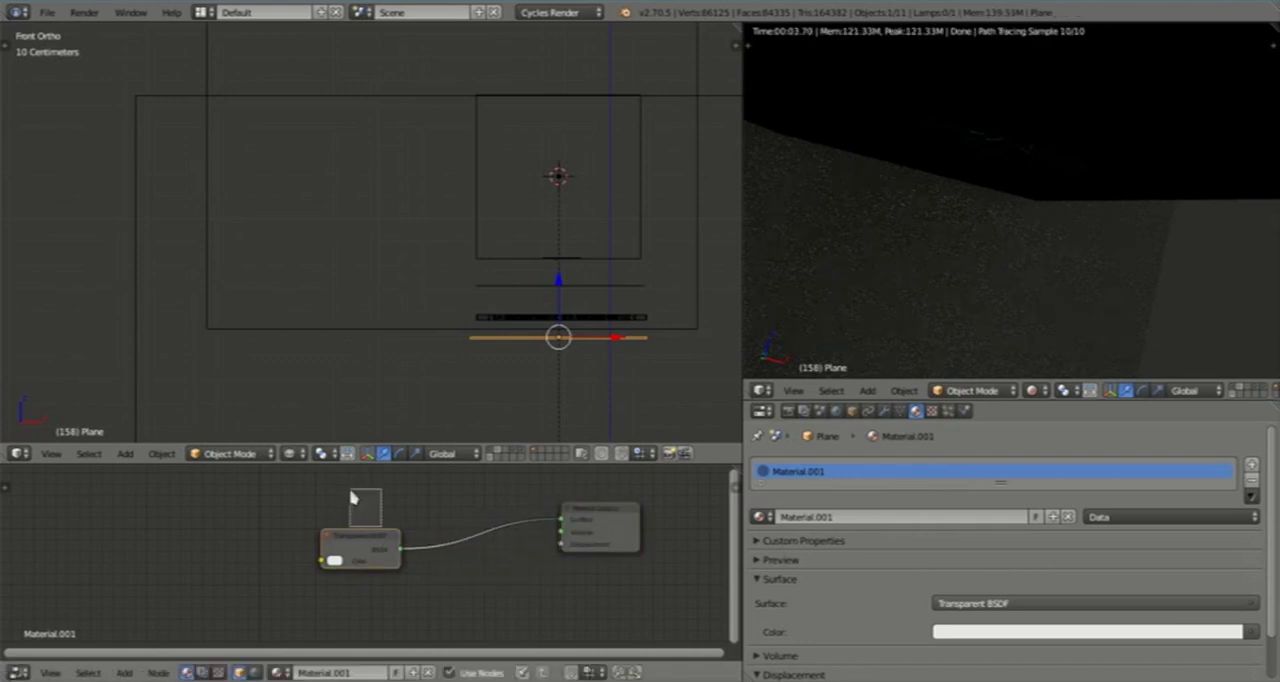
pyautogui.moveTo(357, 540); pyautogui.dragTo(280, 500)
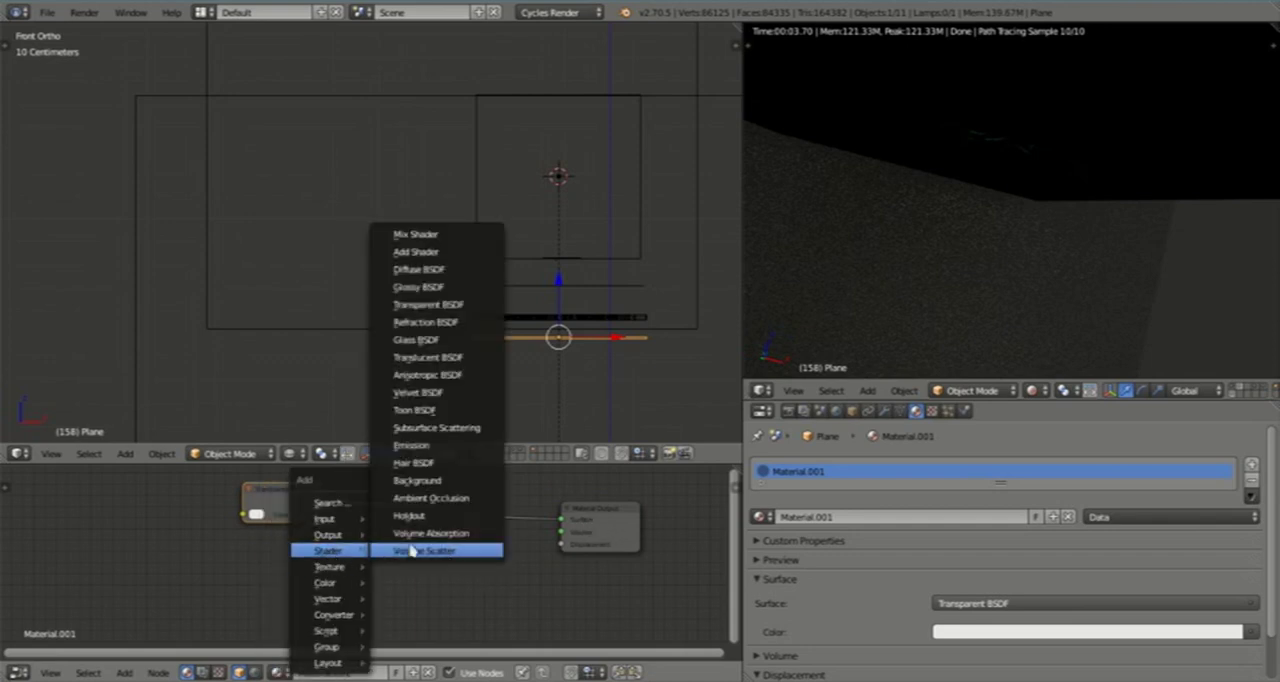
# Step: Insert Mix Shader and Add Shader nodes combining Glass and Transparent BSDF into the output
pyautogui.click(423, 550)
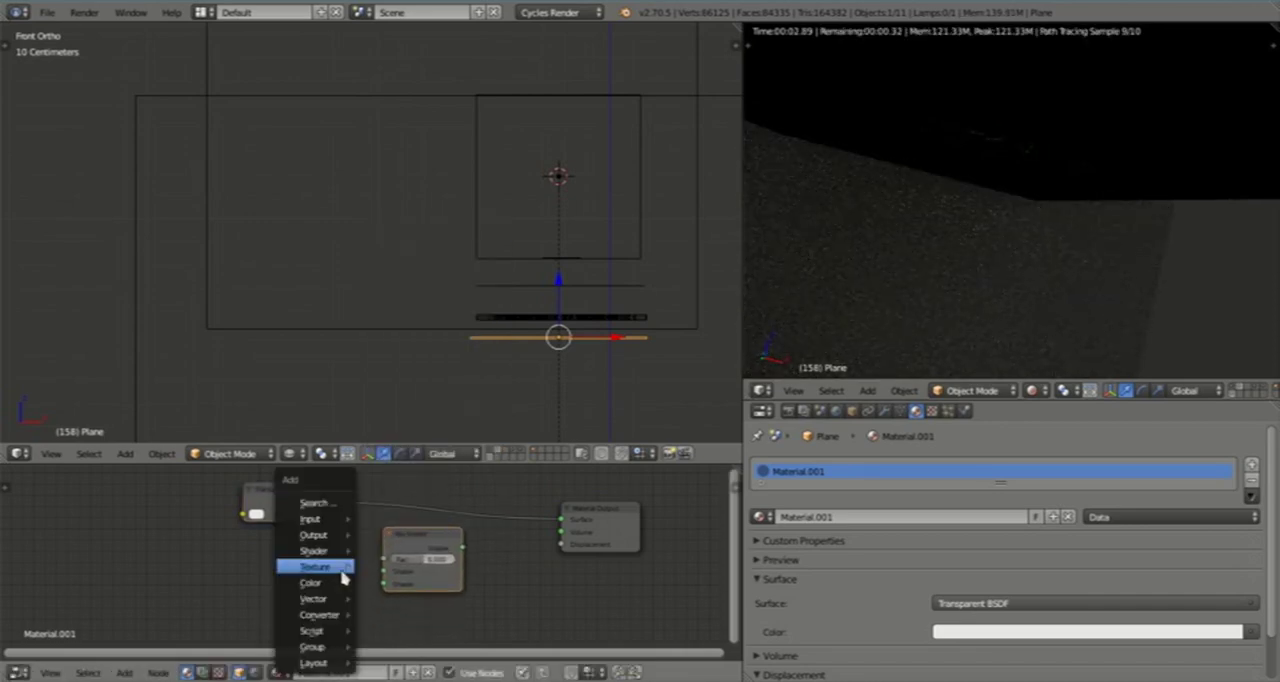
pyautogui.moveTo(314, 550)
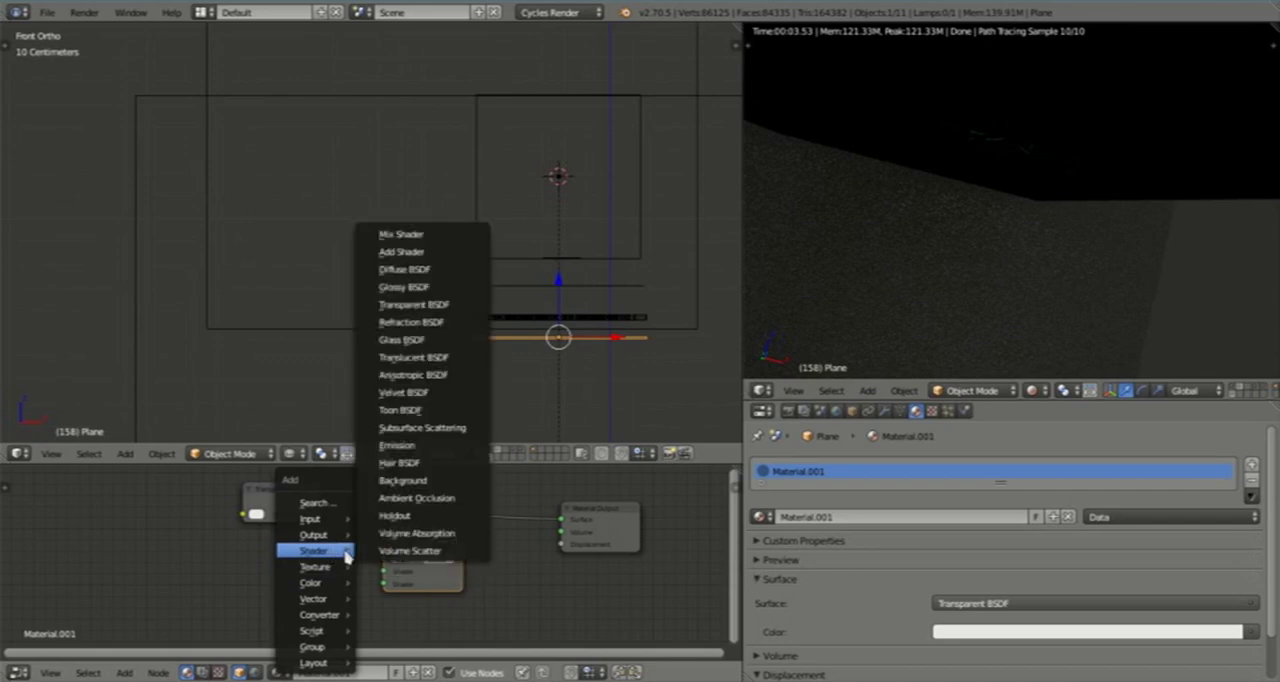
pyautogui.moveTo(400, 251)
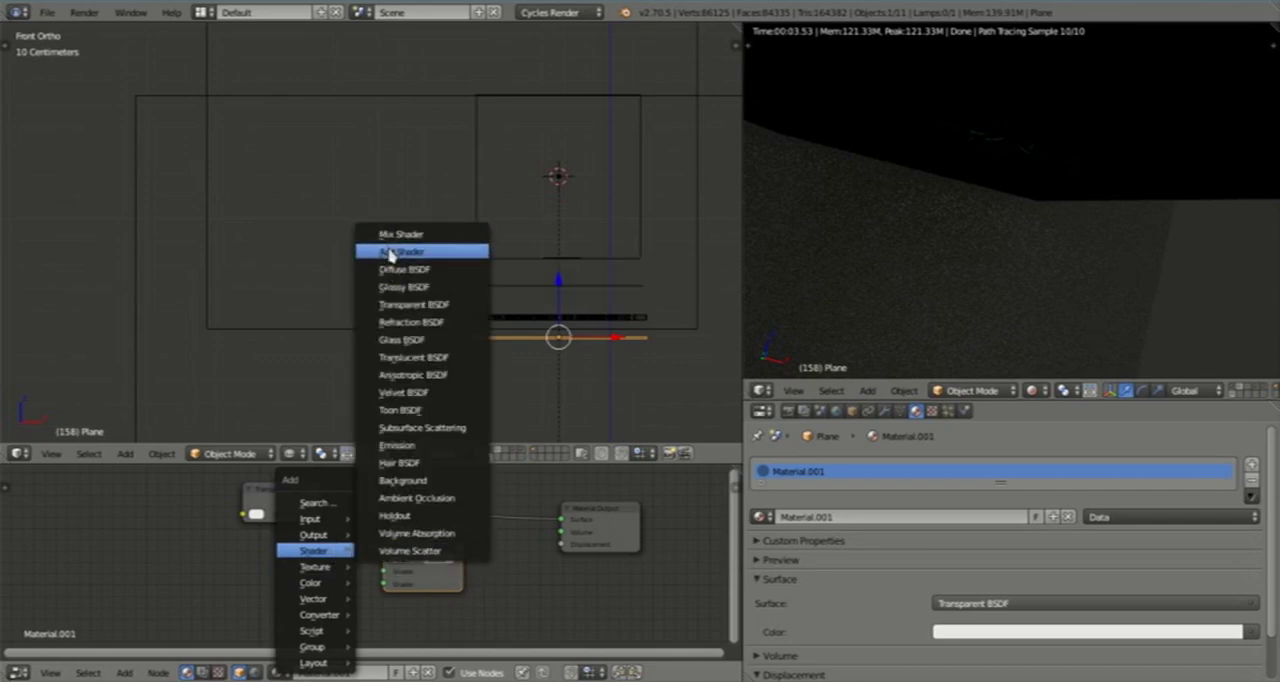
pyautogui.click(399, 251)
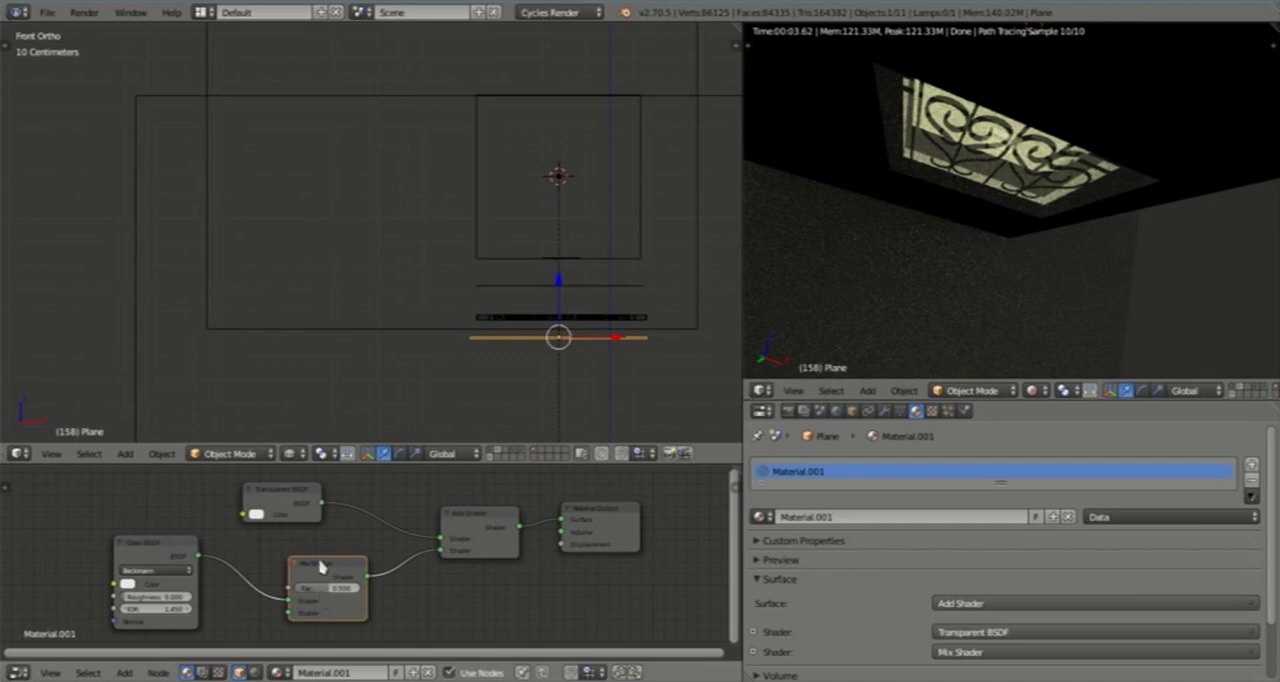
# Step: Connect a Glossy BSDF into the Mix Shader's second Shader socket
pyautogui.moveTo(325, 567); pyautogui.dragTo(350, 568)
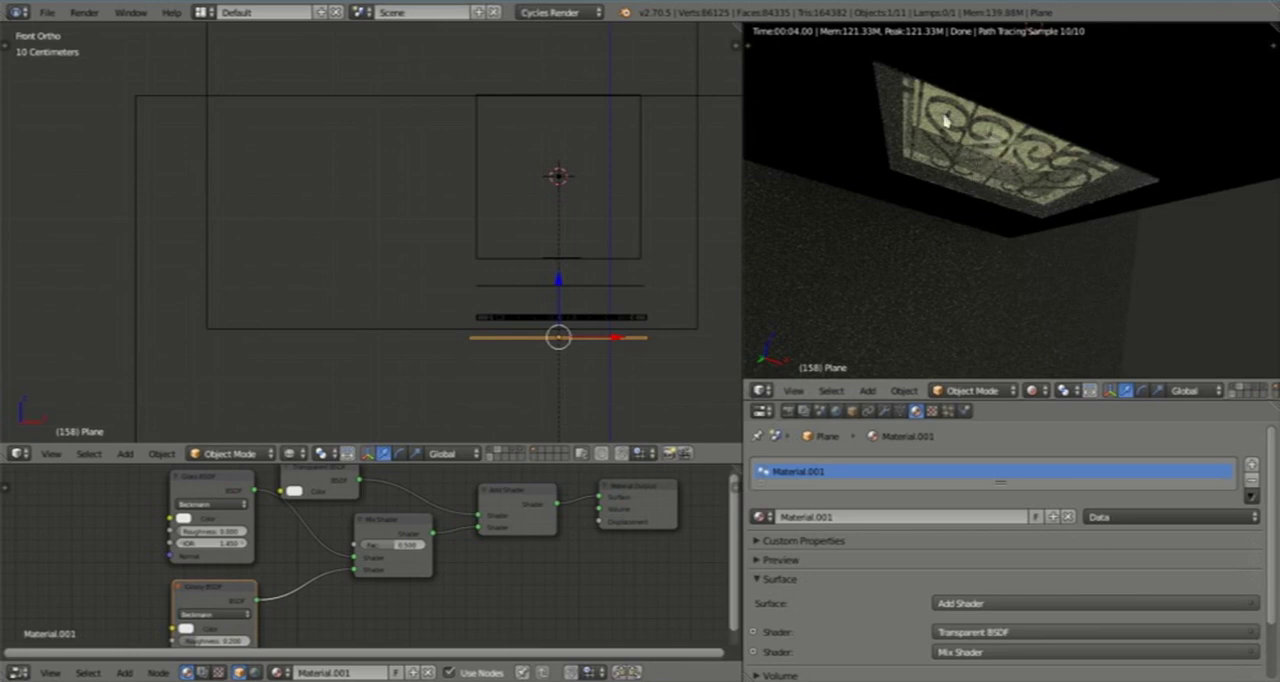
pyautogui.moveTo(583, 380)
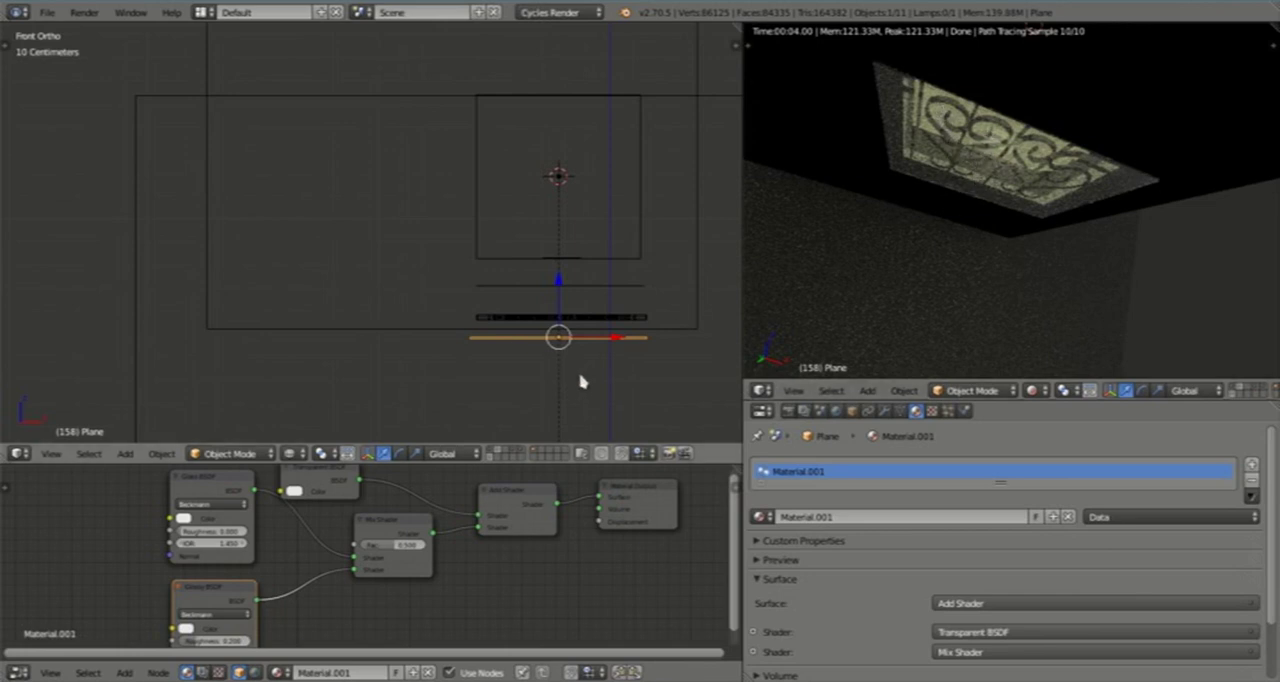
pyautogui.moveTo(659, 353)
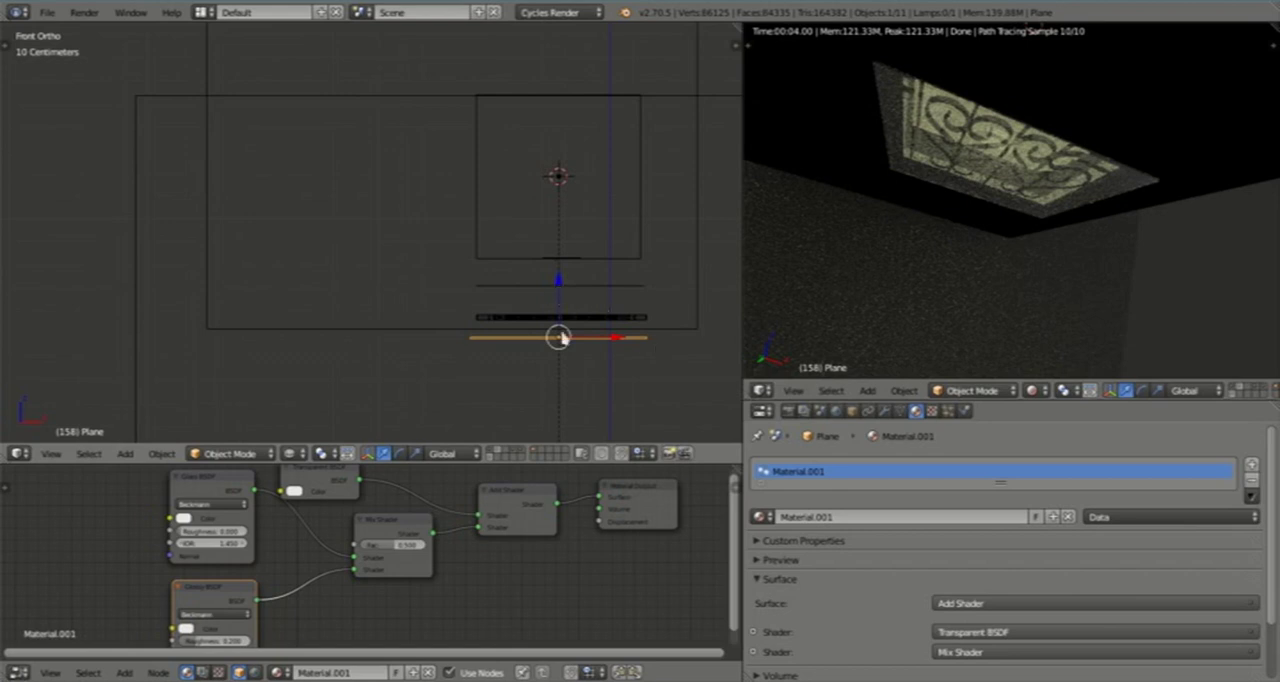
pyautogui.moveTo(593, 314)
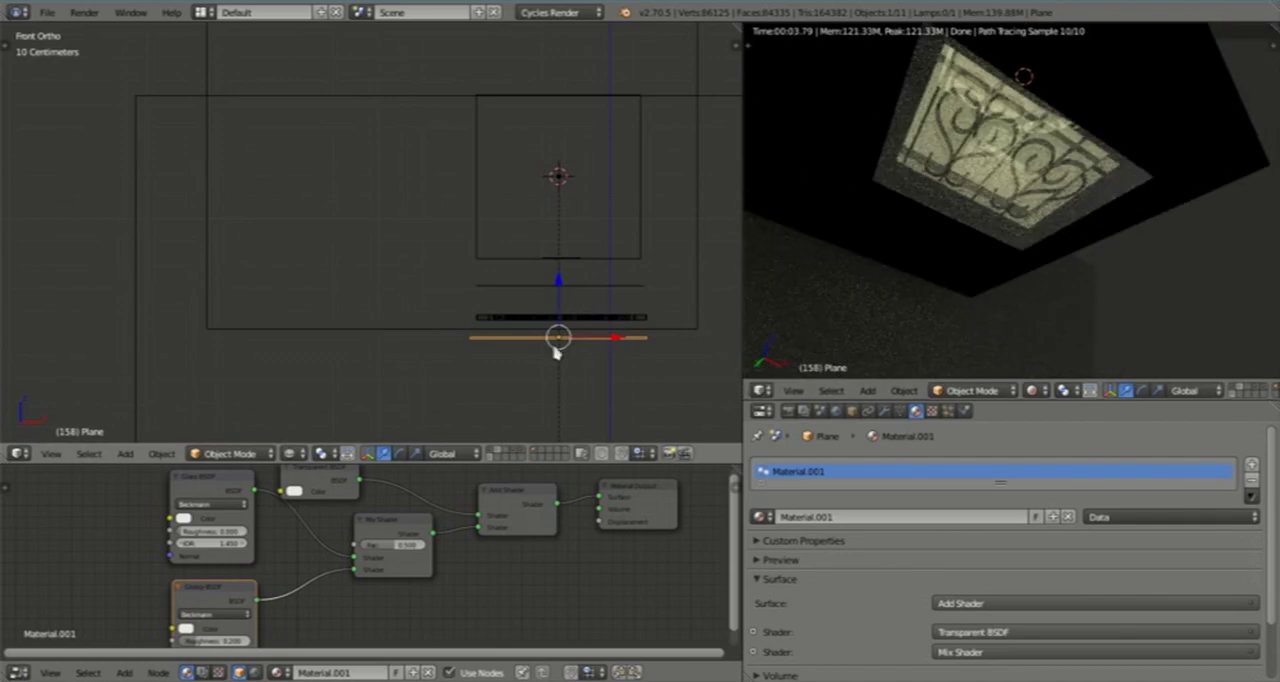
# Step: Switch to the area-lamp scene's camera view of the barred skylight
pyautogui.moveTo(557, 335); pyautogui.dragTo(560, 258)
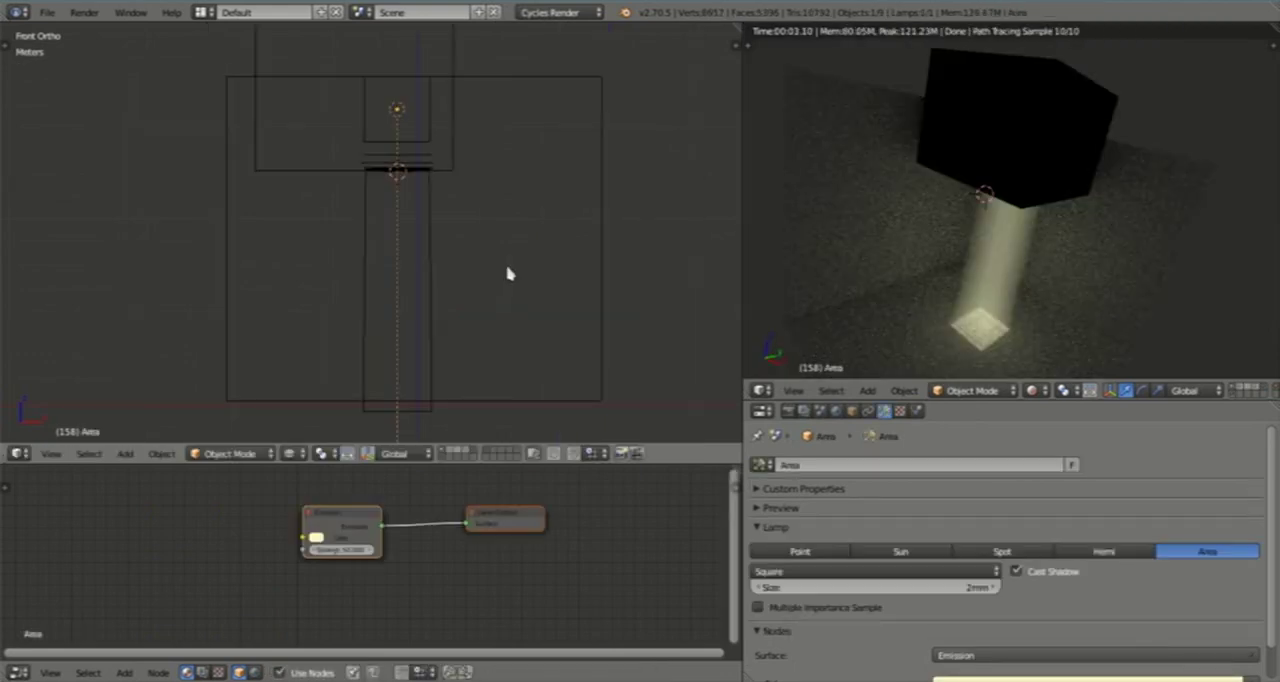
pyautogui.moveTo(438, 192)
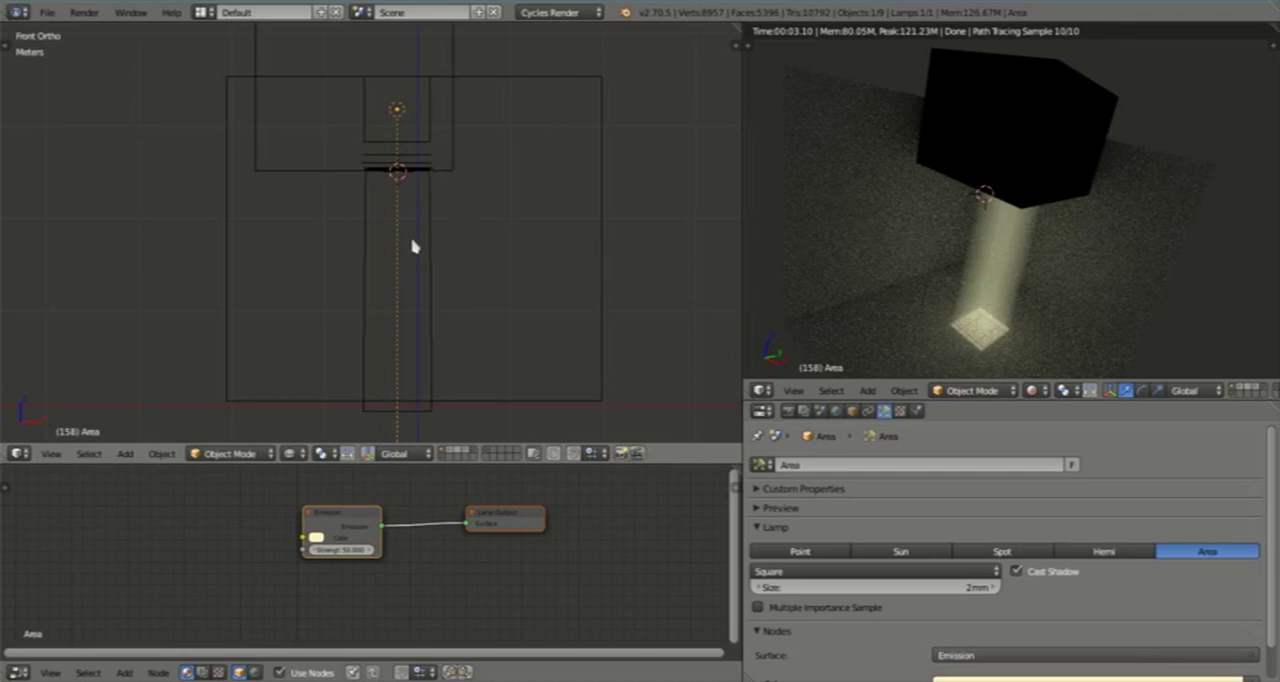
pyautogui.moveTo(422, 289)
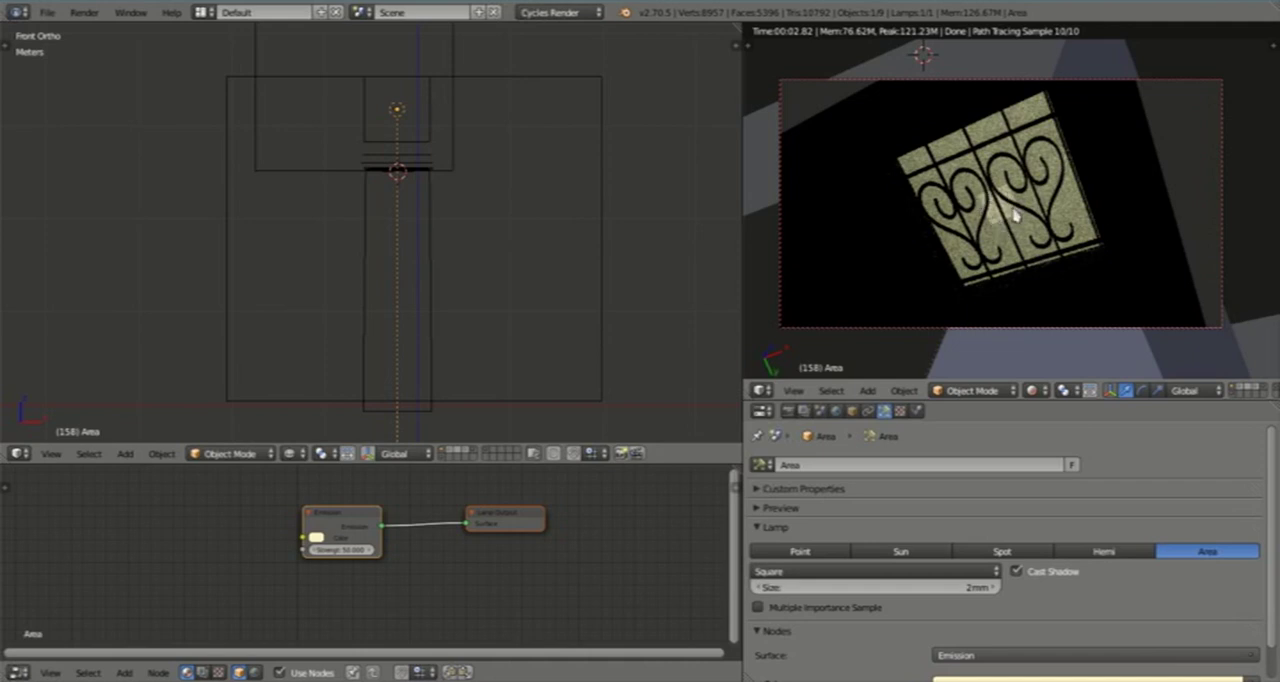
# Step: Disable Transmission ray visibility on the Volumetric glow object
pyautogui.click(396, 107)
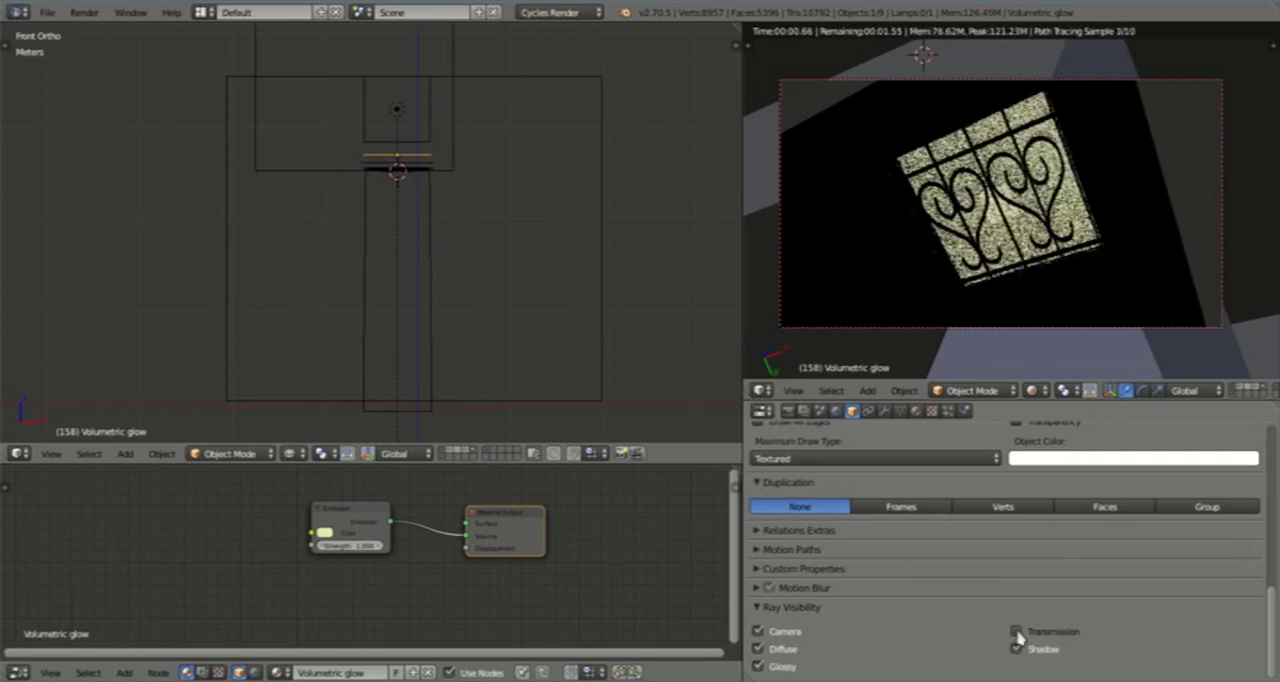
pyautogui.click(1017, 648)
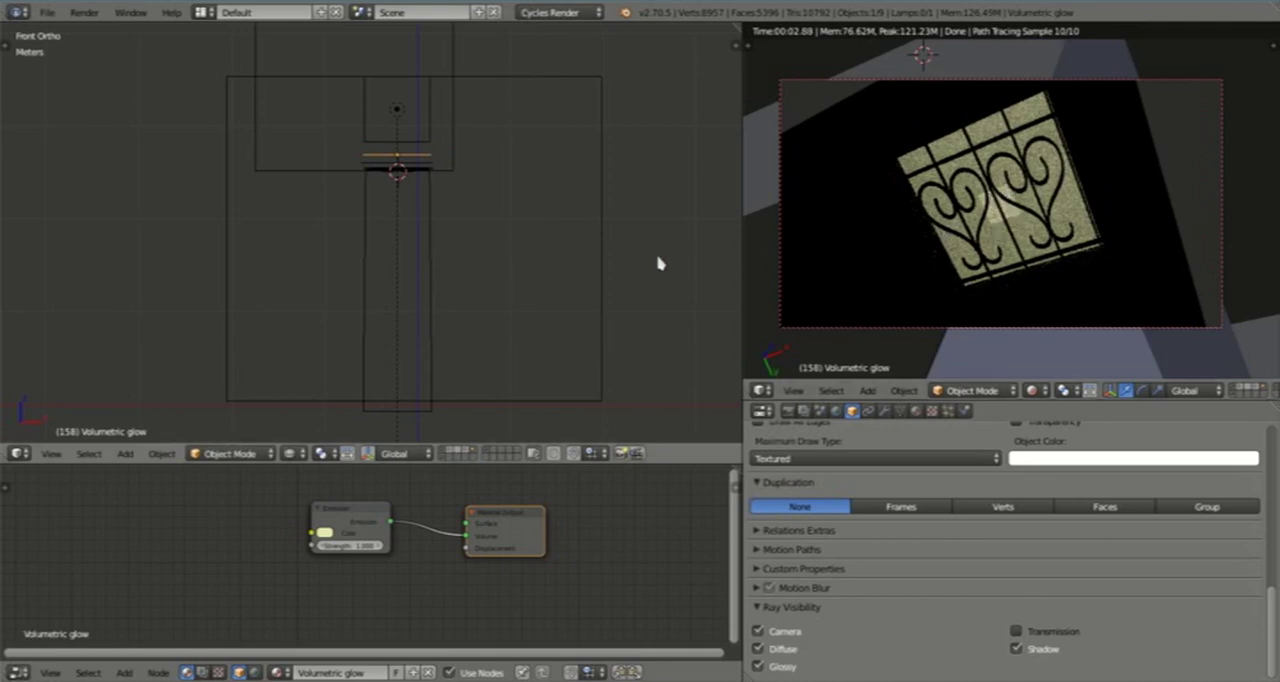
pyautogui.moveTo(448, 291)
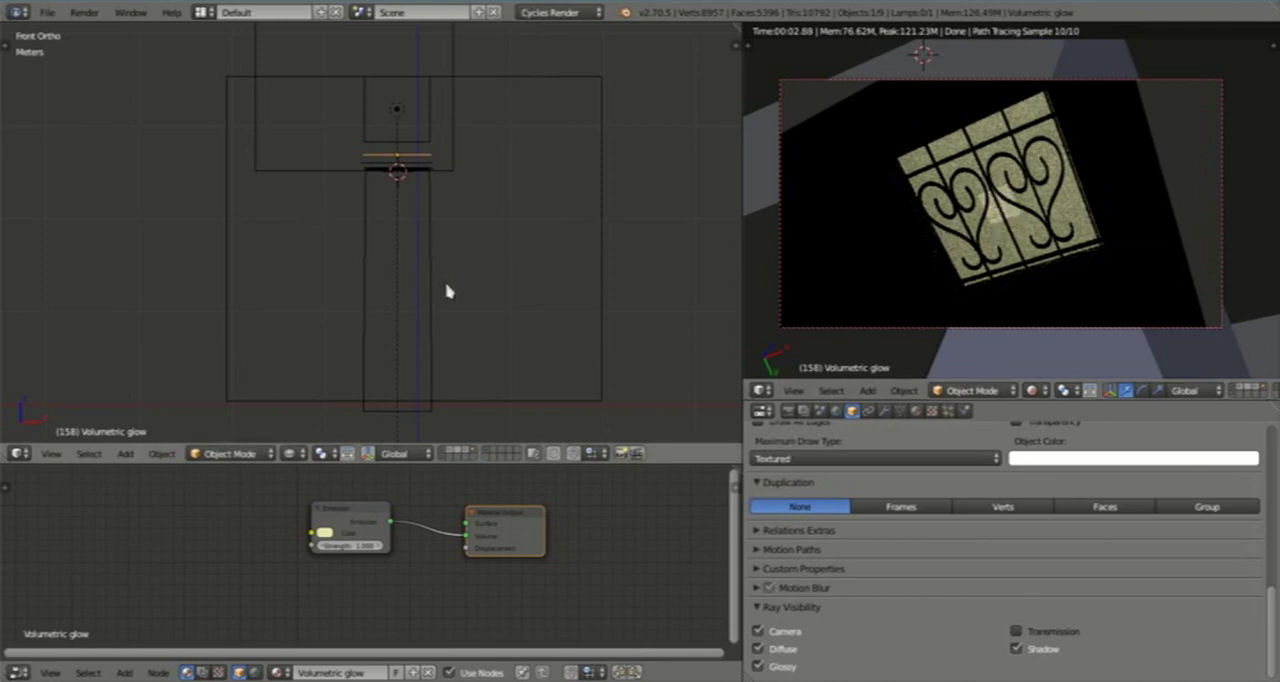
pyautogui.moveTo(173, 360)
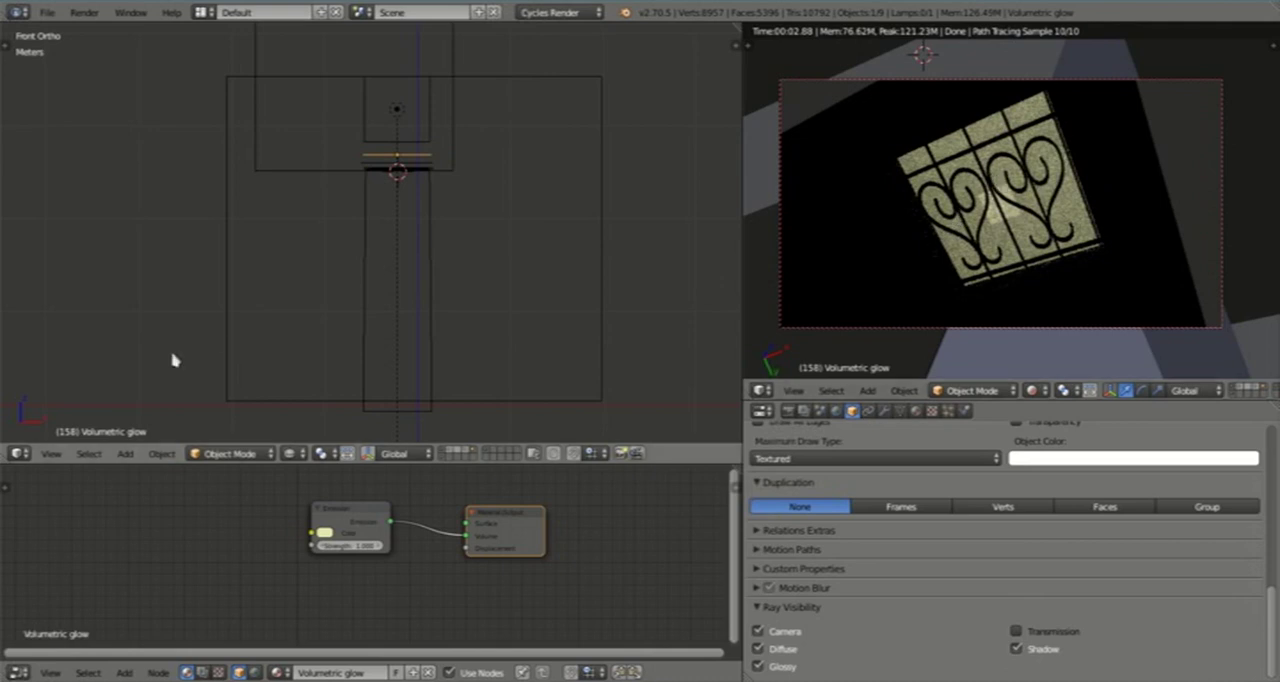
pyautogui.moveTo(393, 258)
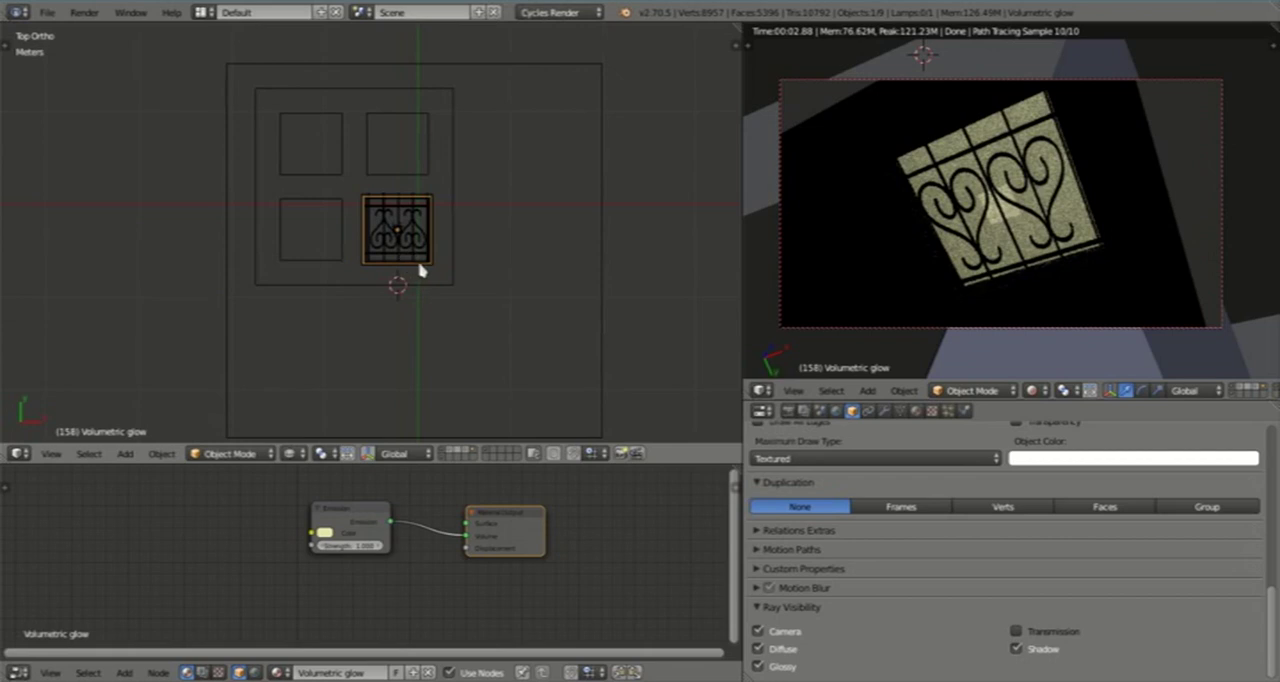
pyautogui.moveTo(412, 262)
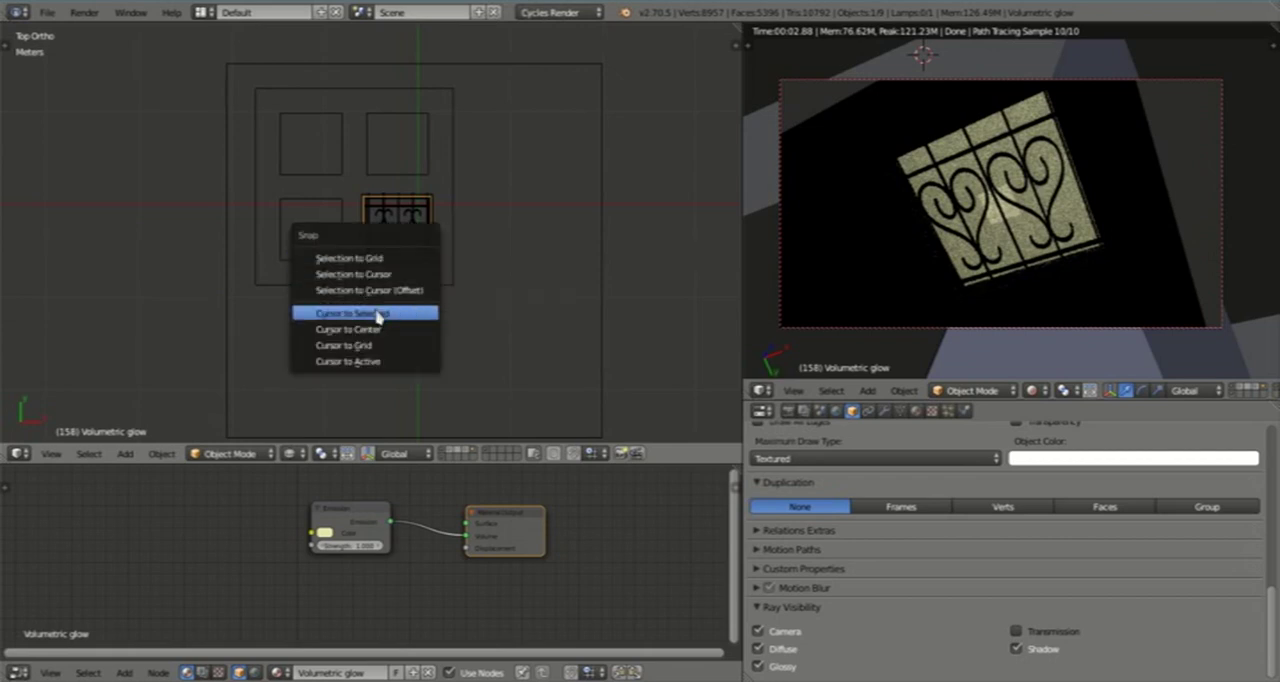
# Step: Snap the 3D cursor to the centre of the selected burglar bars
pyautogui.click(349, 313)
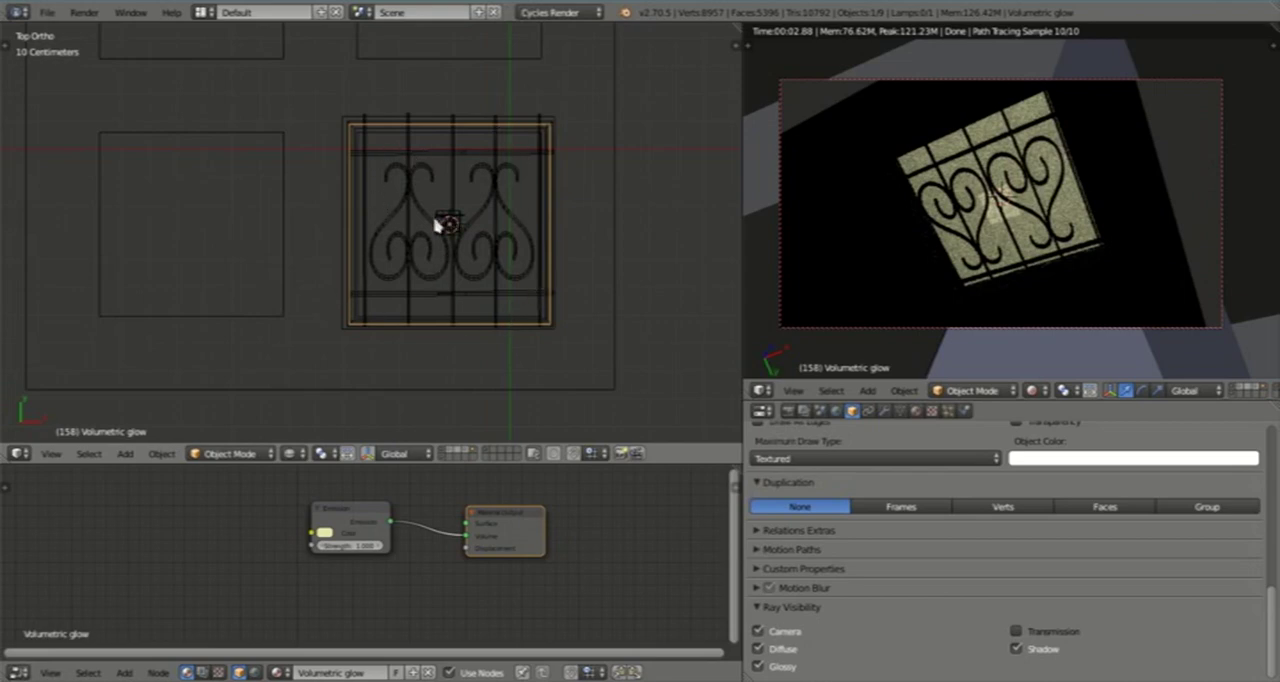
pyautogui.moveTo(347, 305)
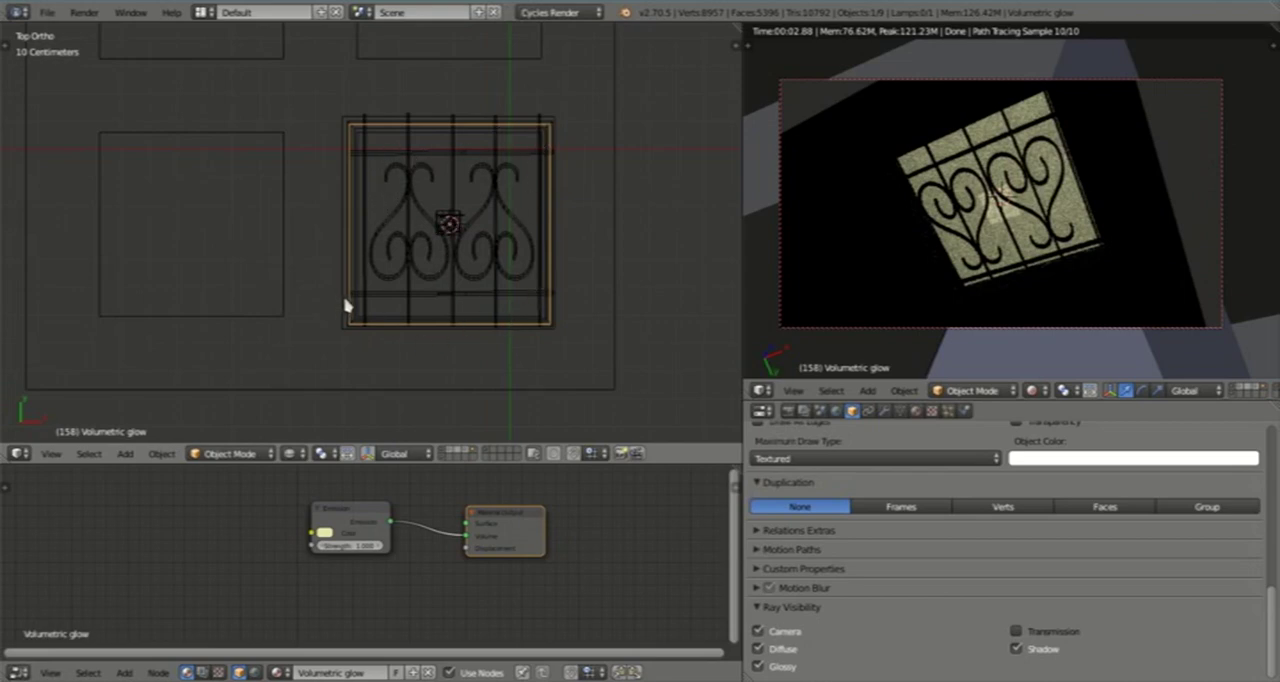
pyautogui.moveTo(430, 232)
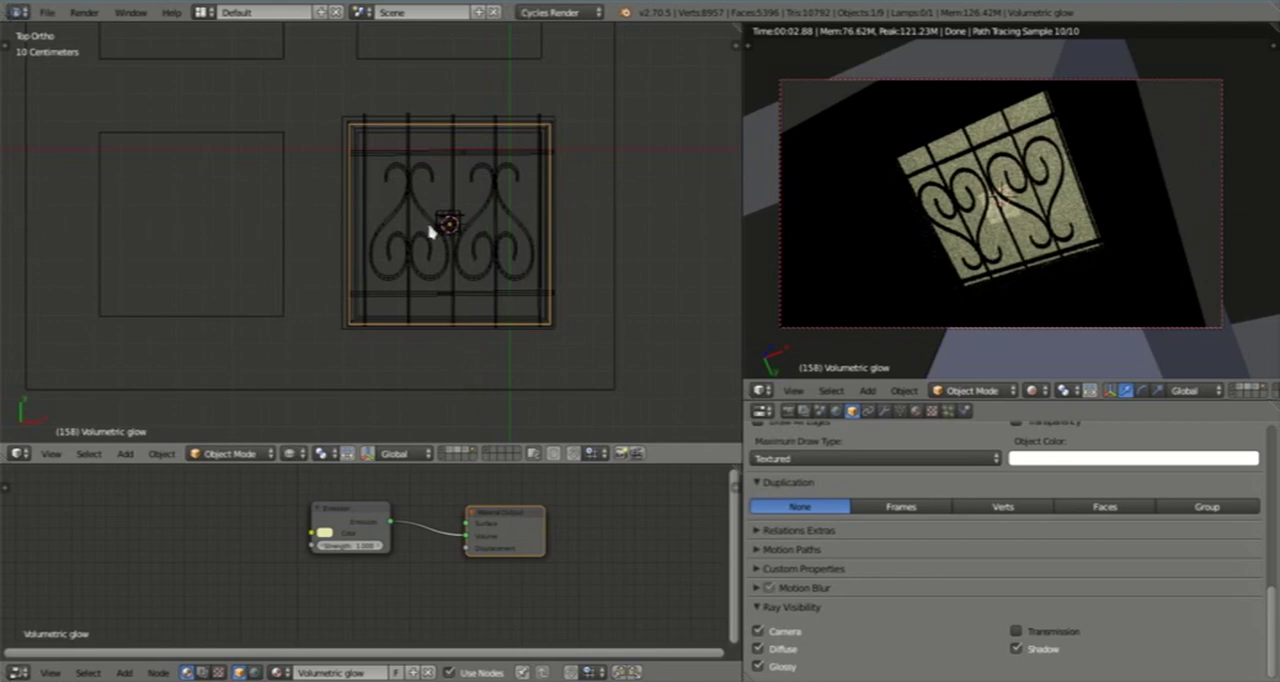
pyautogui.moveTo(450, 430)
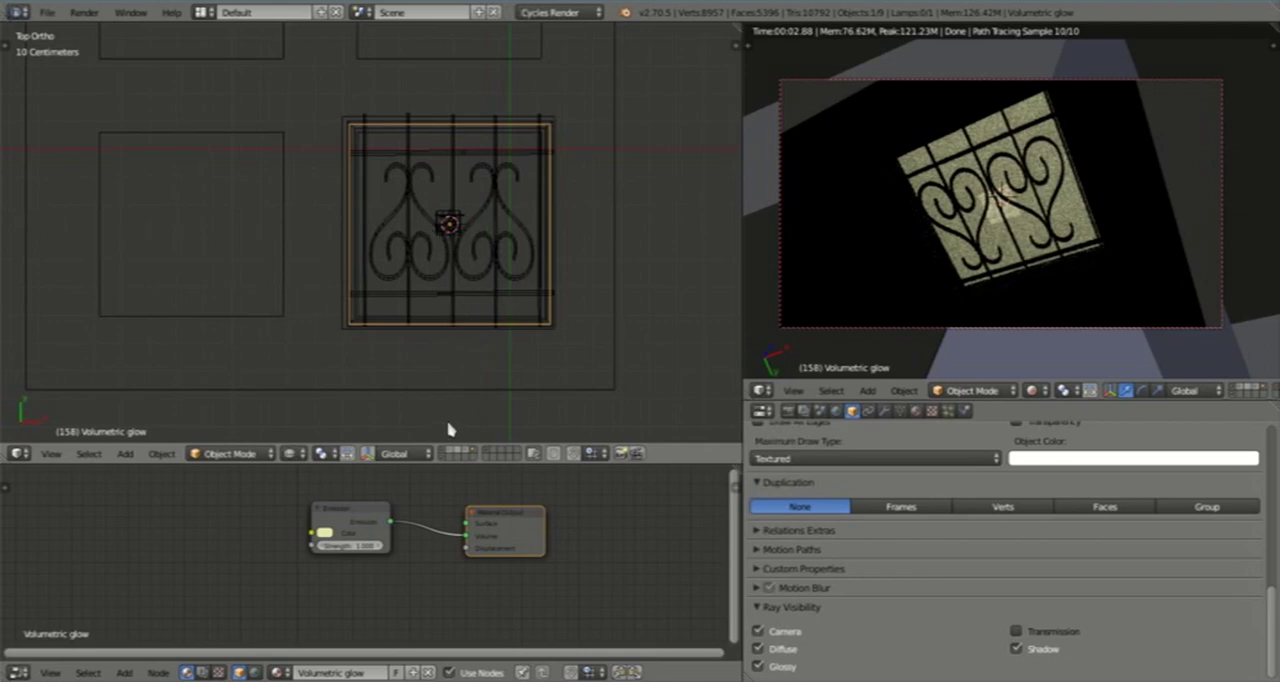
pyautogui.moveTo(459, 452)
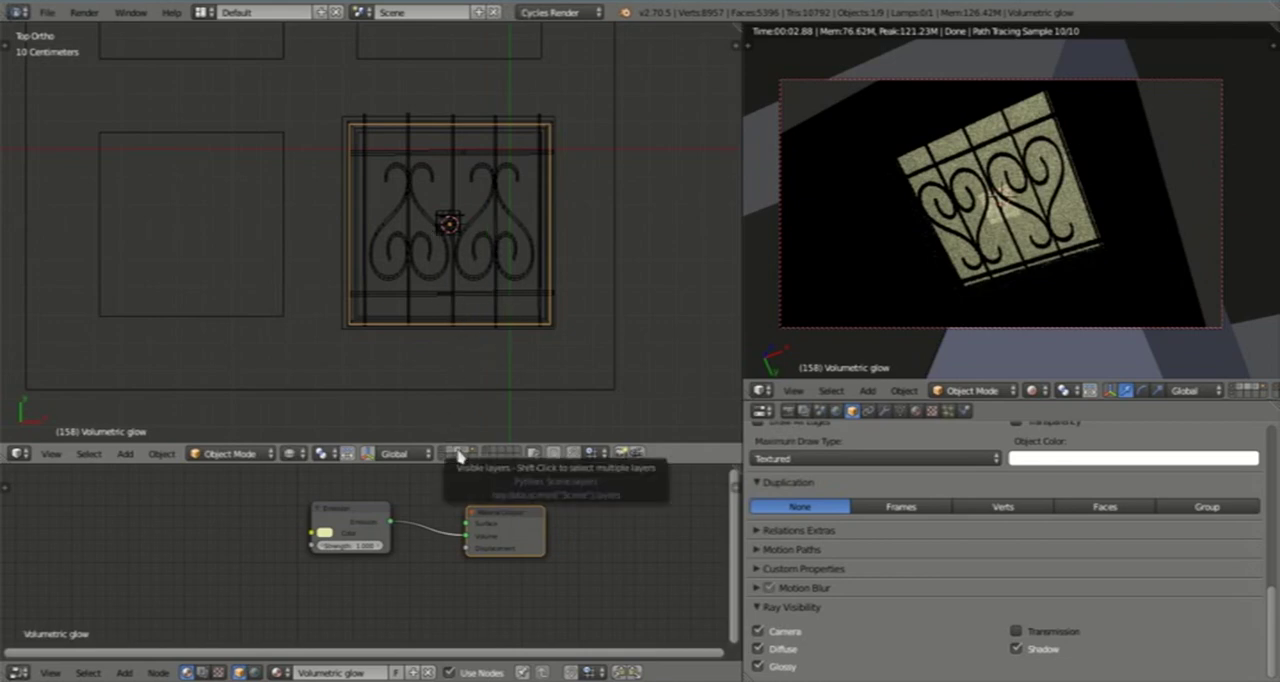
# Step: On an empty layer, add a new mesh plane at the skylight opening
pyautogui.click(459, 452)
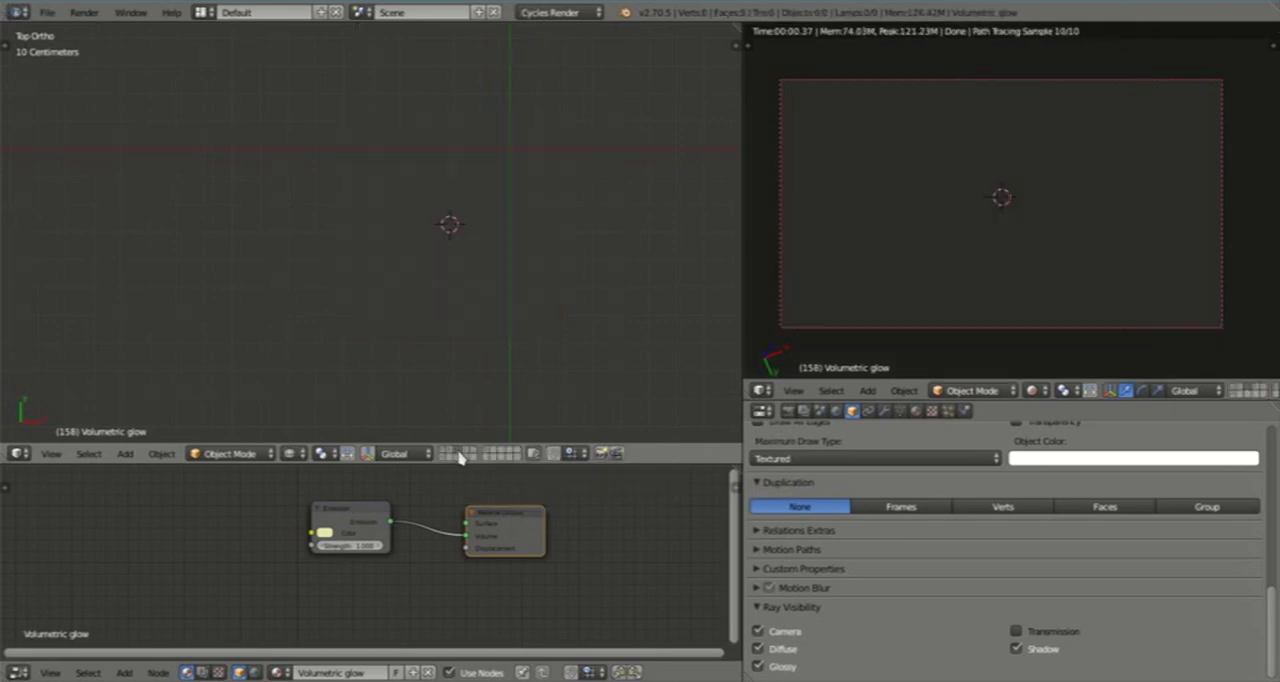
pyautogui.moveTo(488, 313)
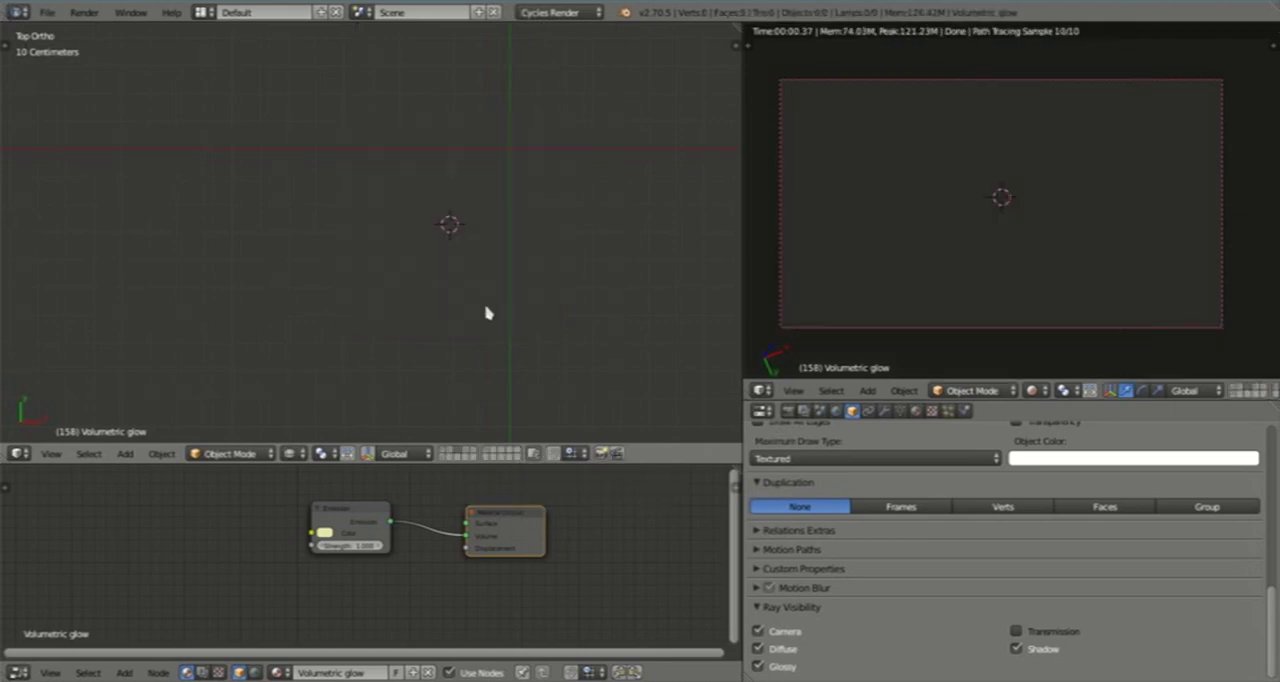
pyautogui.click(124, 453)
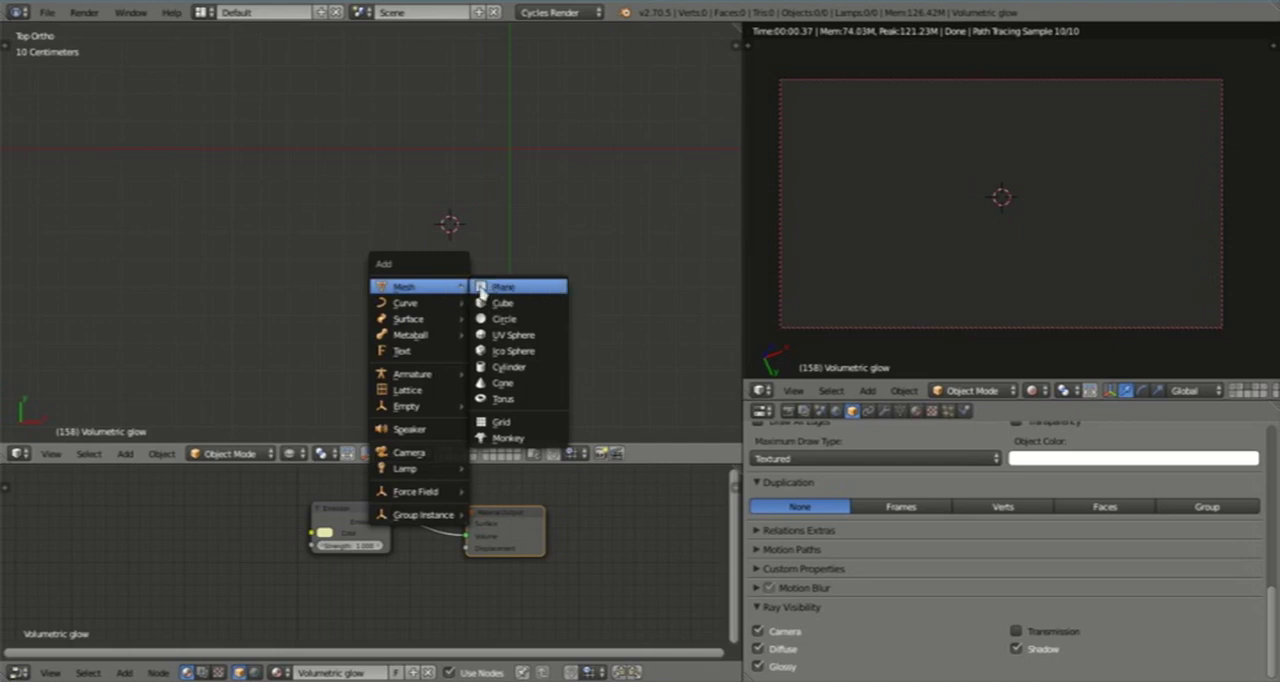
pyautogui.click(504, 286)
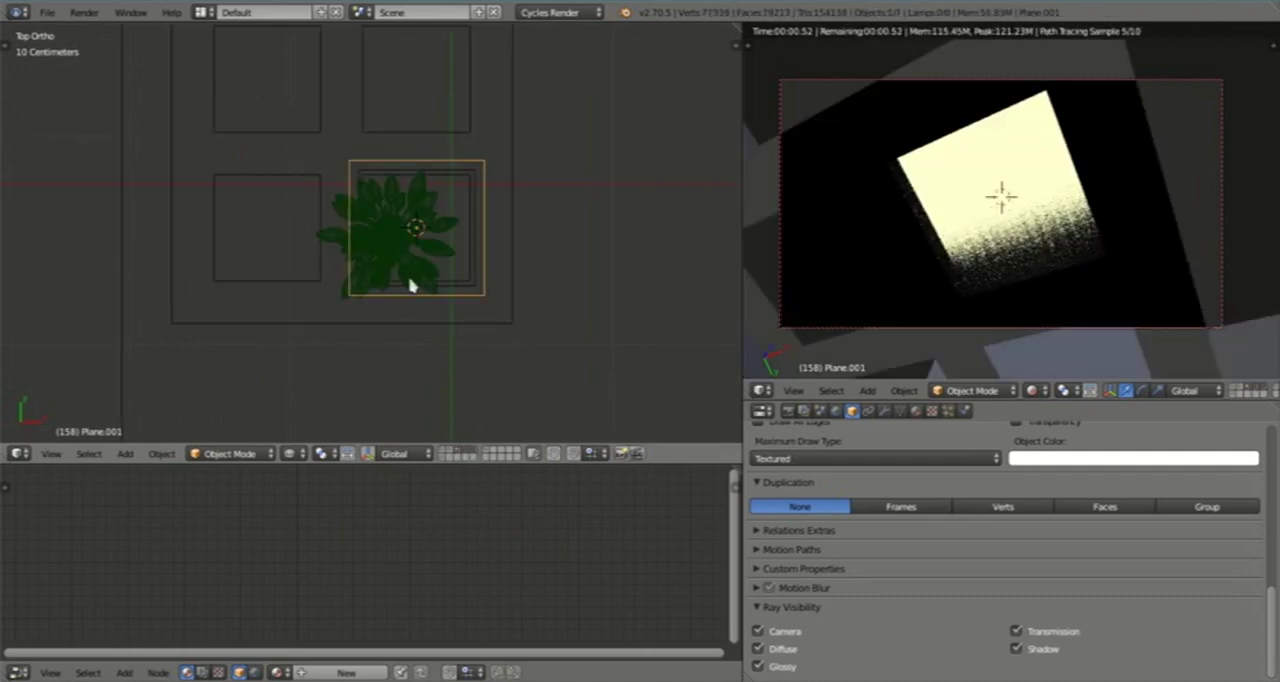
pyautogui.moveTo(460, 467)
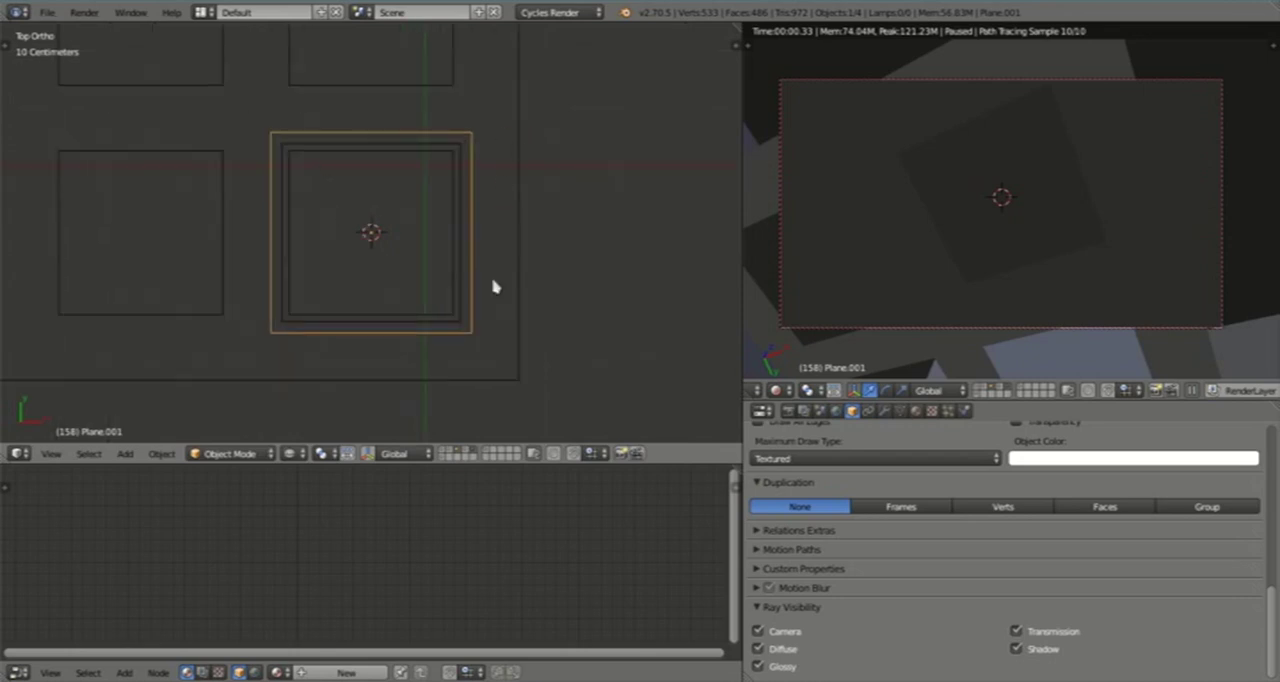
pyautogui.moveTo(463, 457)
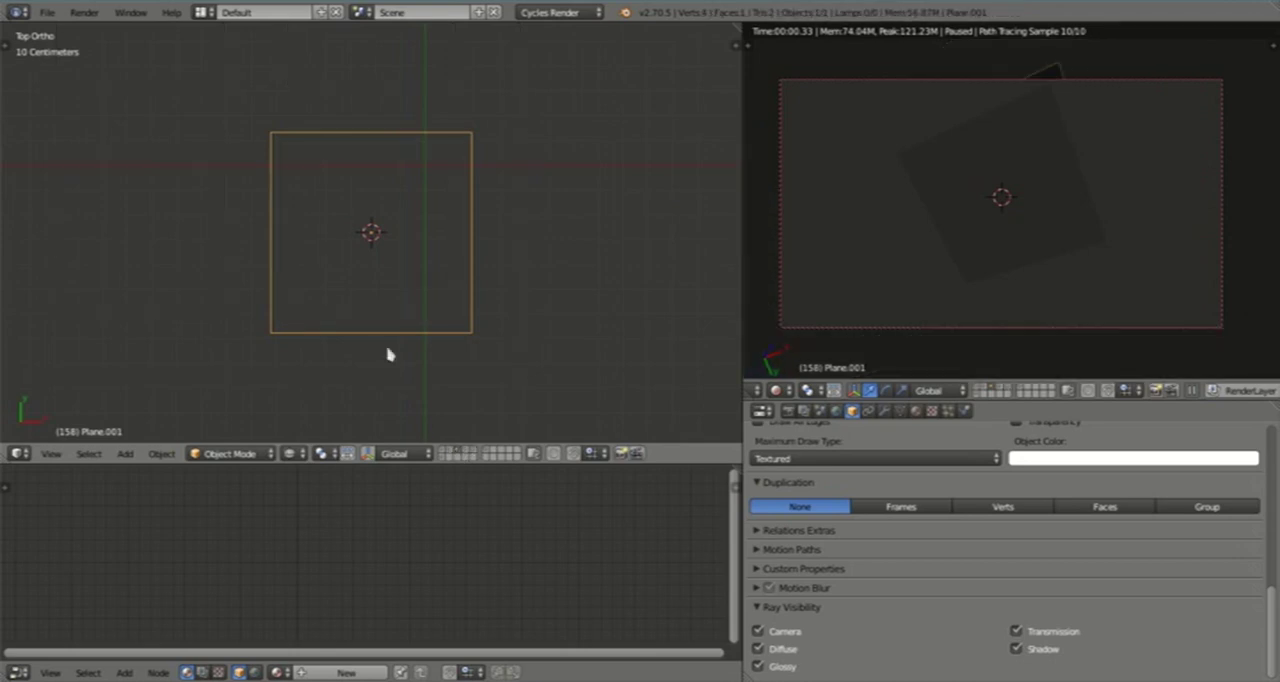
# Step: In Edit Mode, add loop cuts near the plane's borders to shape a frame slab
pyautogui.press('Tab')
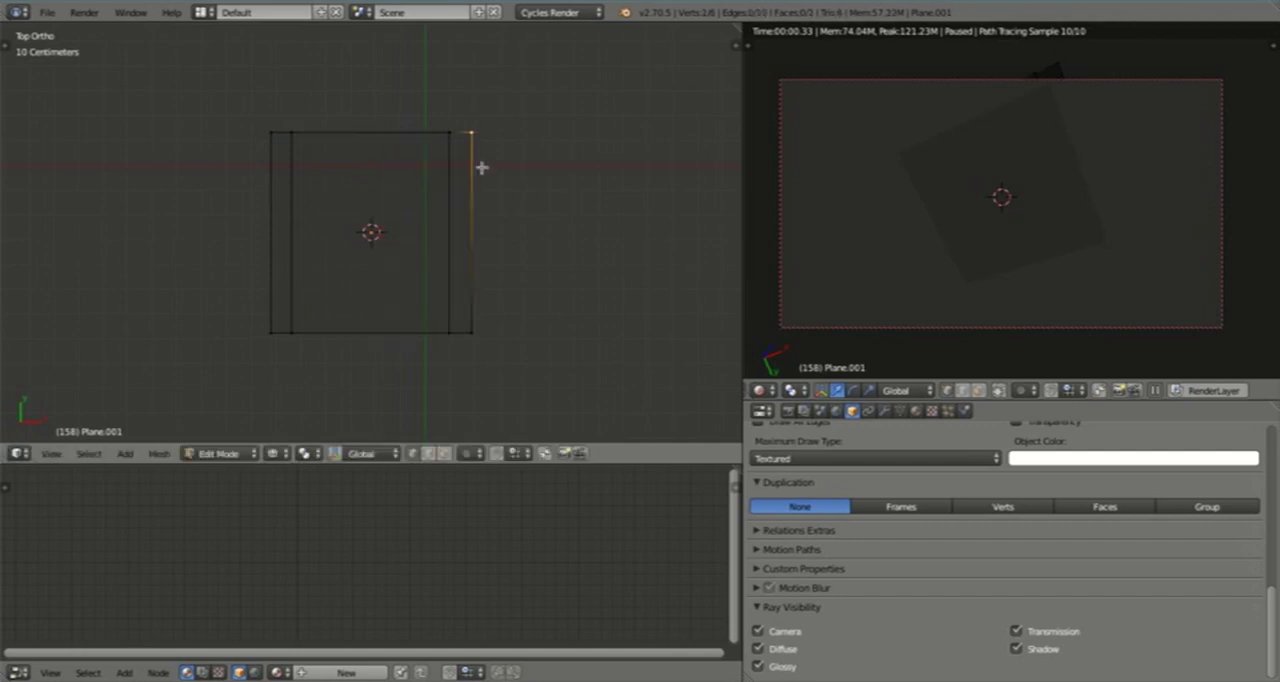
pyautogui.press('ctrl+r')
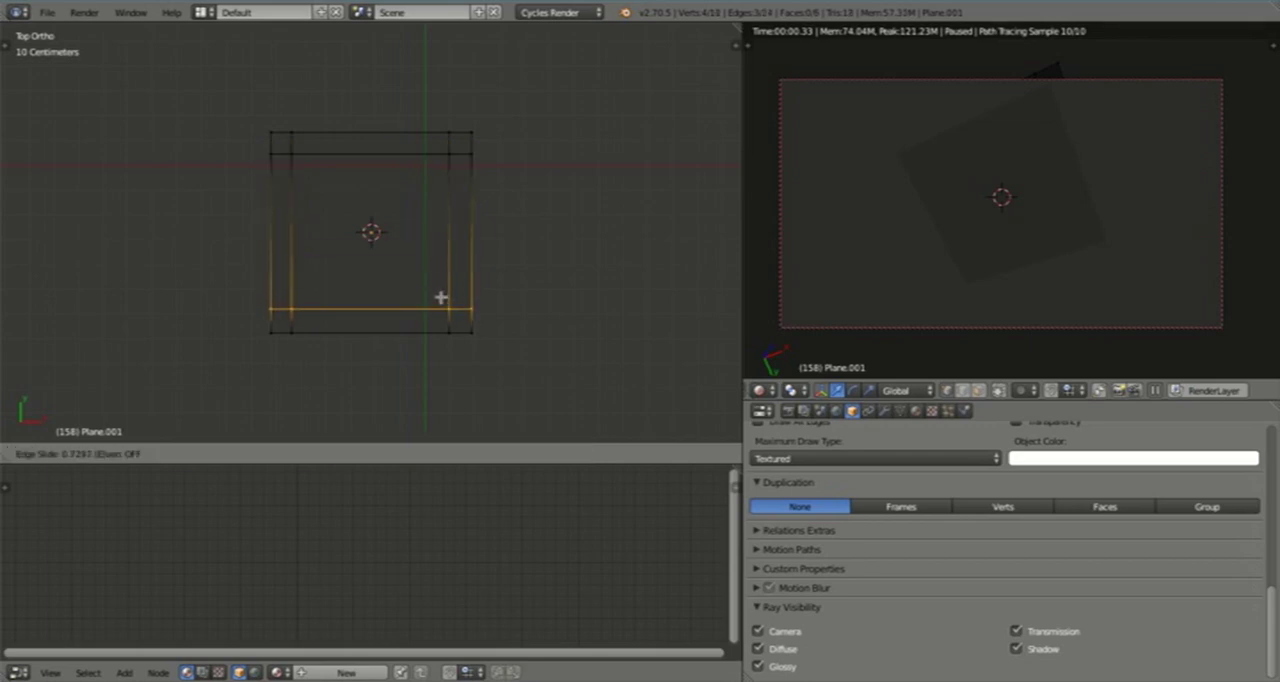
pyautogui.press('Tab')
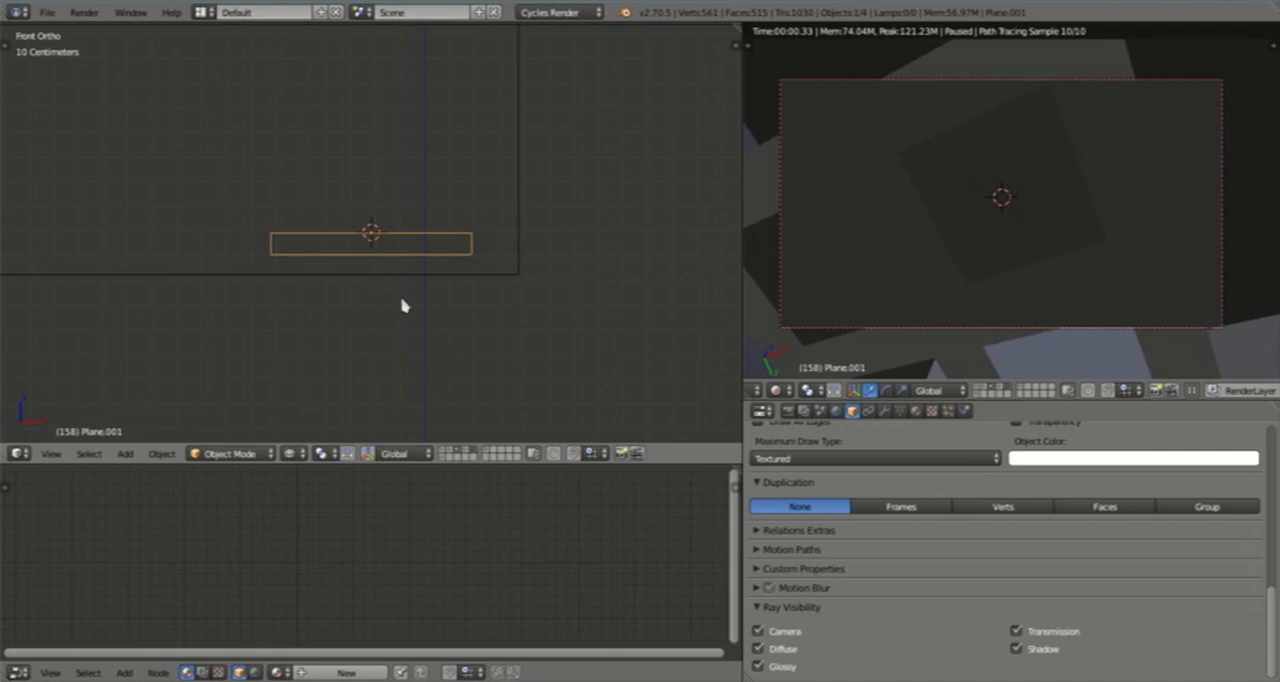
pyautogui.moveTo(390, 237)
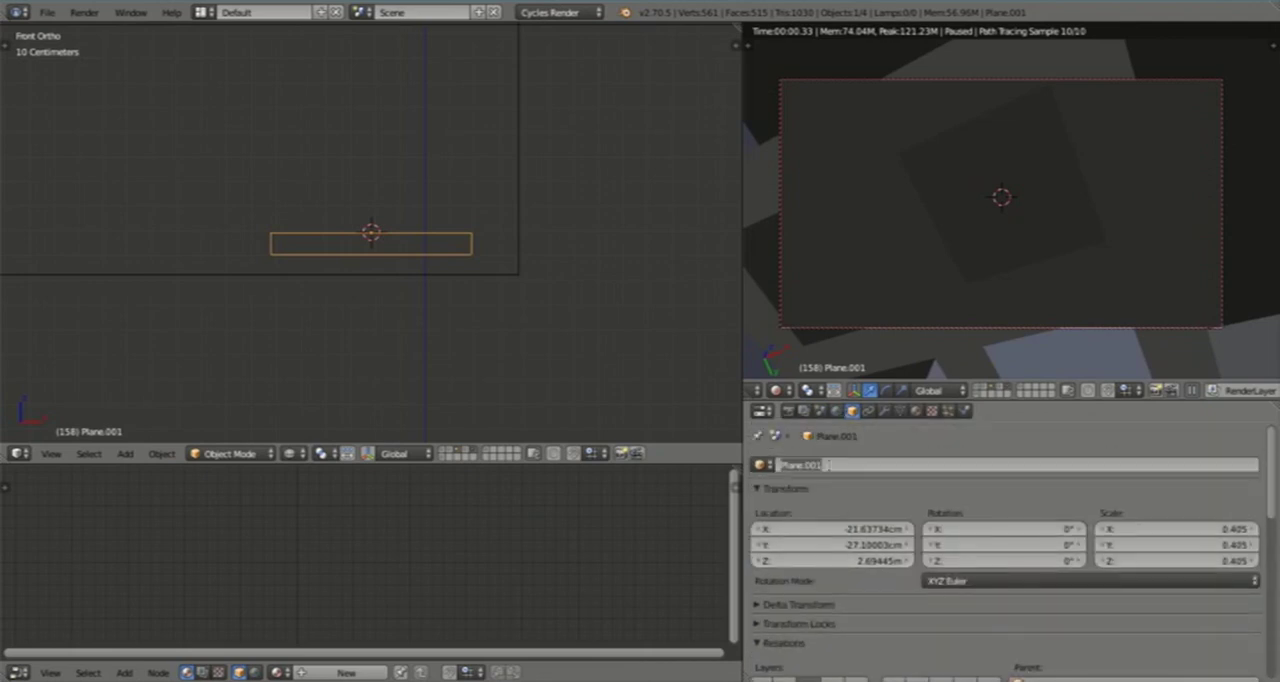
# Step: Rename Plane.001 to Window Frame and lower it around the burglar bars
pyautogui.doubleClick(800, 464)
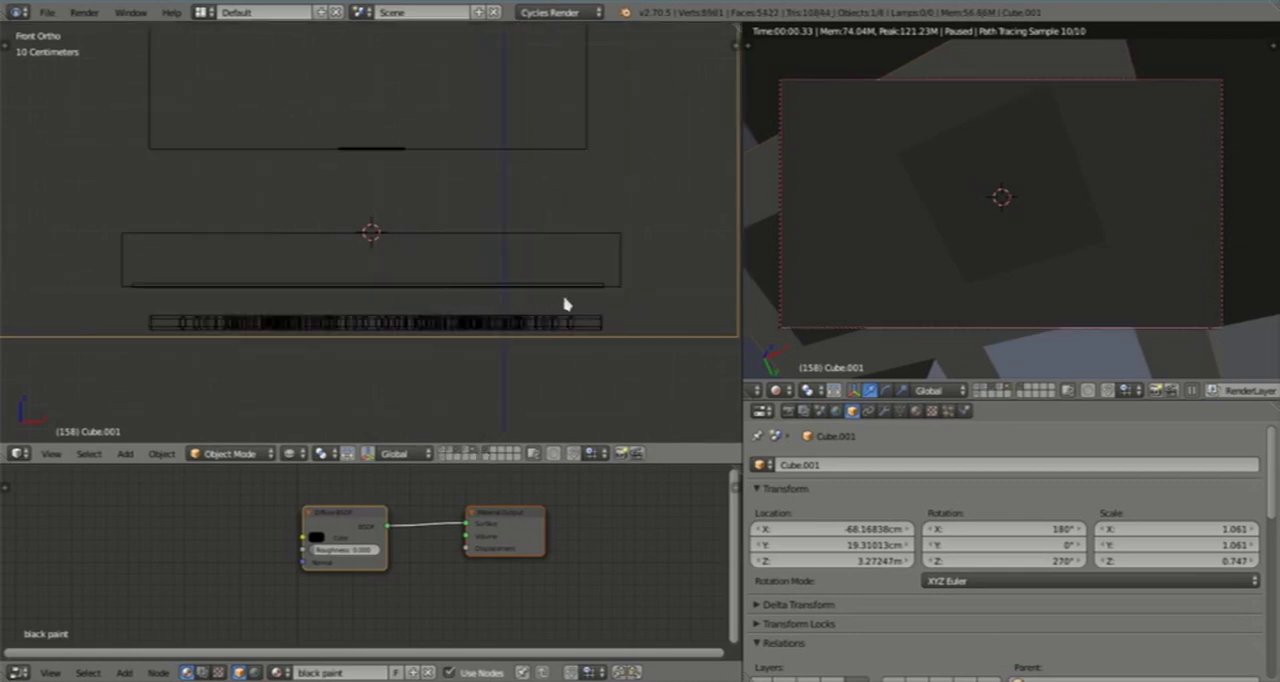
pyautogui.click(370, 257)
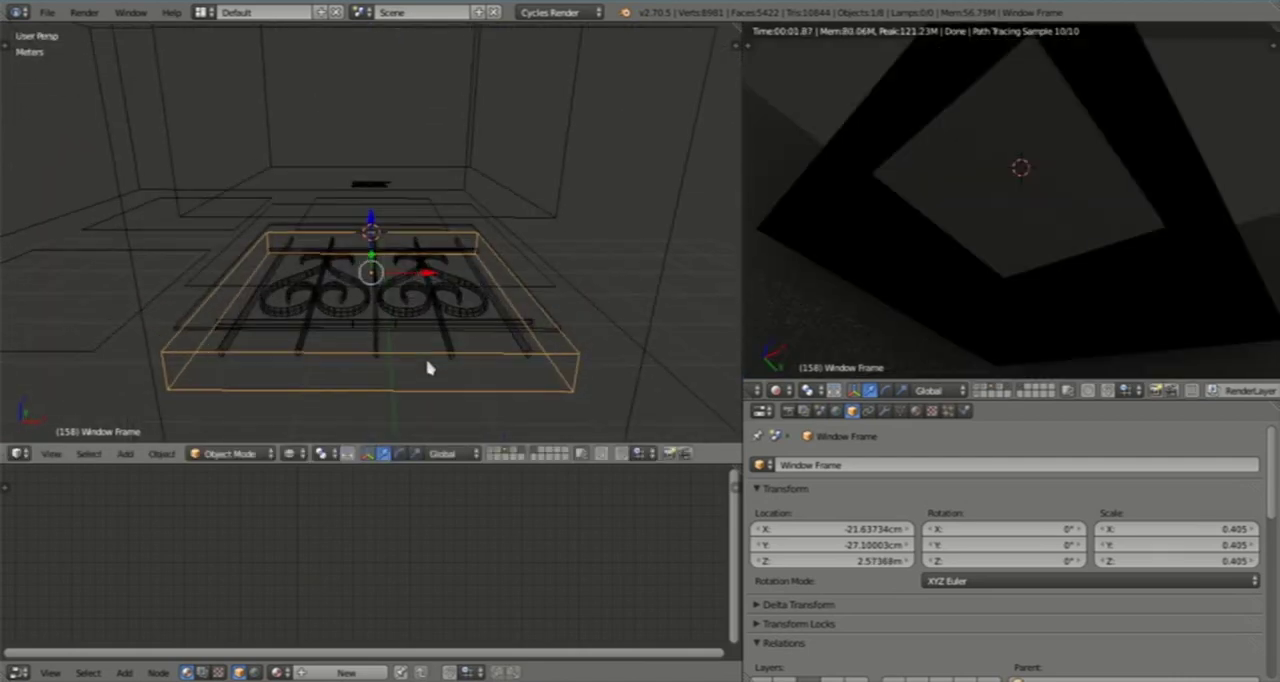
pyautogui.moveTo(390, 318)
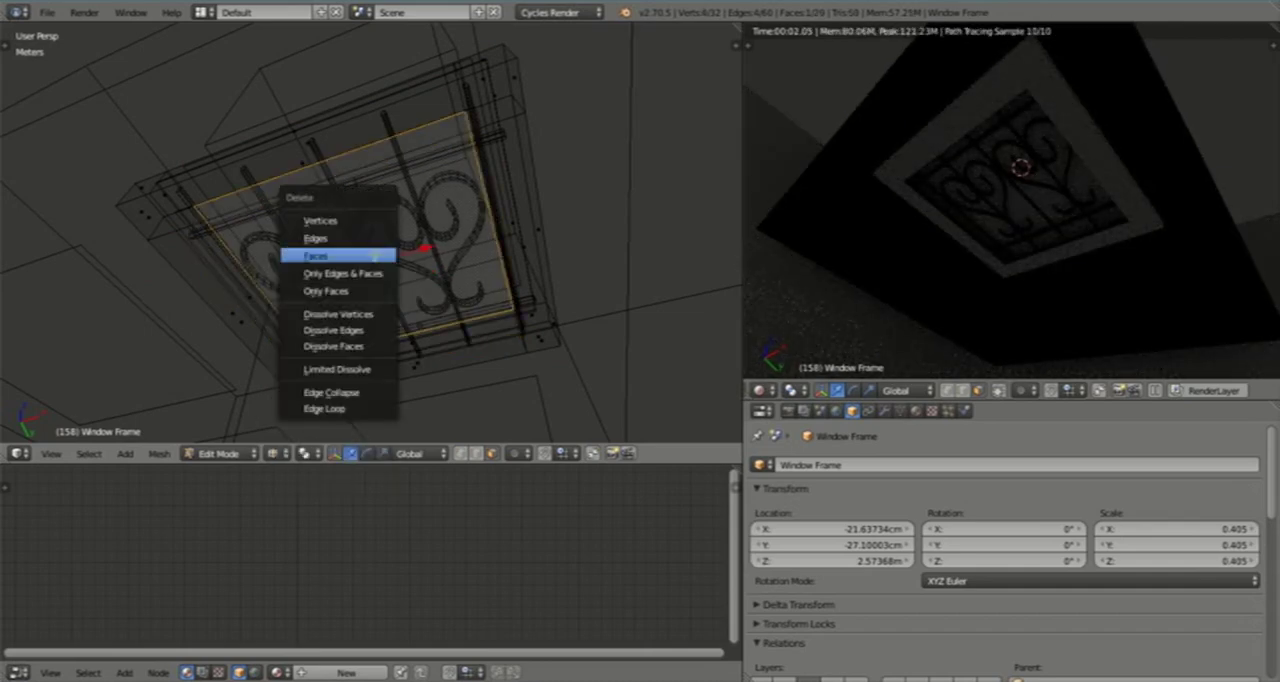
# Step: Delete the Window Frame's central face, leaving an open border
pyautogui.click(315, 256)
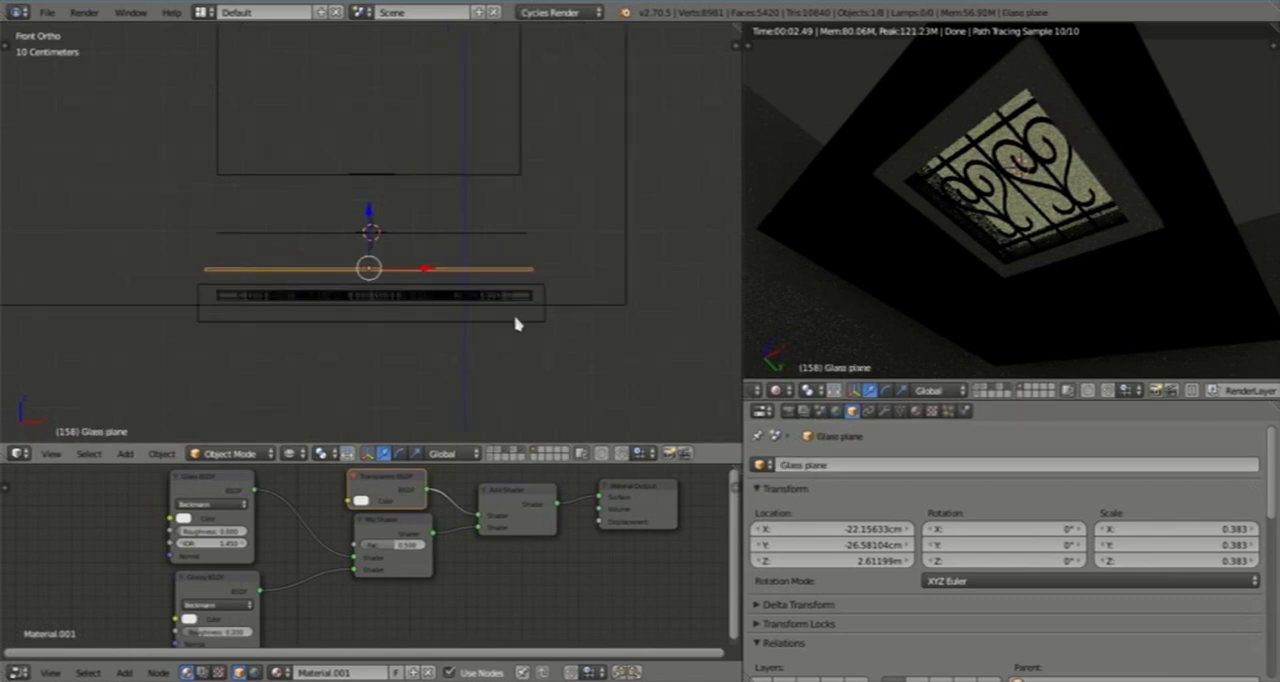
# Step: Create a green diffuse Green Paint material on the Window Frame and nudge the frame down
pyautogui.click(370, 310)
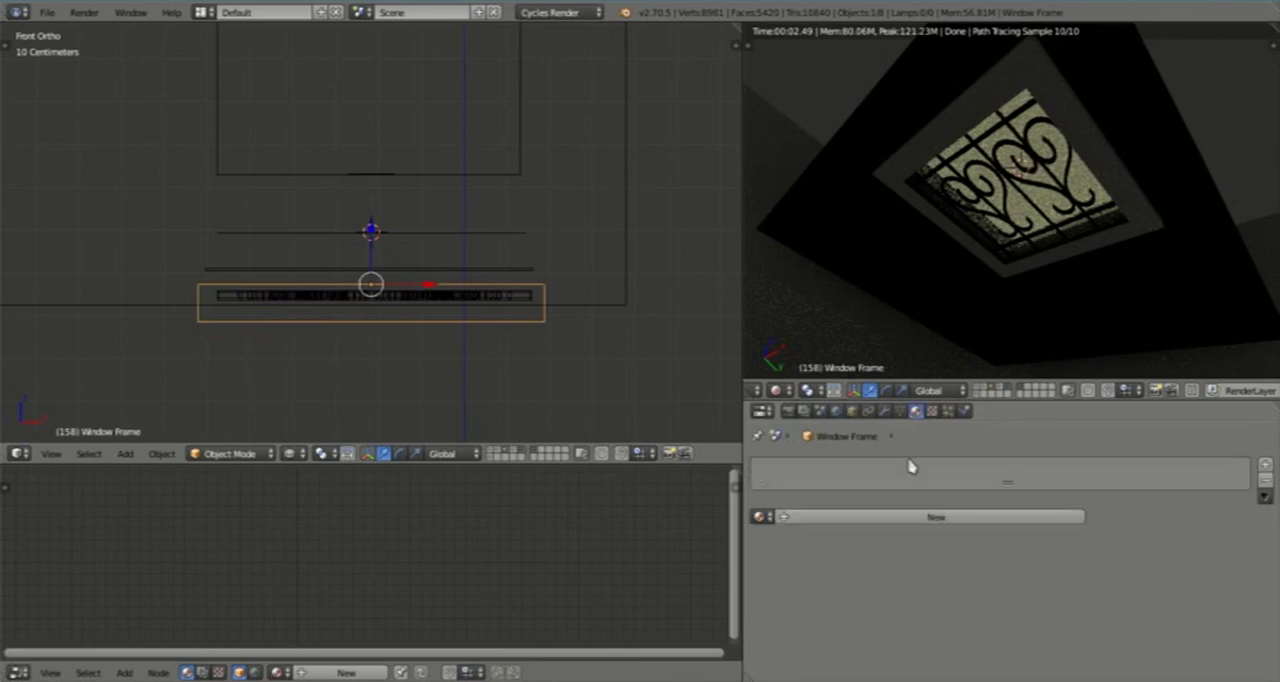
pyautogui.click(935, 516)
pyautogui.write('Green Paint')
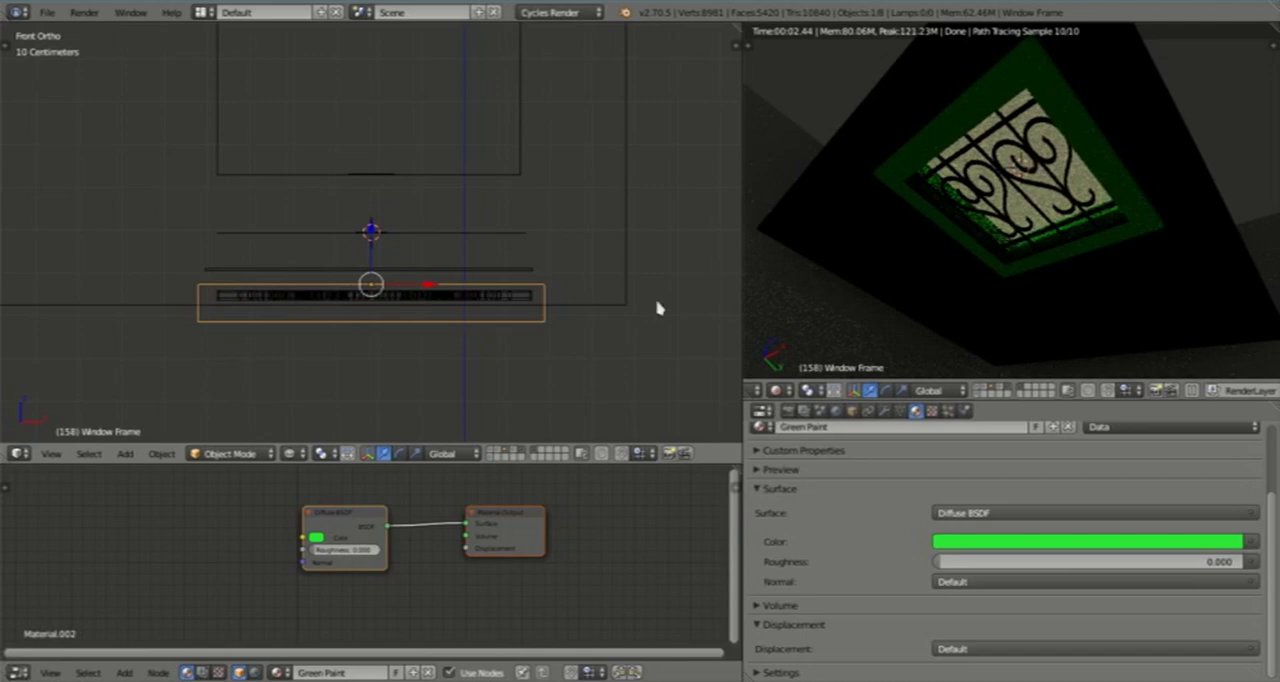
pyautogui.moveTo(372, 290); pyautogui.dragTo(372, 240)
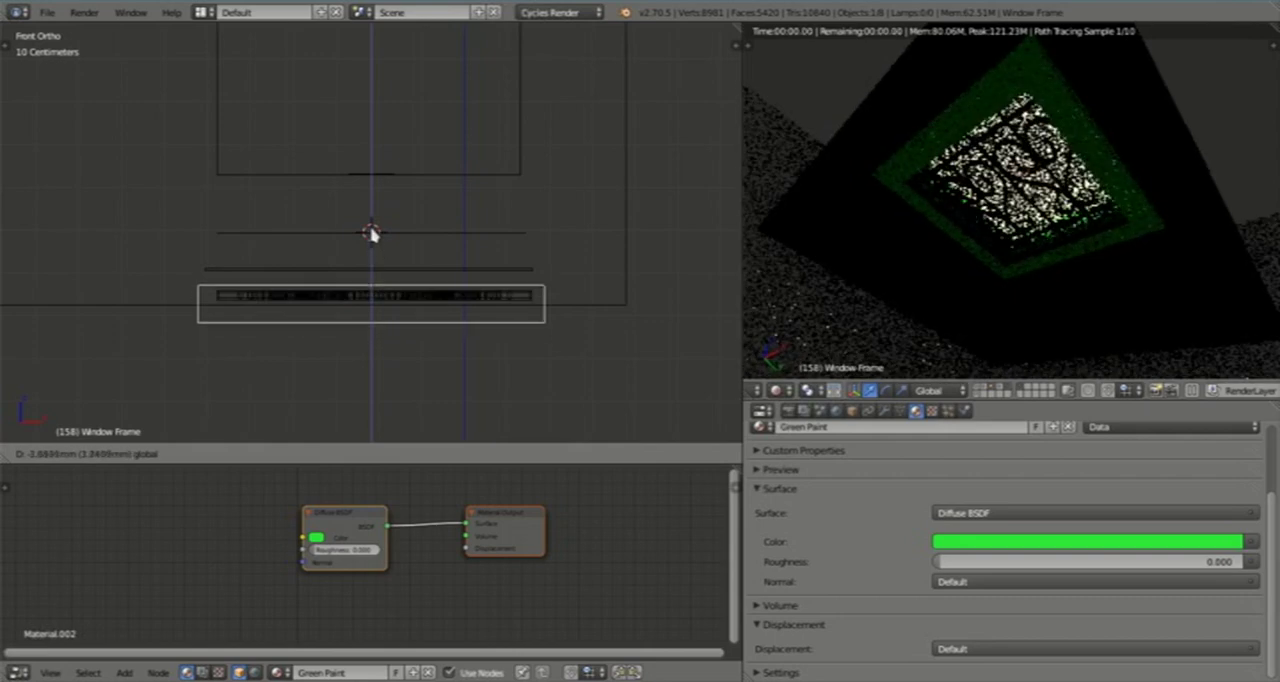
# Step: Move the Glass plane down onto the top of the window frame and bars
pyautogui.click(370, 305)
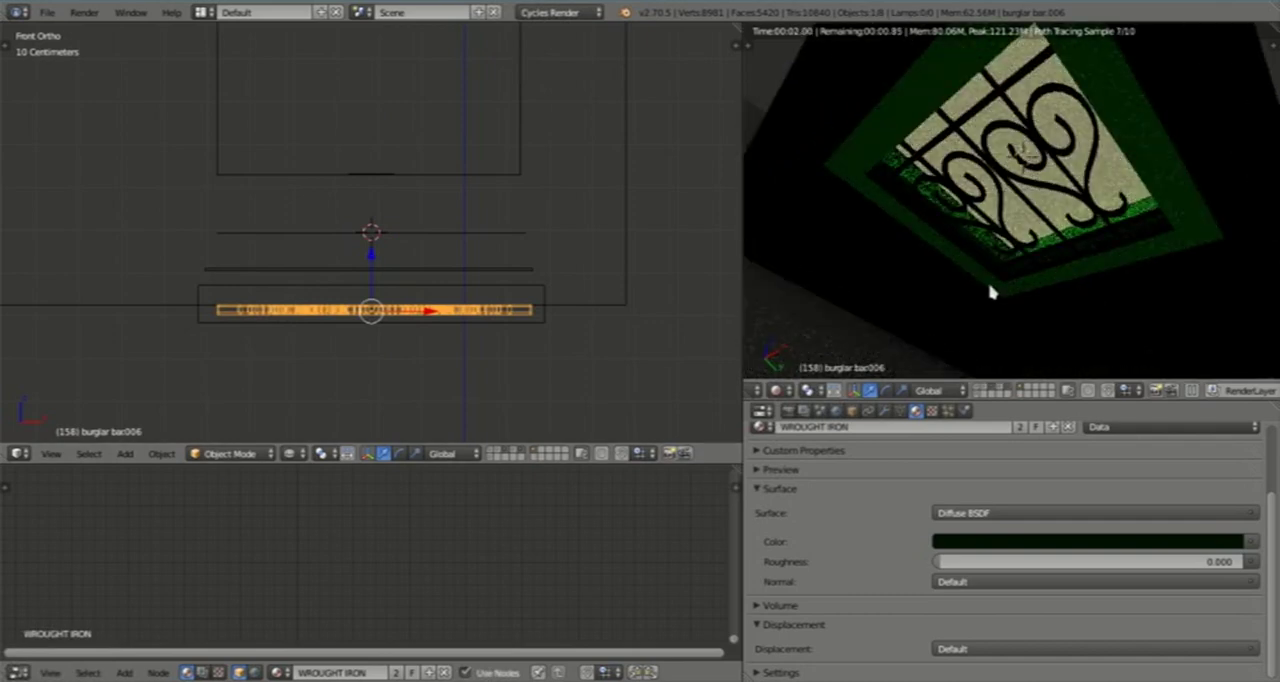
pyautogui.moveTo(1050, 278)
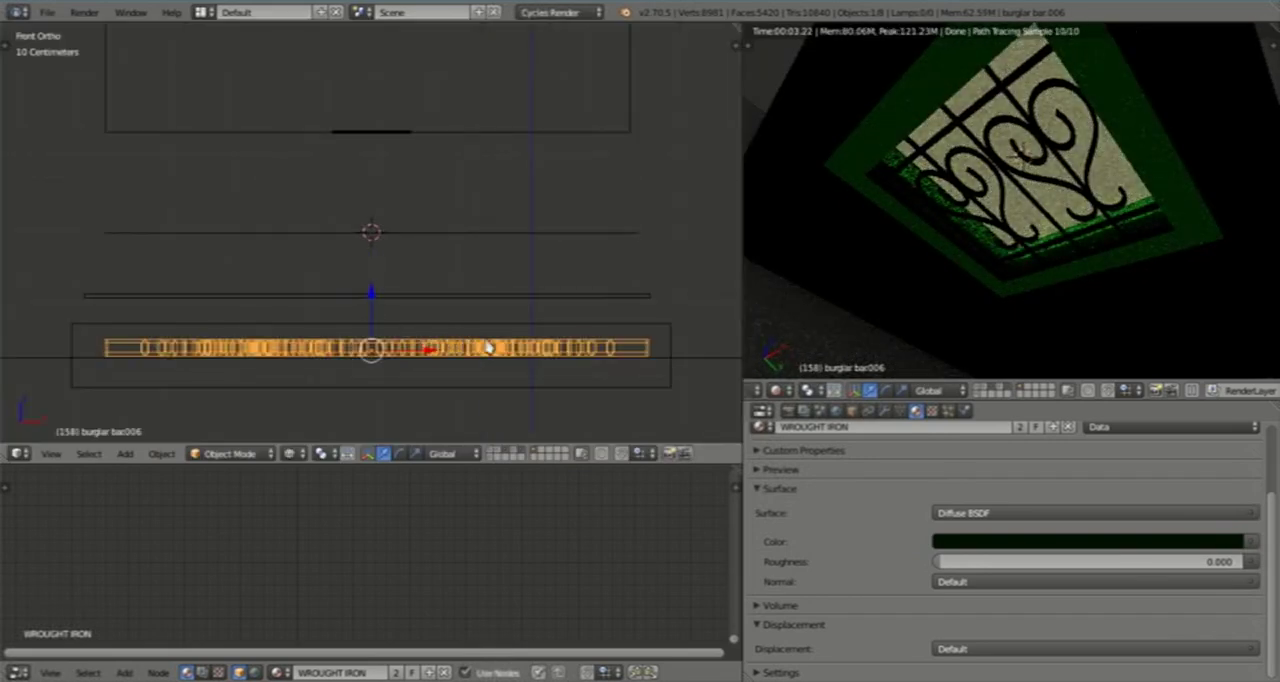
pyautogui.moveTo(505, 302)
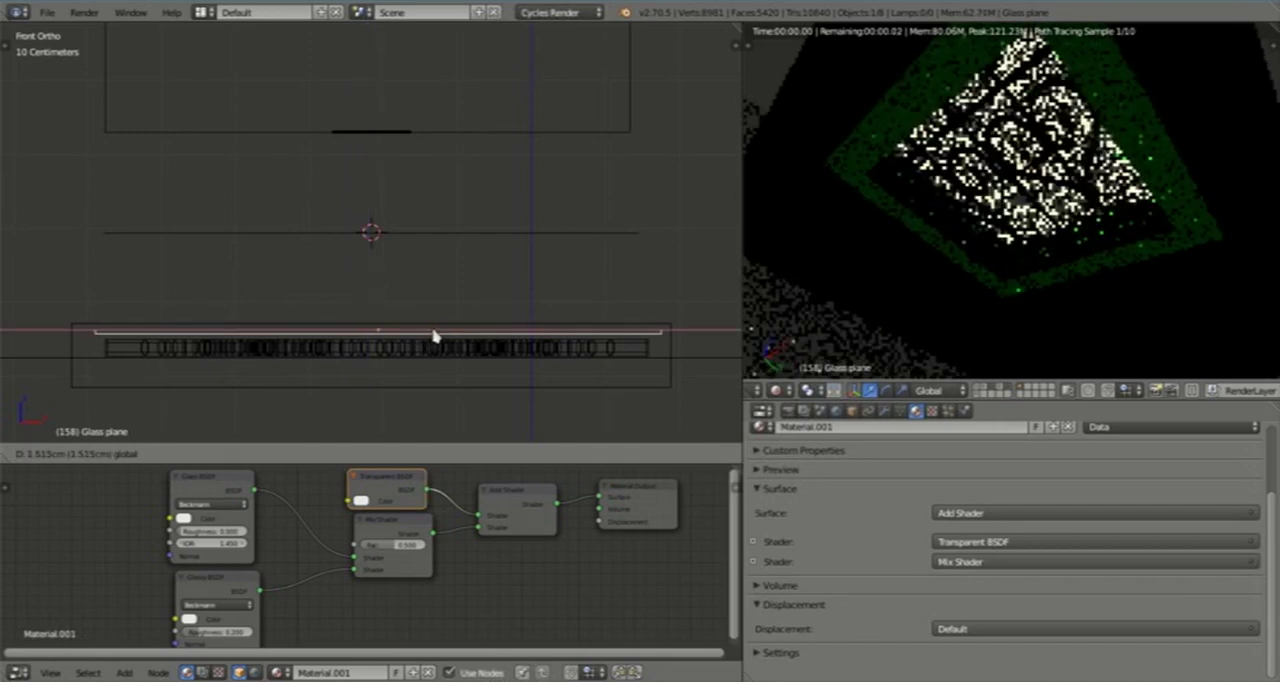
# Step: Settle the glass plane's position and widen the shader node editor for the volumetric setup
pyautogui.click(378, 330)
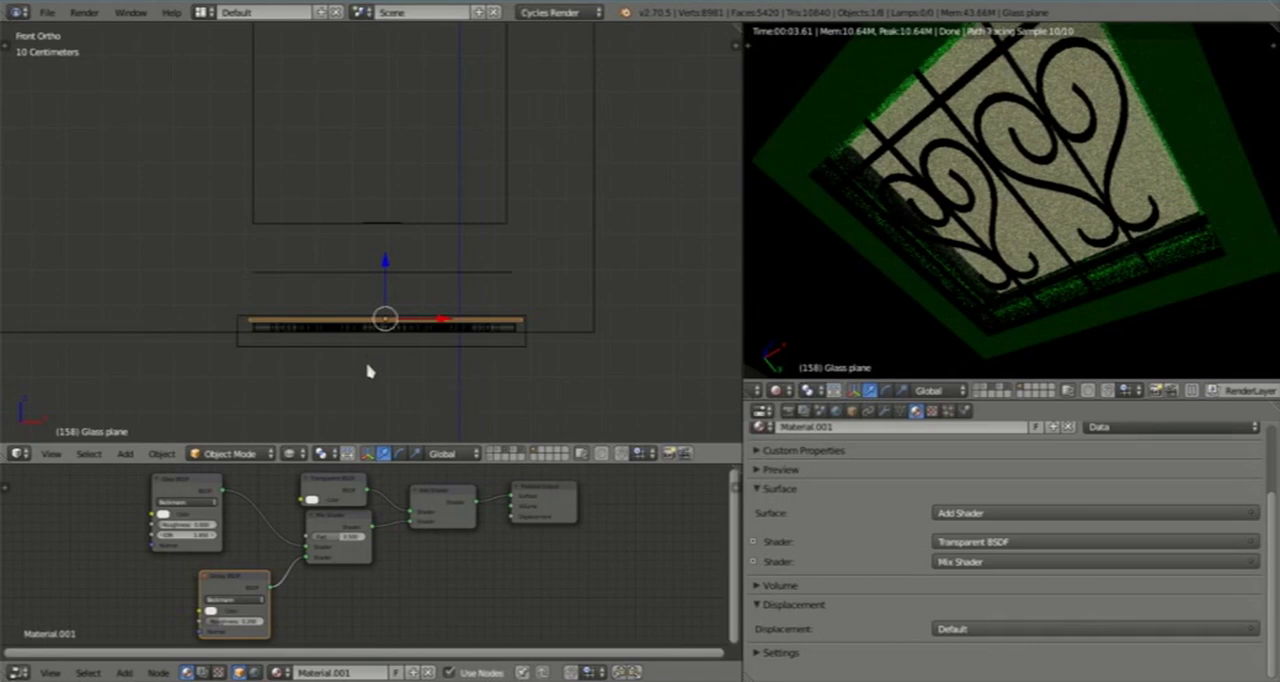
pyautogui.moveTo(235, 605); pyautogui.dragTo(170, 610)
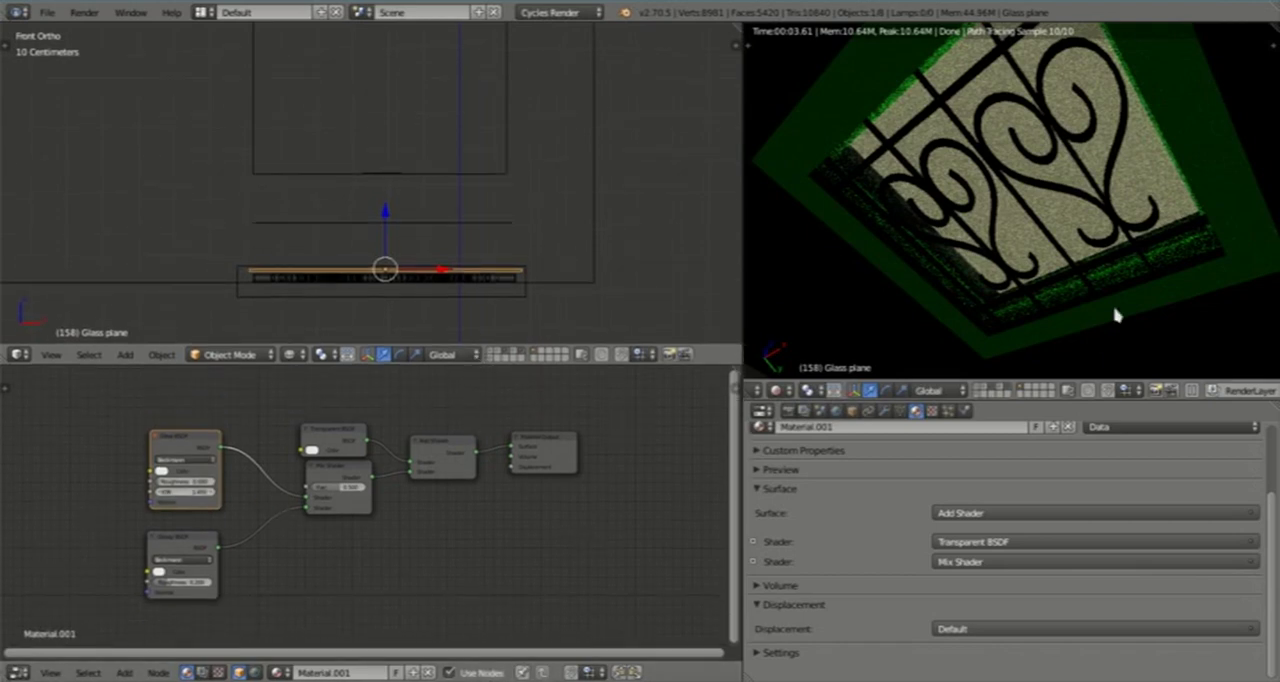
pyautogui.moveTo(396, 305)
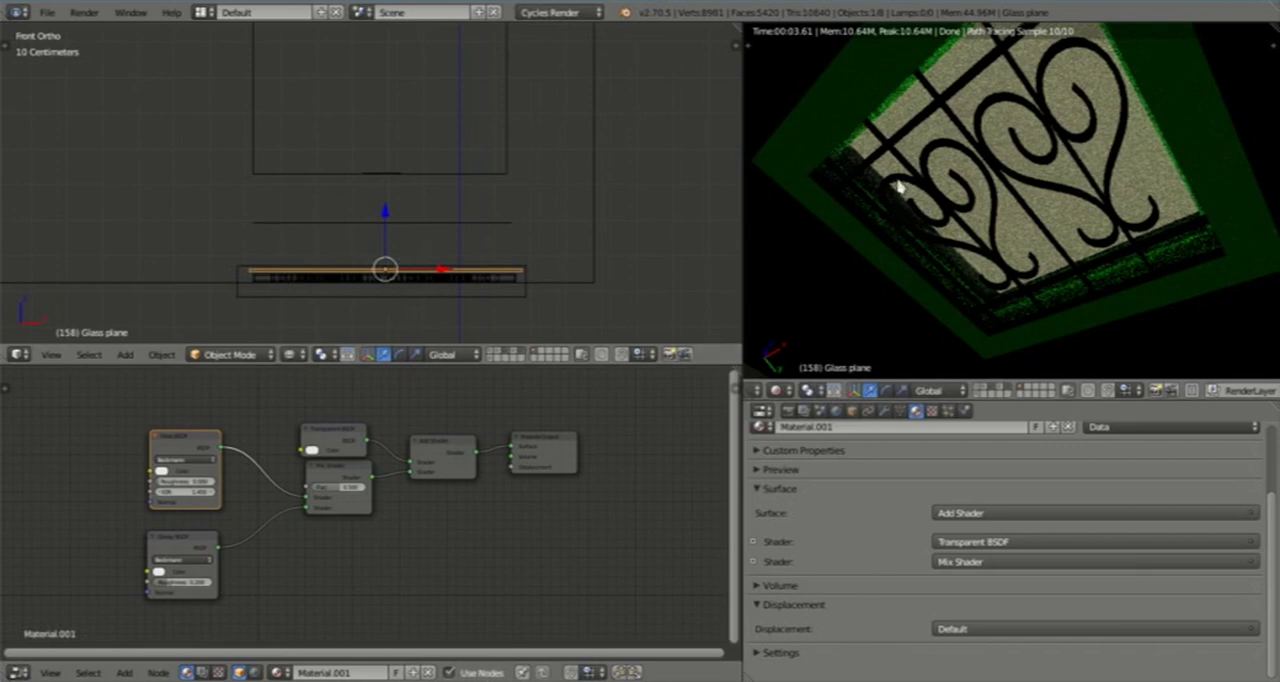
pyautogui.moveTo(352, 300)
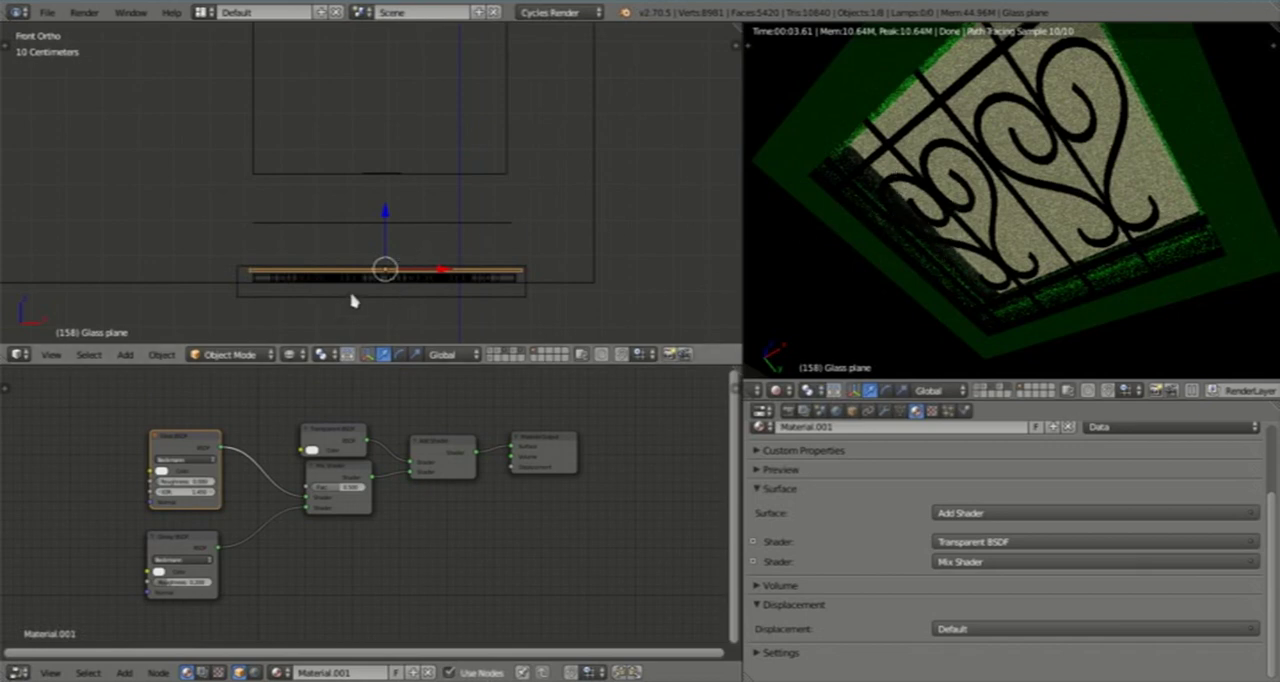
pyautogui.moveTo(314, 260)
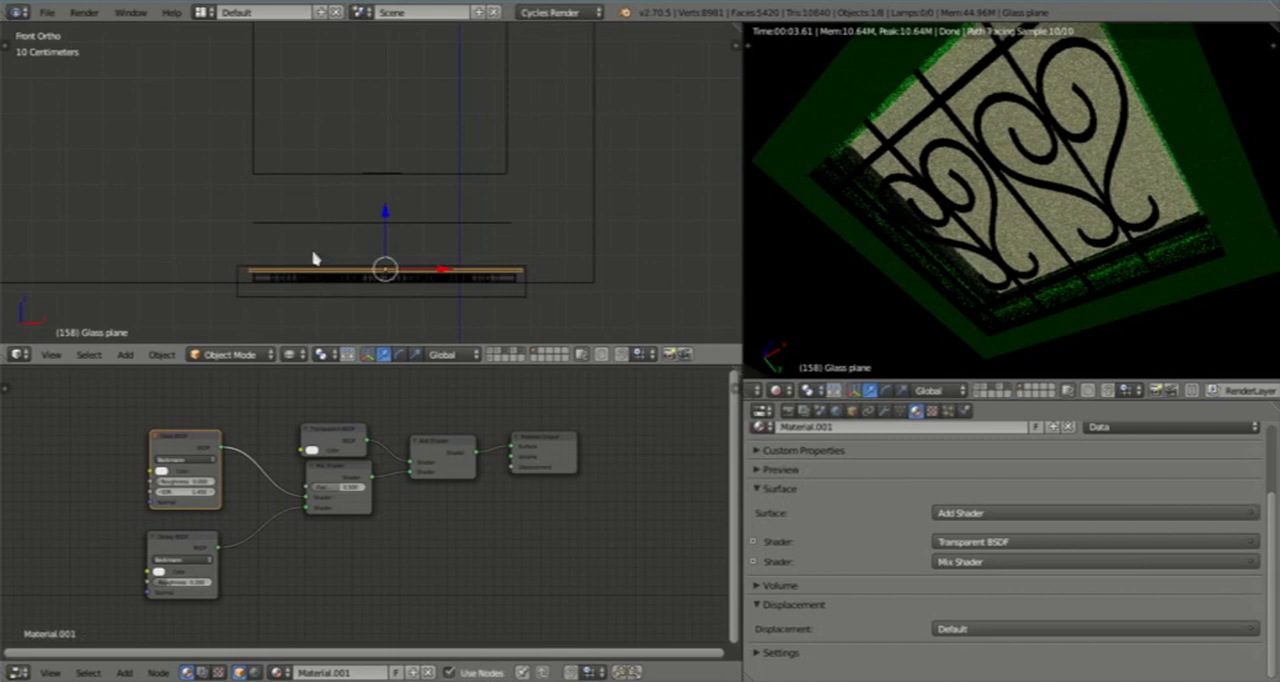
pyautogui.moveTo(282, 231)
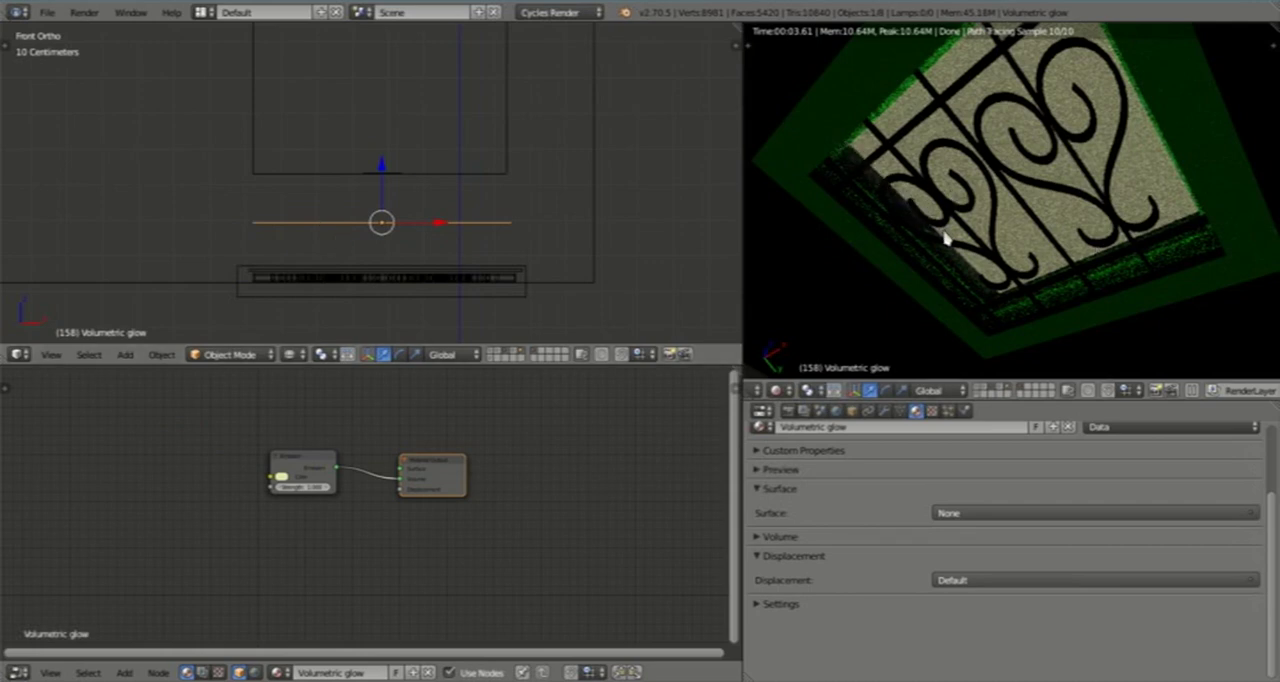
pyautogui.moveTo(865, 165)
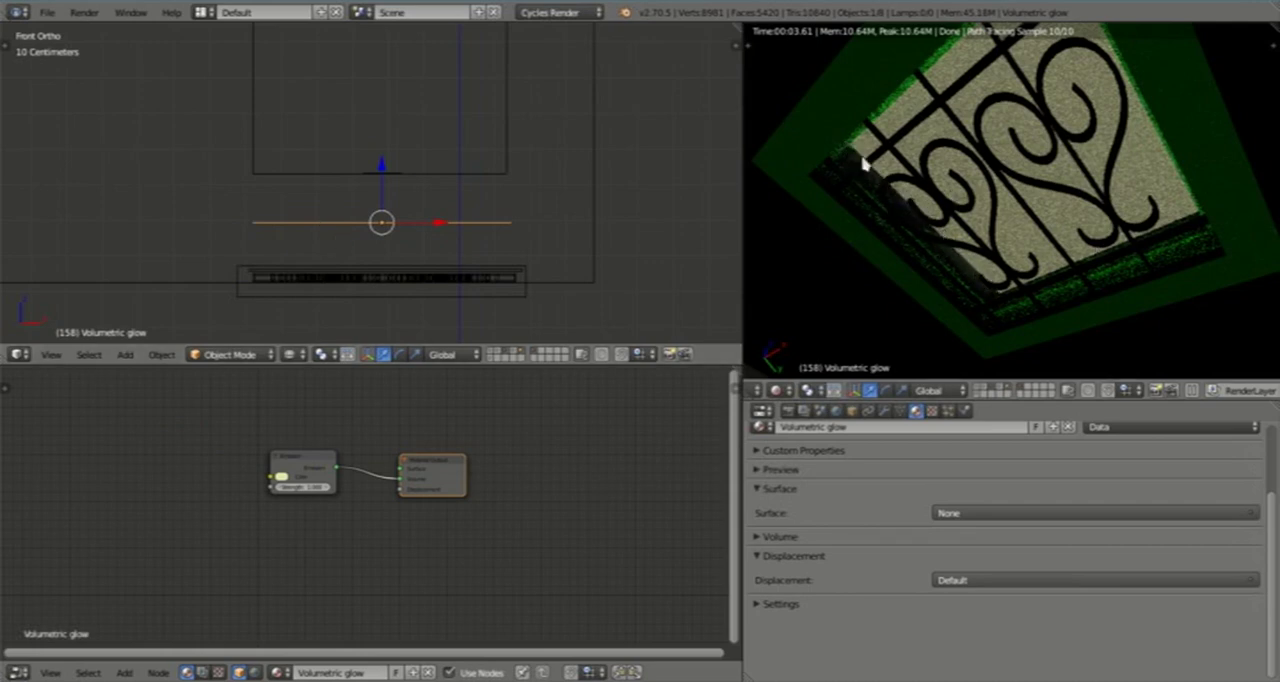
pyautogui.moveTo(252, 231)
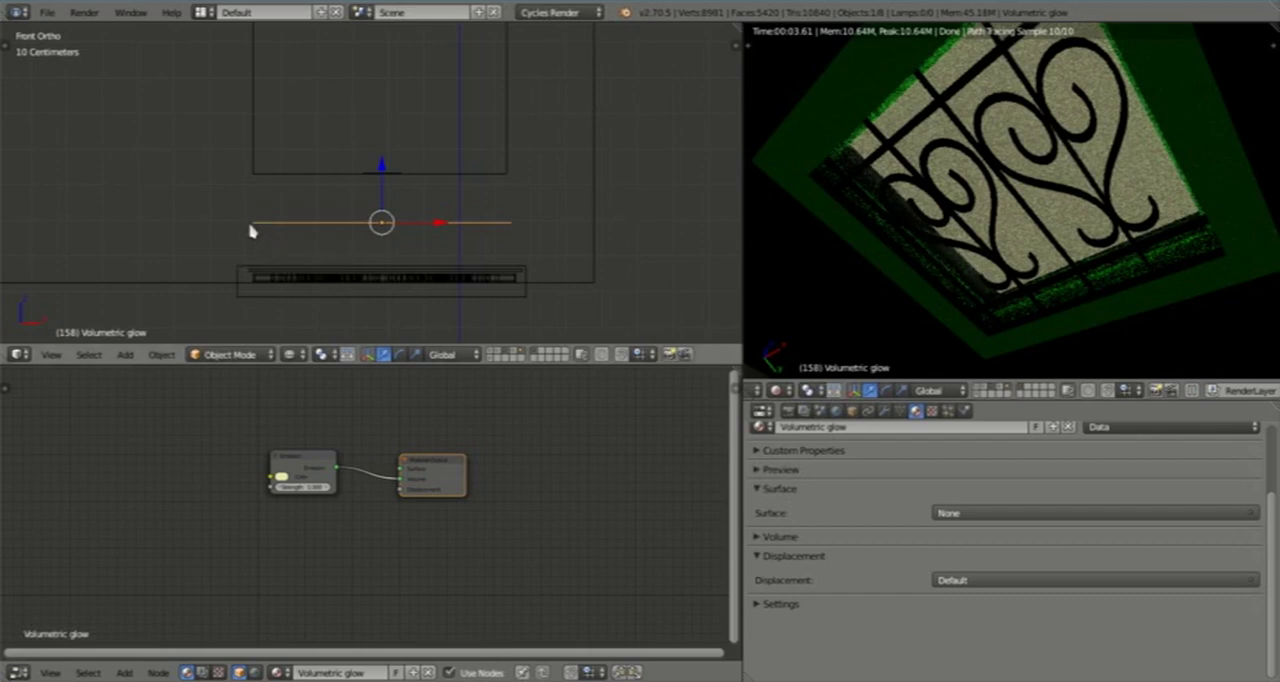
pyautogui.moveTo(388, 228)
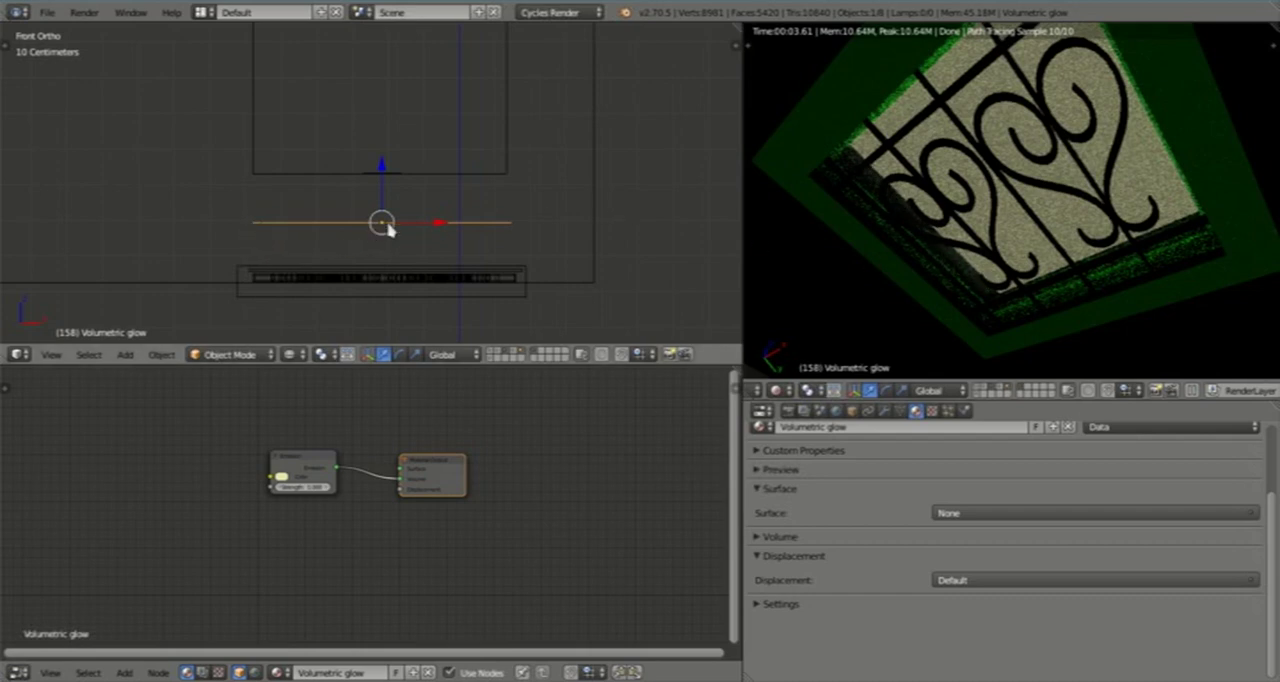
pyautogui.moveTo(418, 248)
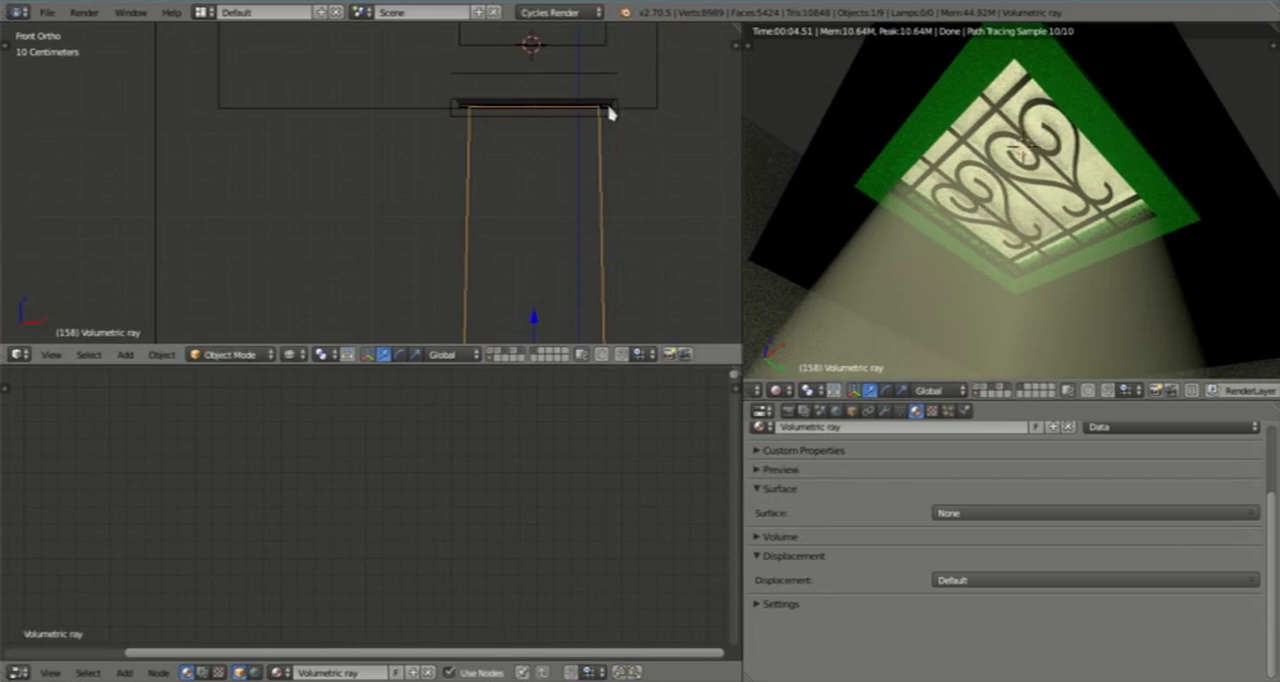
# Step: Mix the Wrought Iron Diffuse with a Glossy BSDF via a Mix Shader at Fac 0.39
pyautogui.click(535, 105)
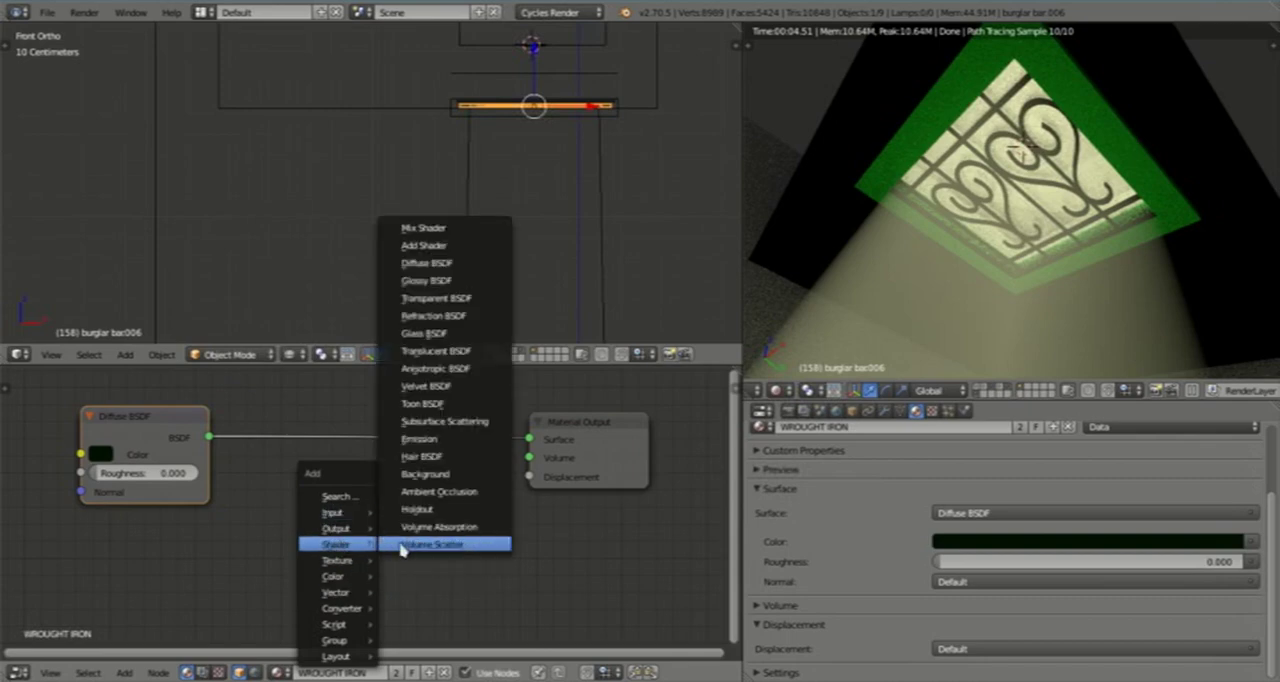
pyautogui.moveTo(440, 290)
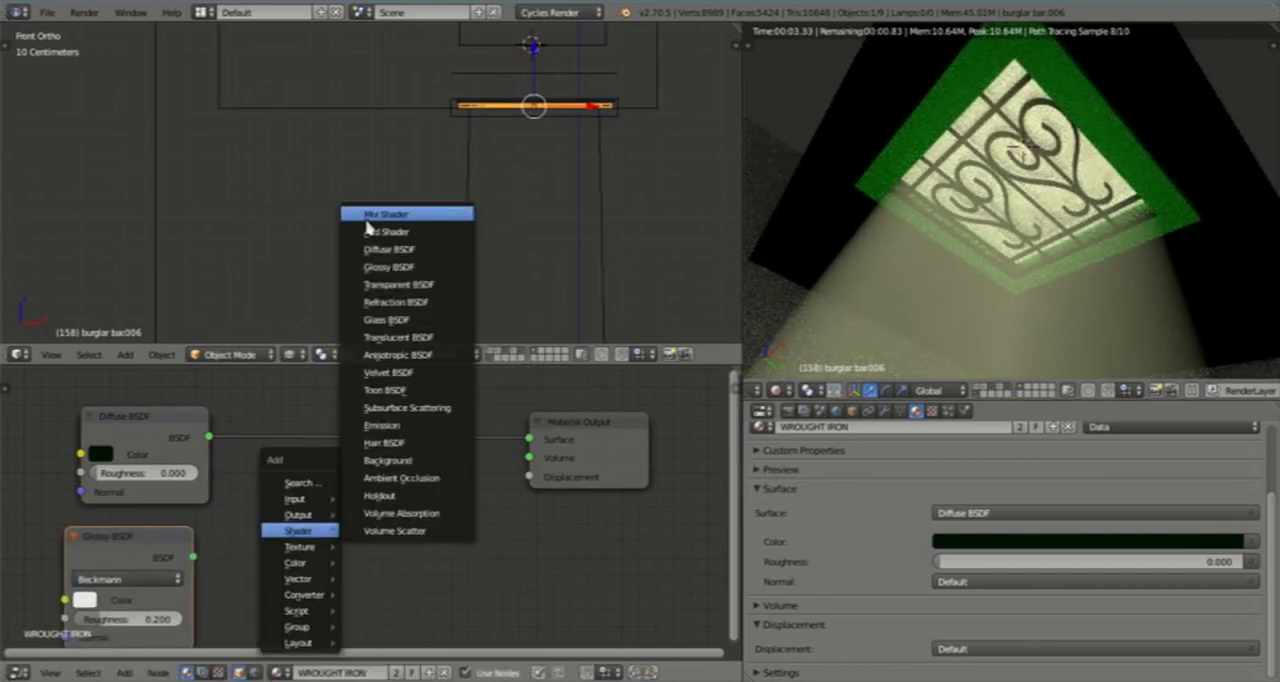
pyautogui.click(383, 213)
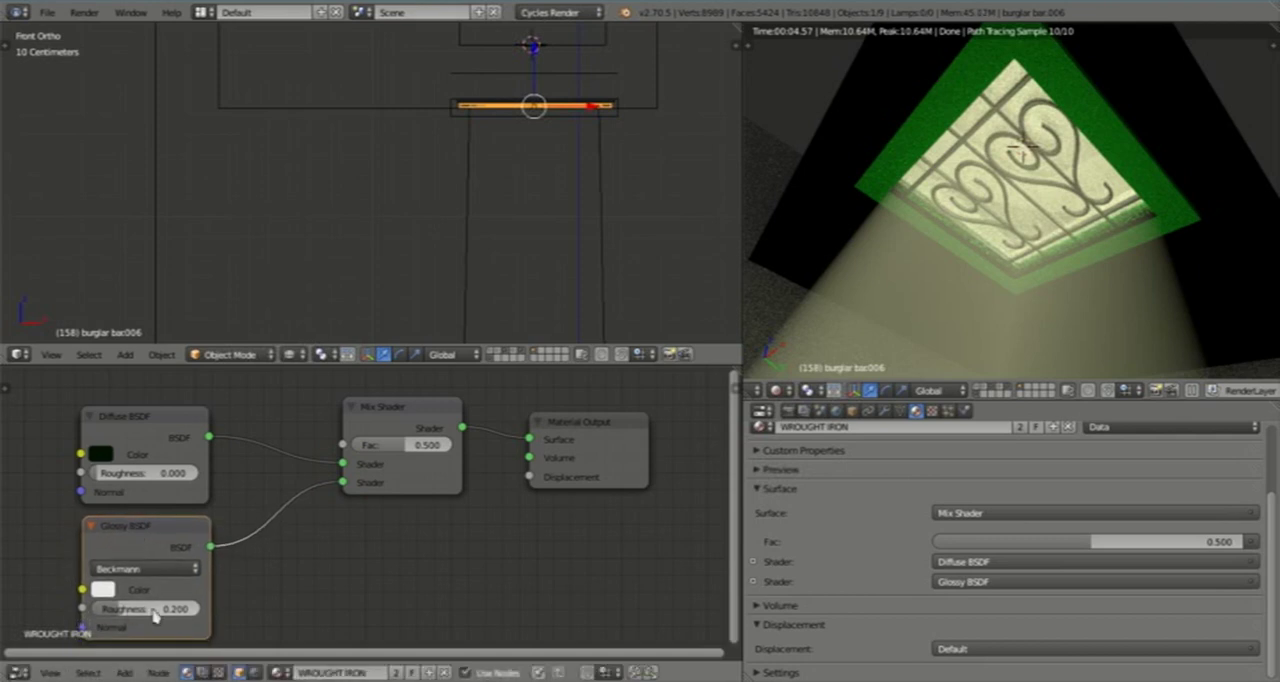
pyautogui.moveTo(120, 608)
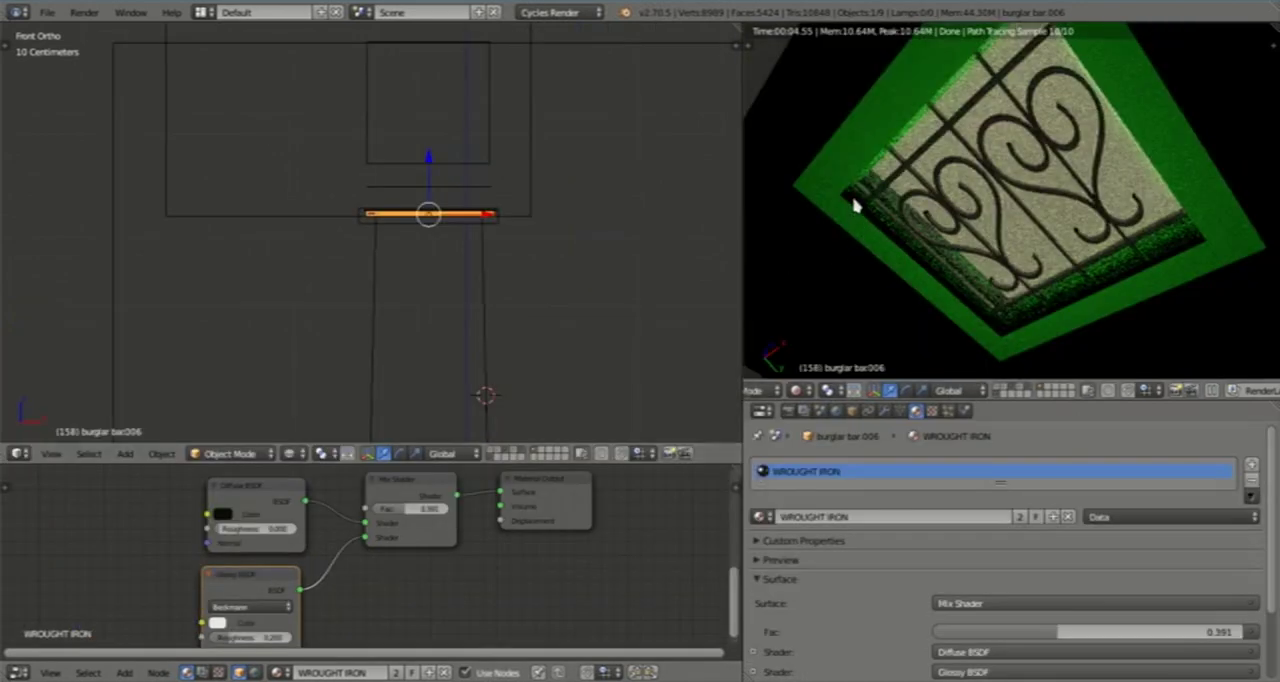
pyautogui.moveTo(855, 247)
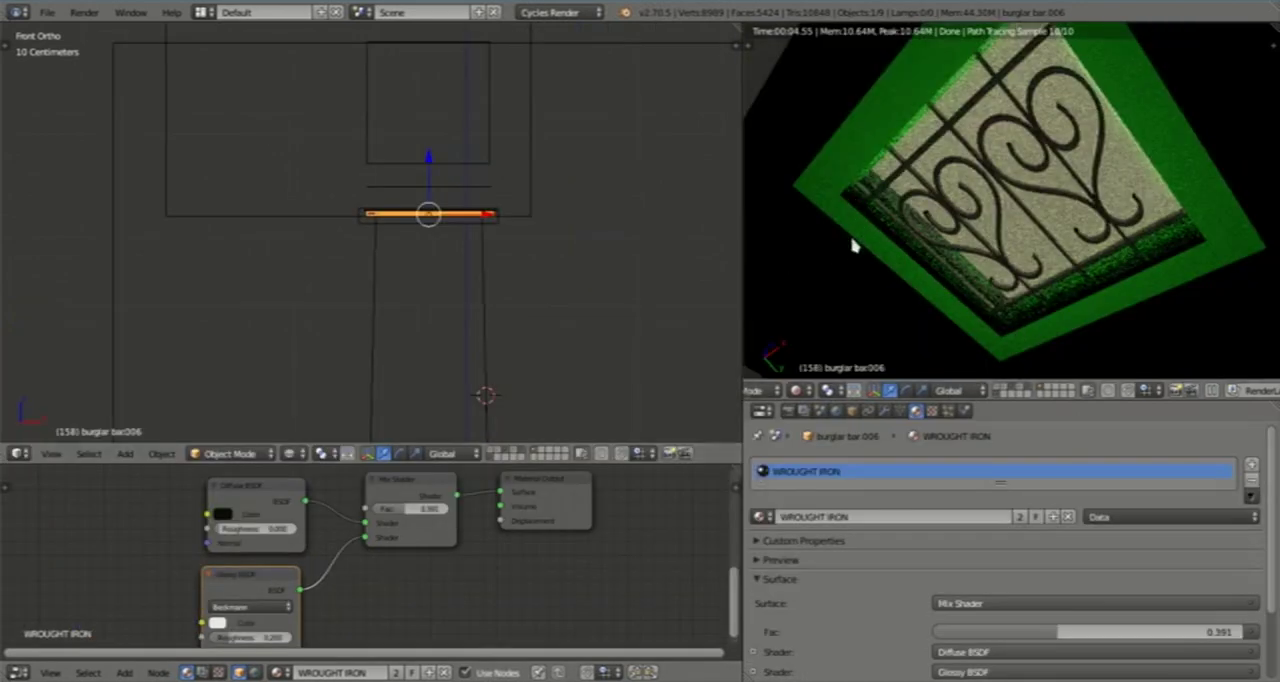
pyautogui.moveTo(1193, 252)
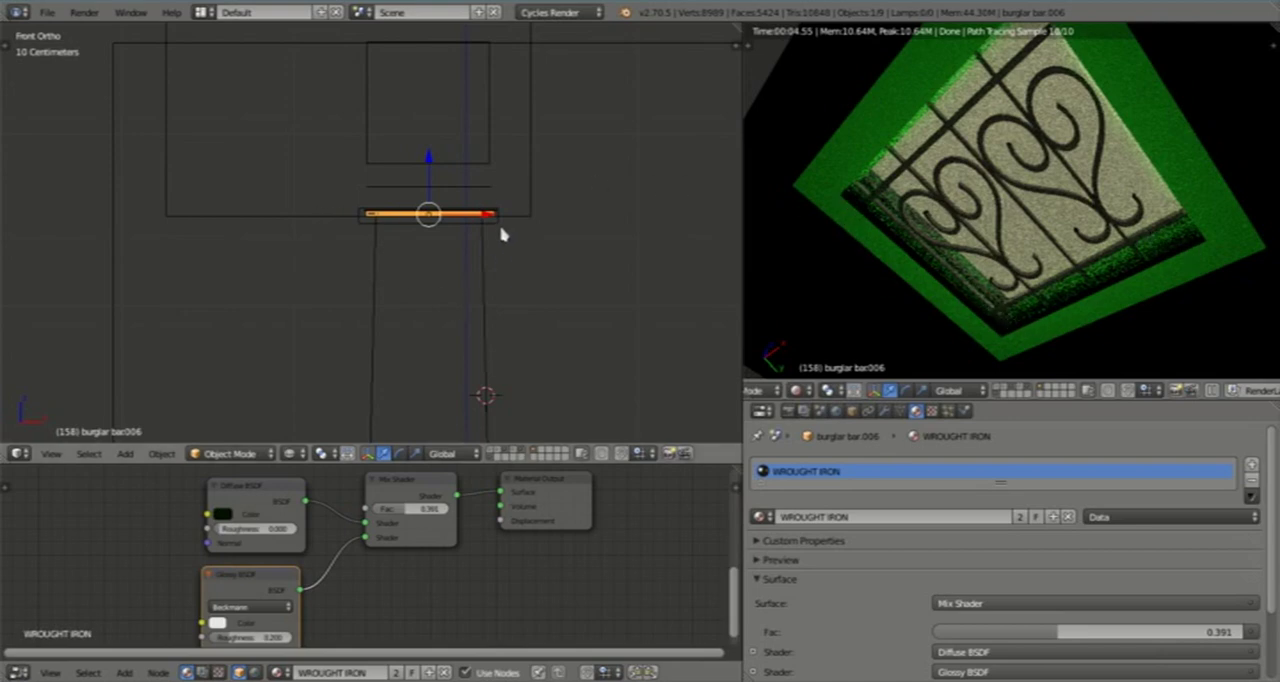
# Step: Select the Window Frame to check its Green Paint material in the camera view
pyautogui.click(430, 213)
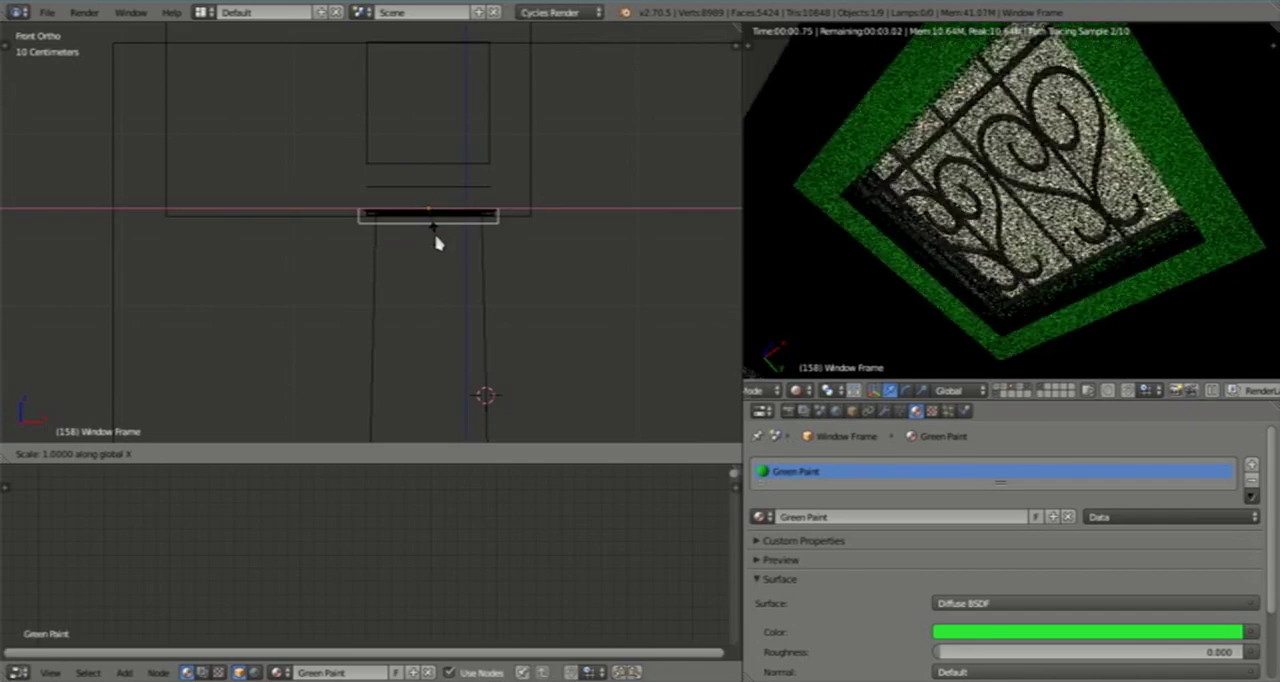
pyautogui.moveTo(435, 240)
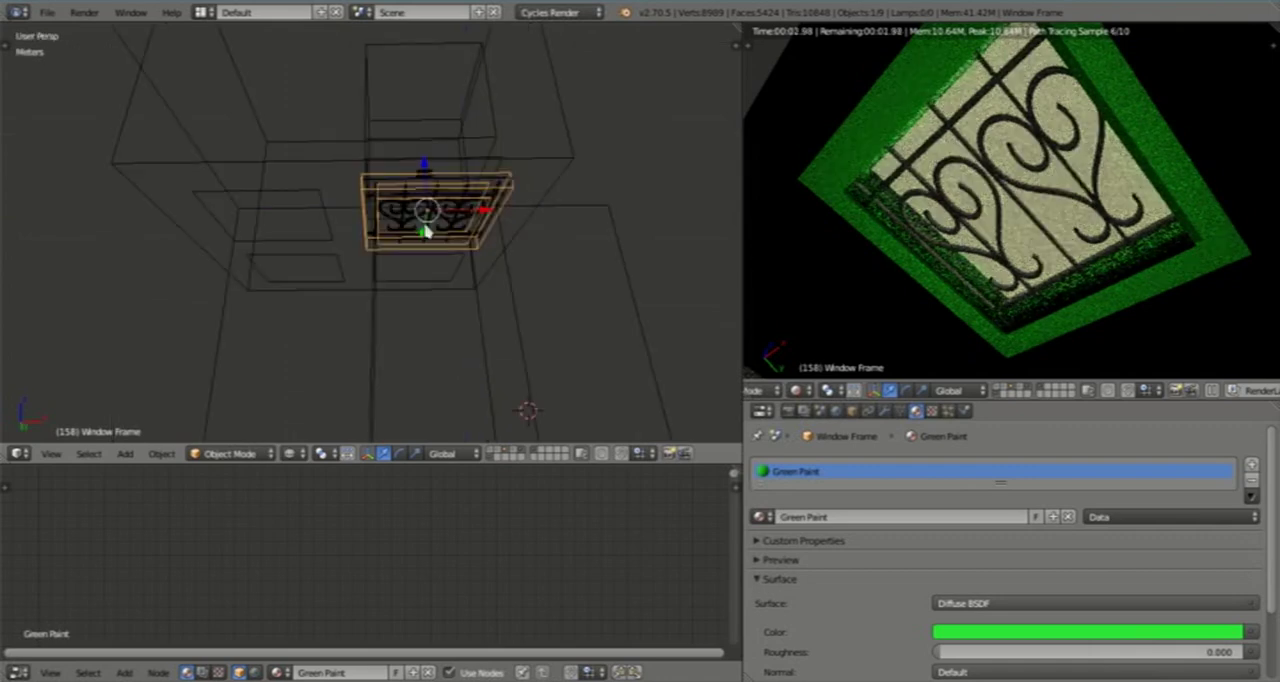
pyautogui.moveTo(417, 284)
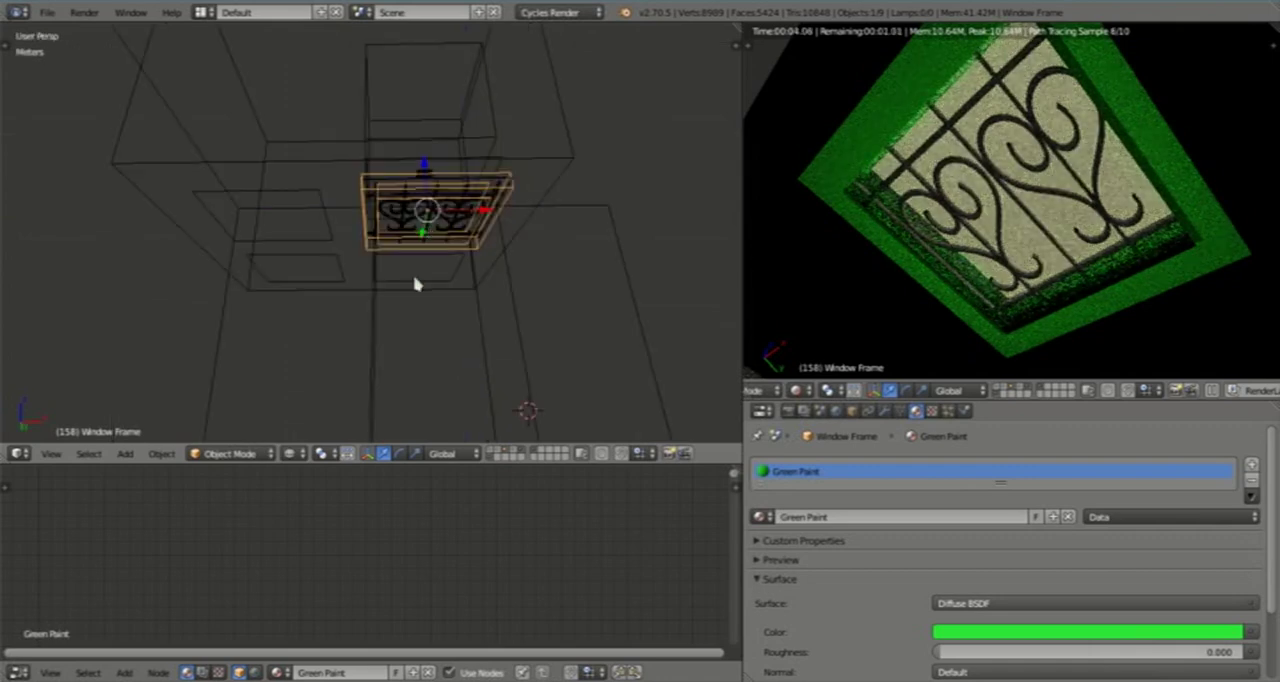
pyautogui.moveTo(420, 259)
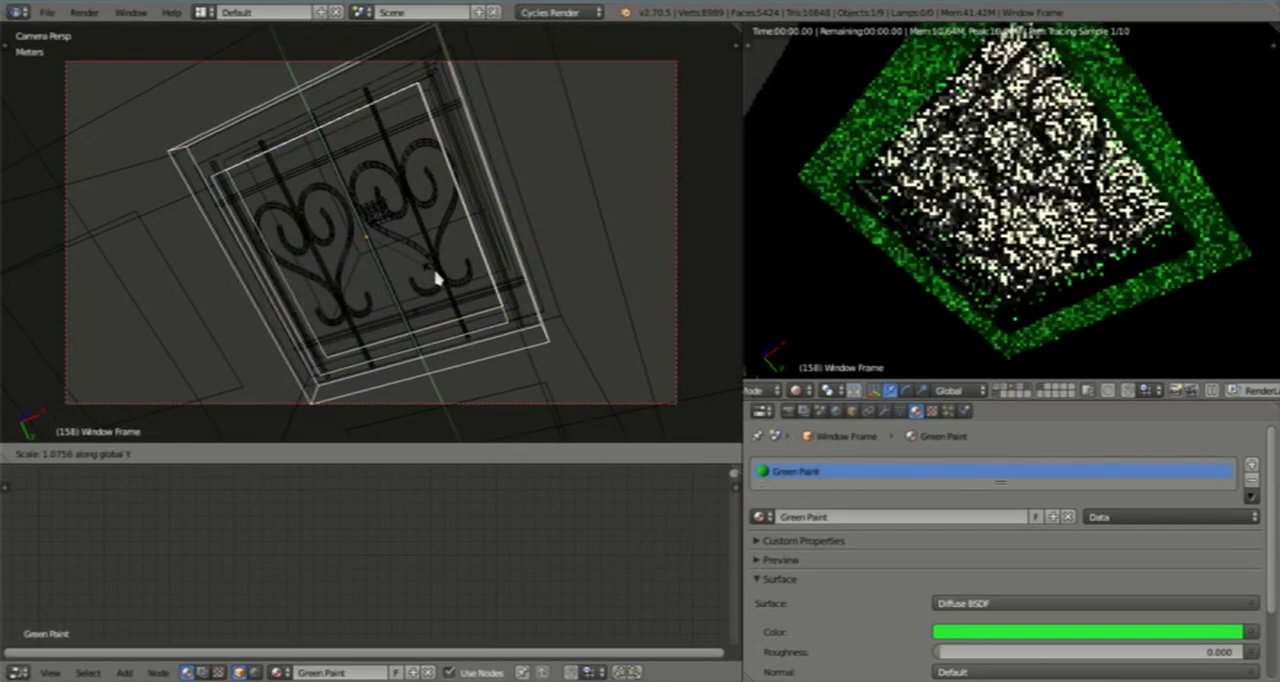
pyautogui.moveTo(435, 262)
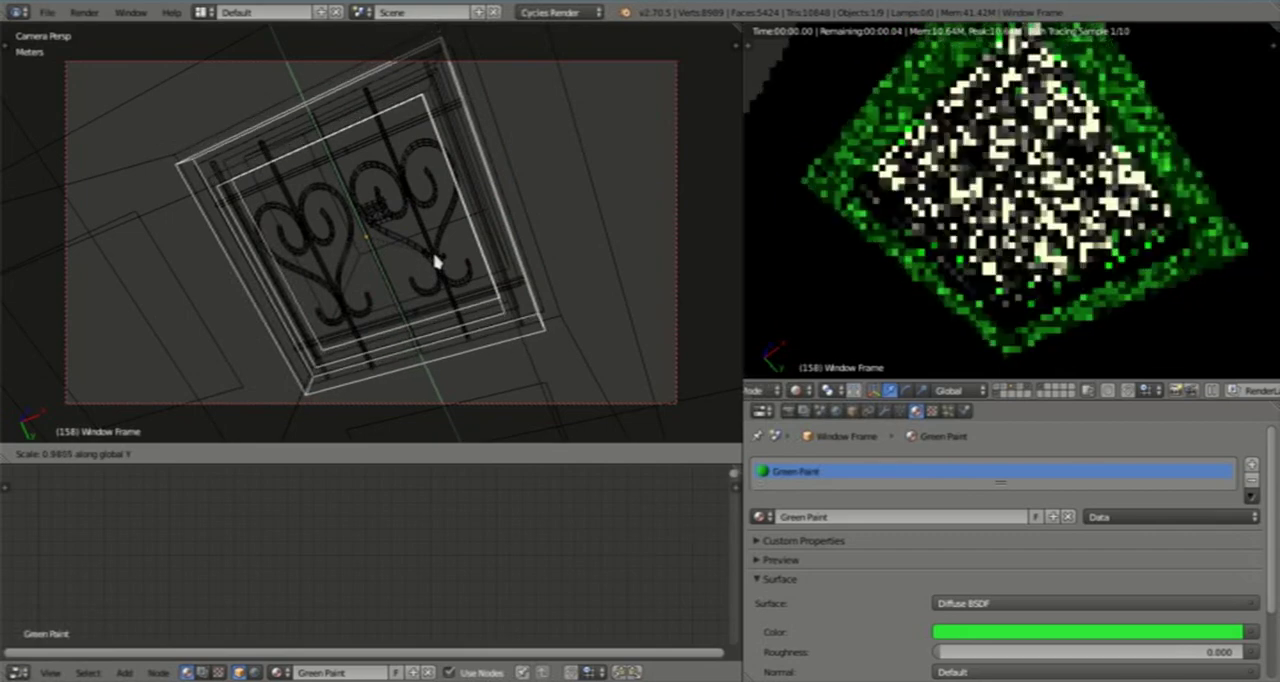
pyautogui.moveTo(430, 262)
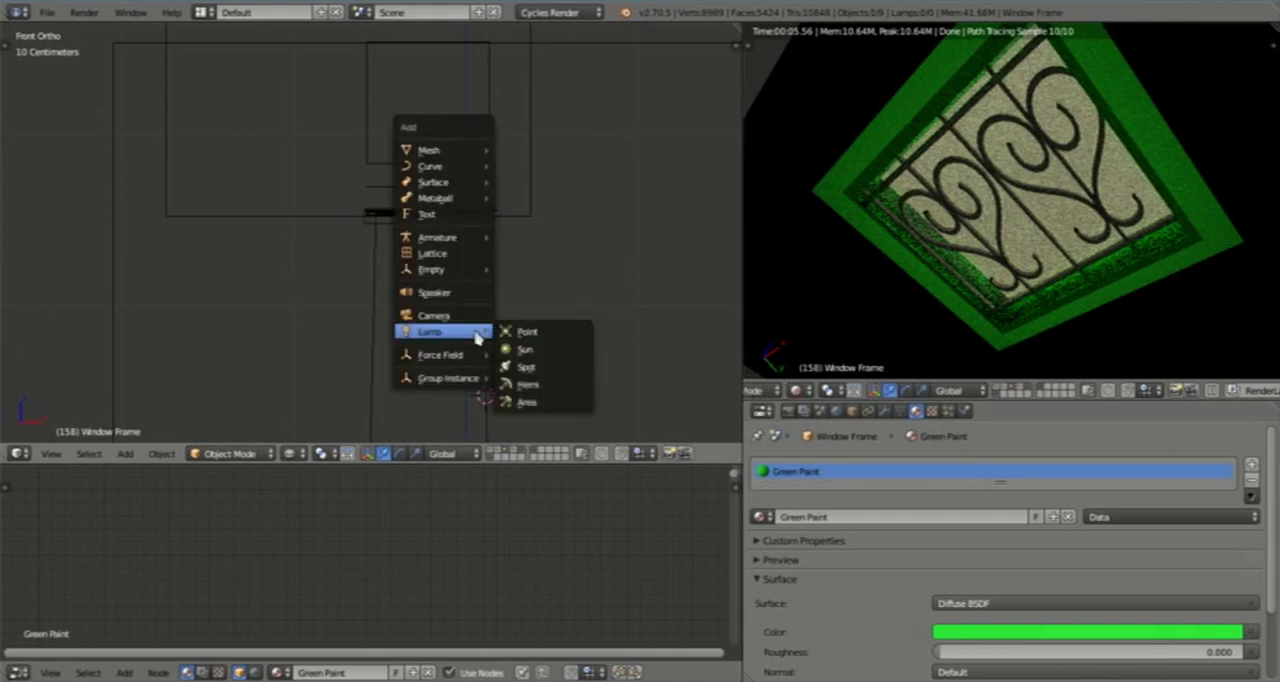
# Step: Place a test Point lamp below the skylight and request its deletion
pyautogui.click(527, 331)
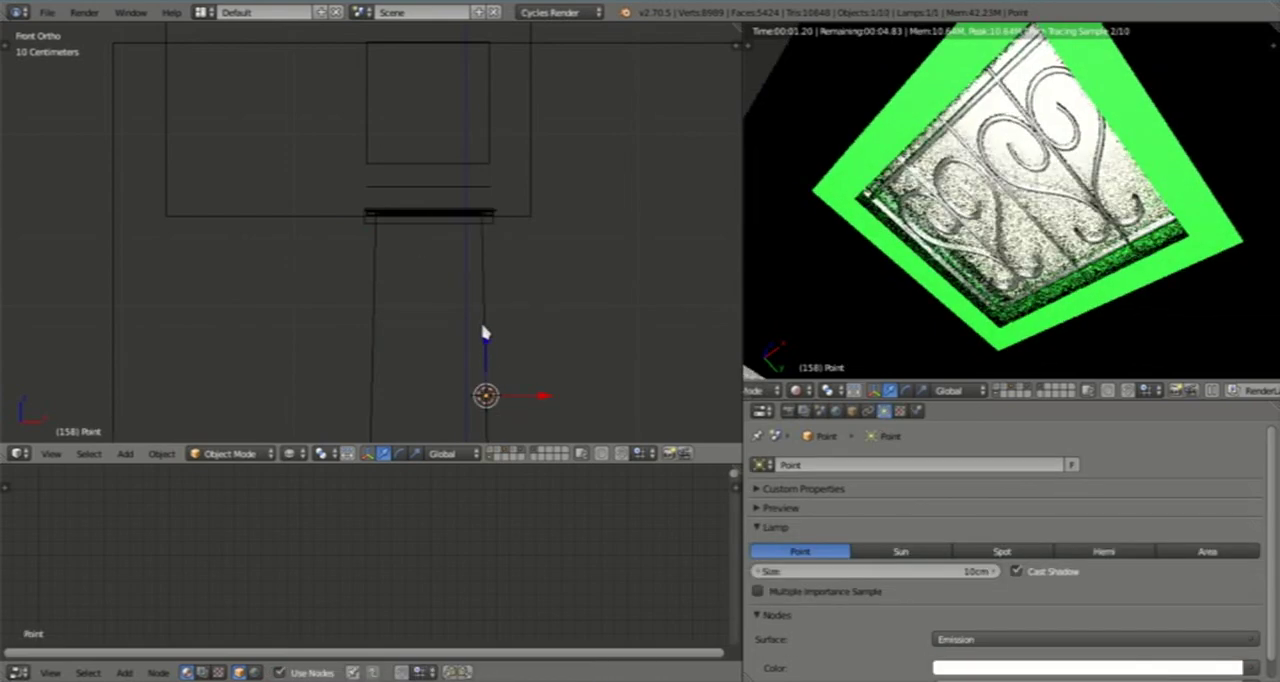
pyautogui.moveTo(485, 397); pyautogui.dragTo(485, 290)
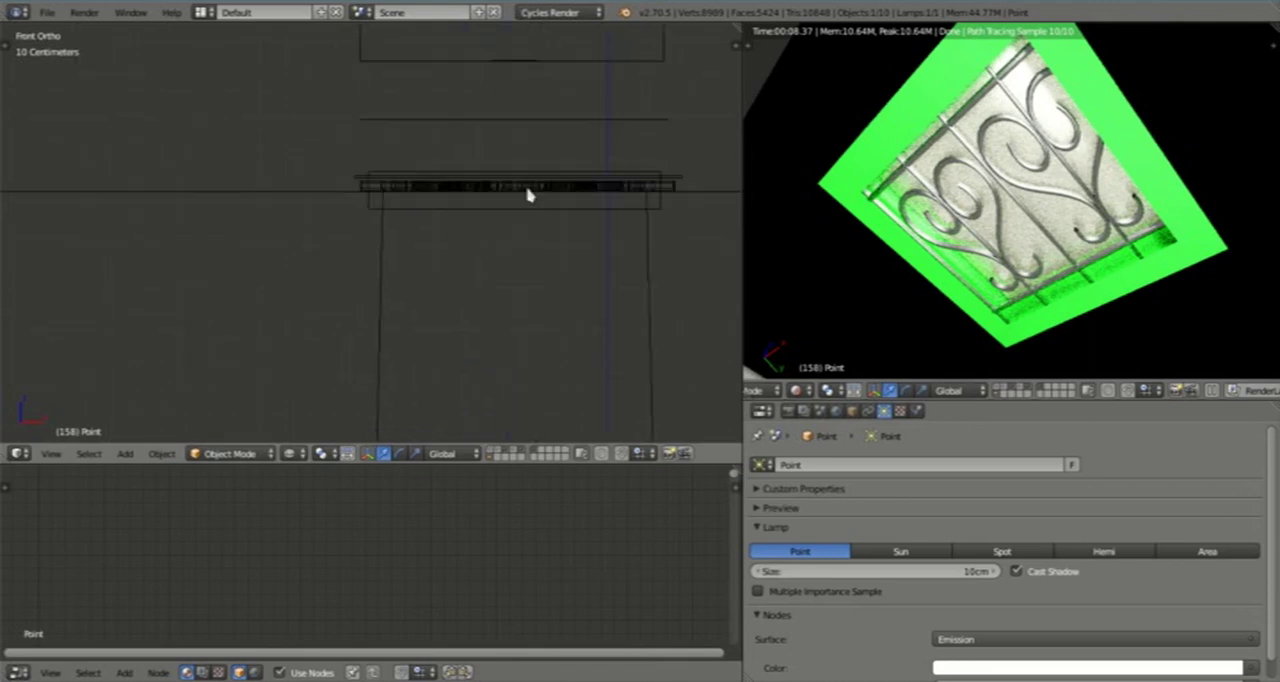
pyautogui.click(513, 184)
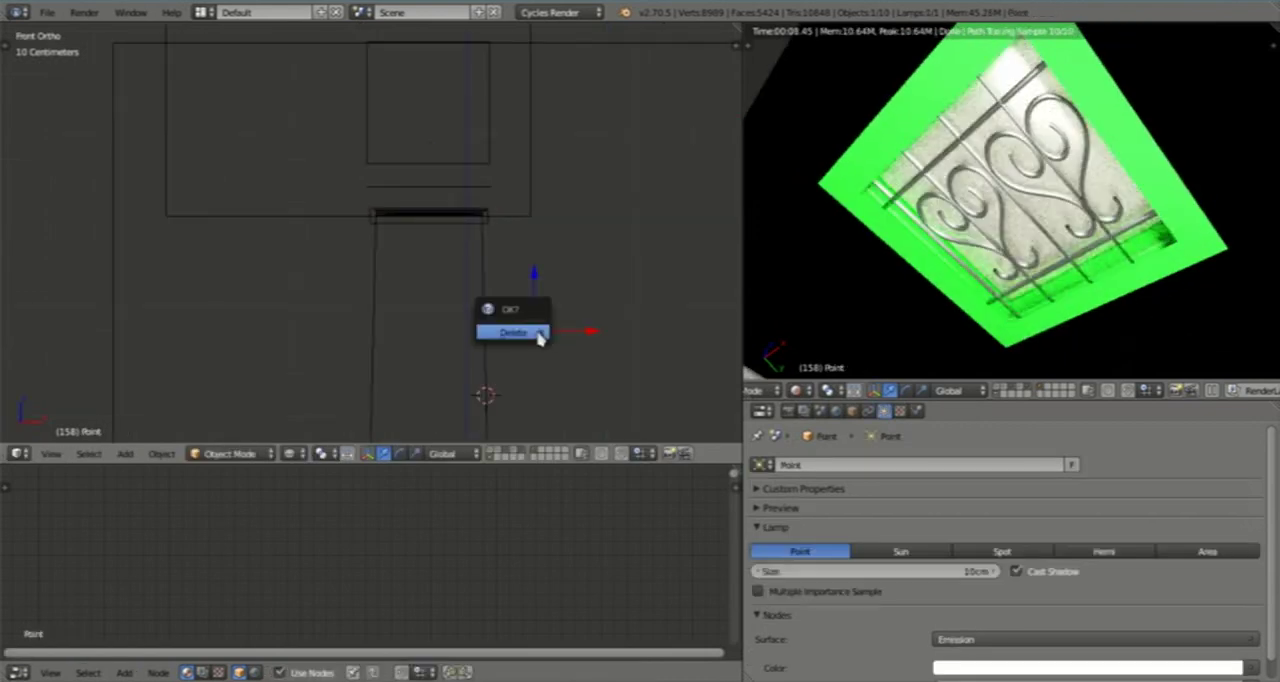
# Step: Confirm deleting the Point lamp and select the Volumetric ray object
pyautogui.click(513, 331)
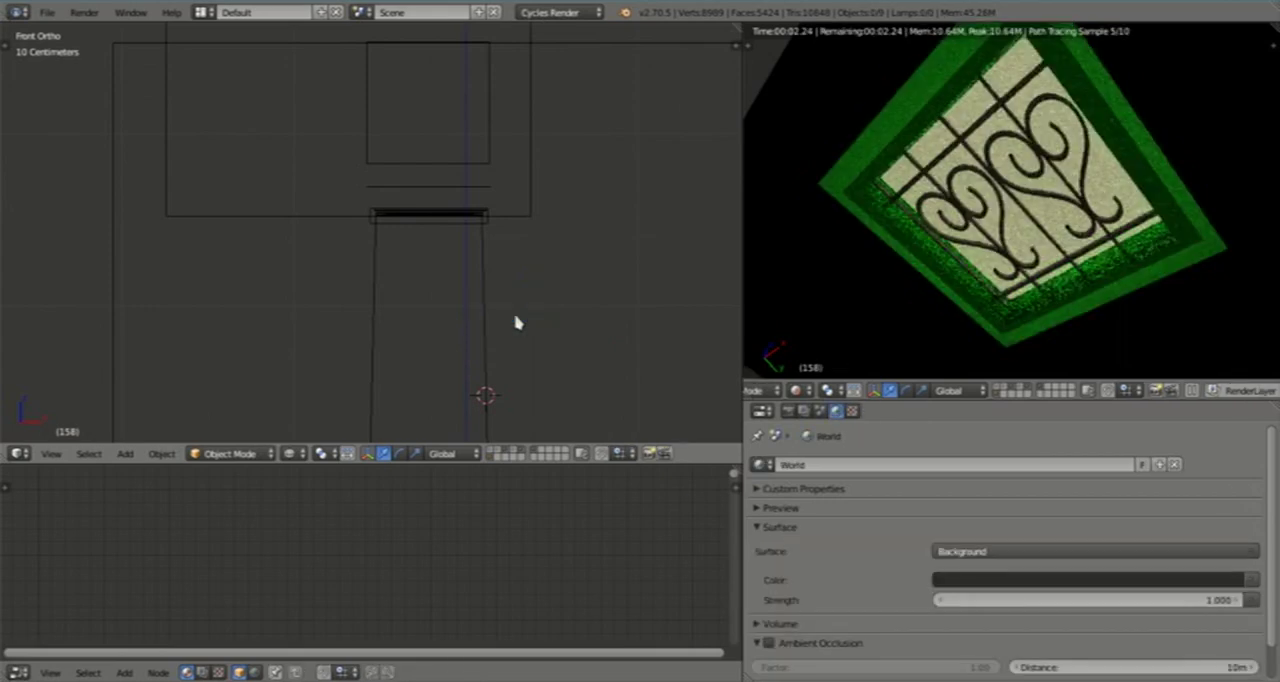
pyautogui.click(334, 453)
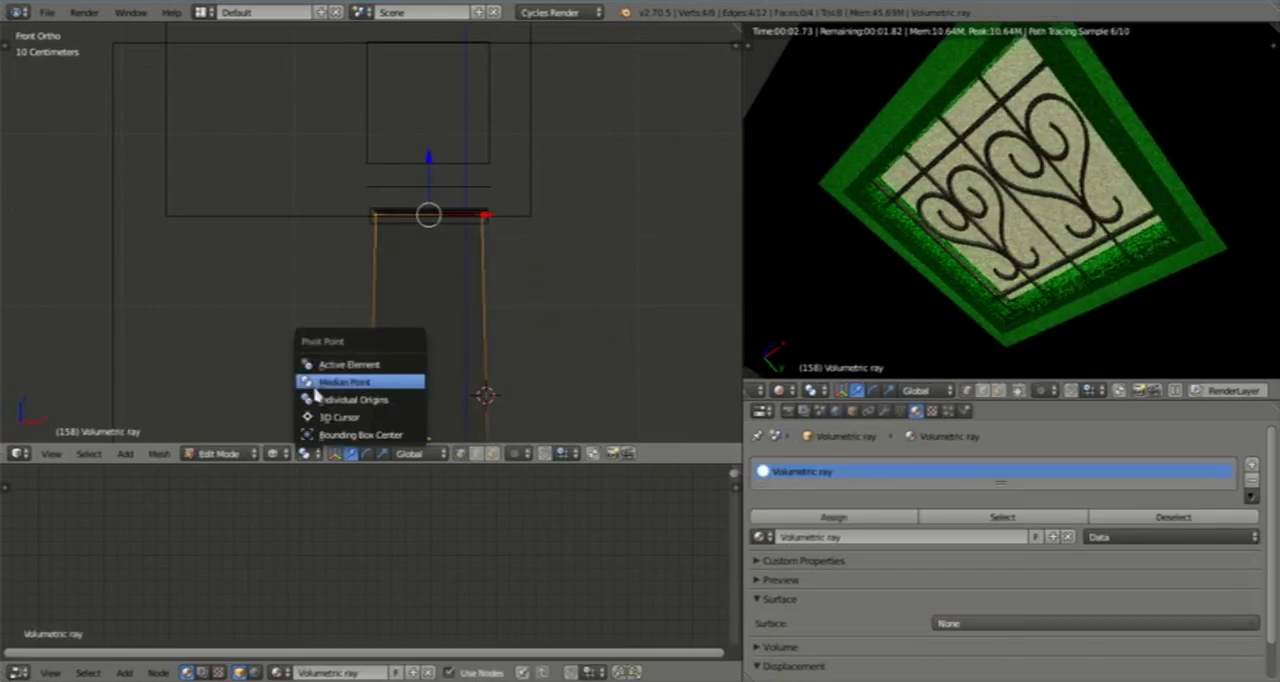